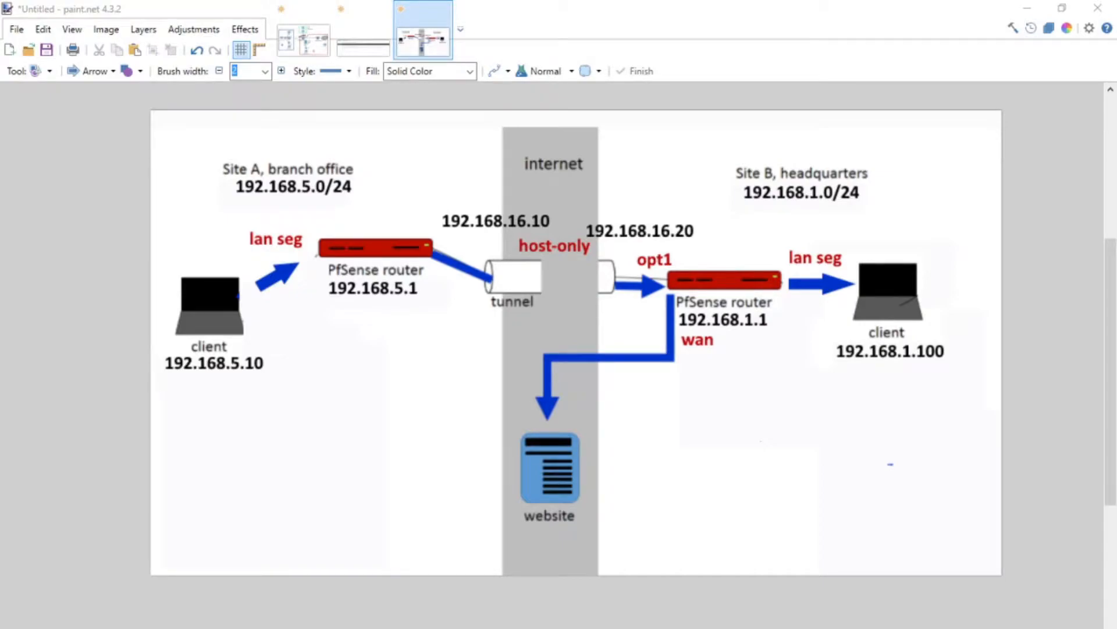
mouse_move(629, 445)
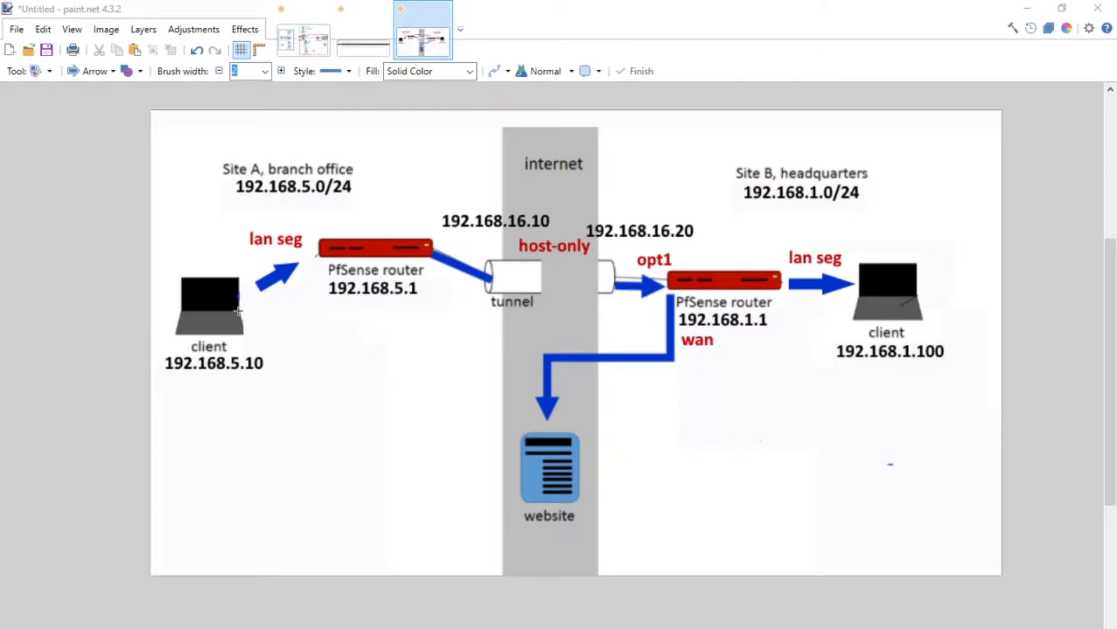
mouse_move(246, 318)
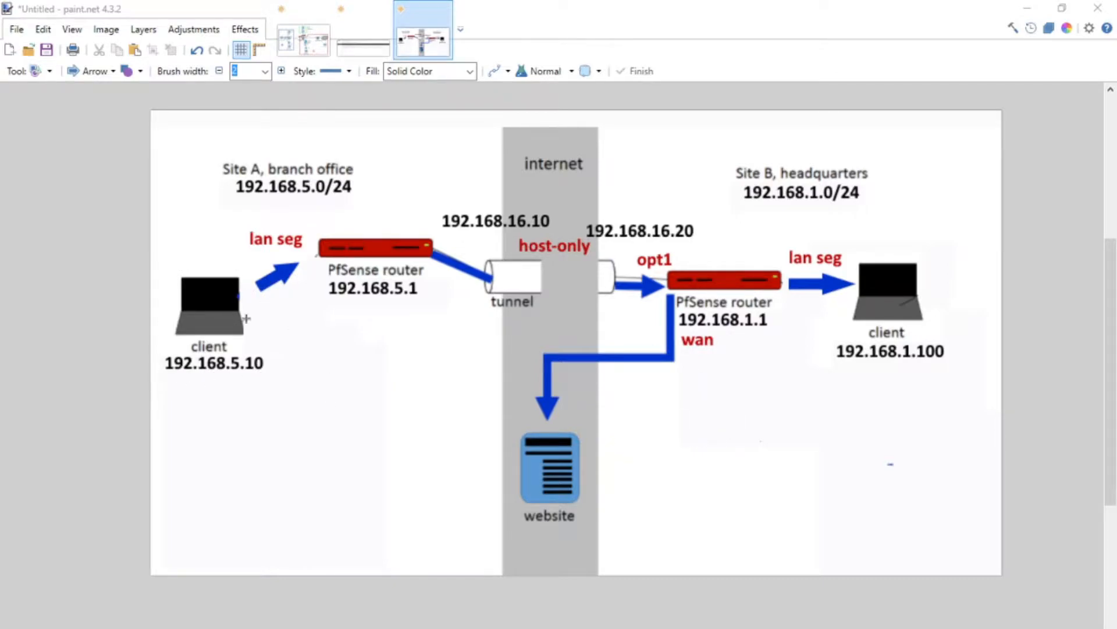
mouse_move(219, 312)
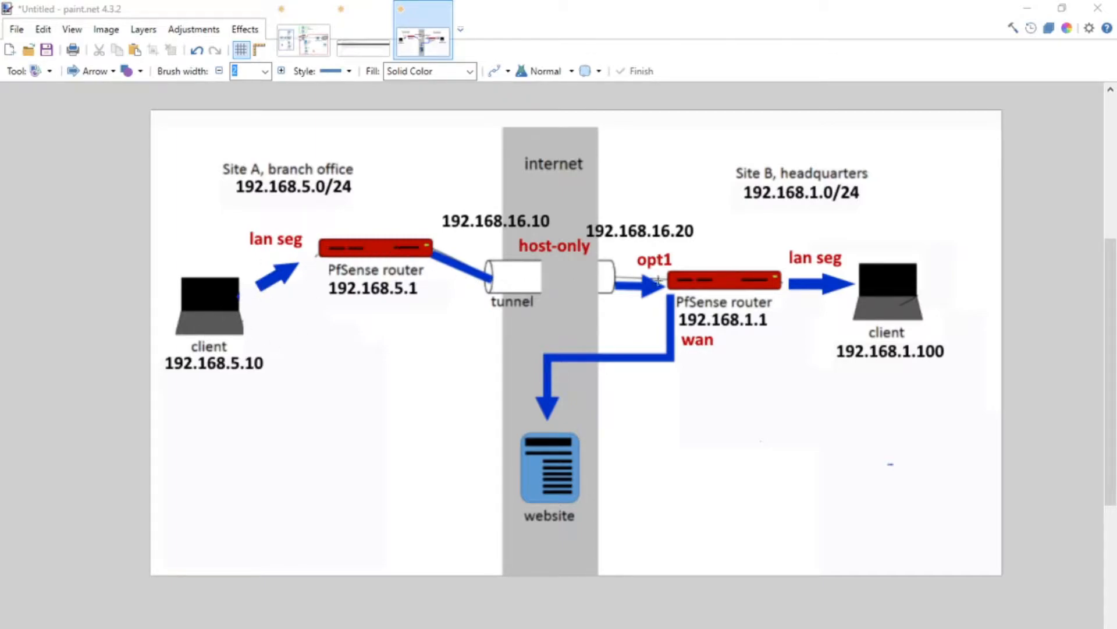
mouse_move(277, 244)
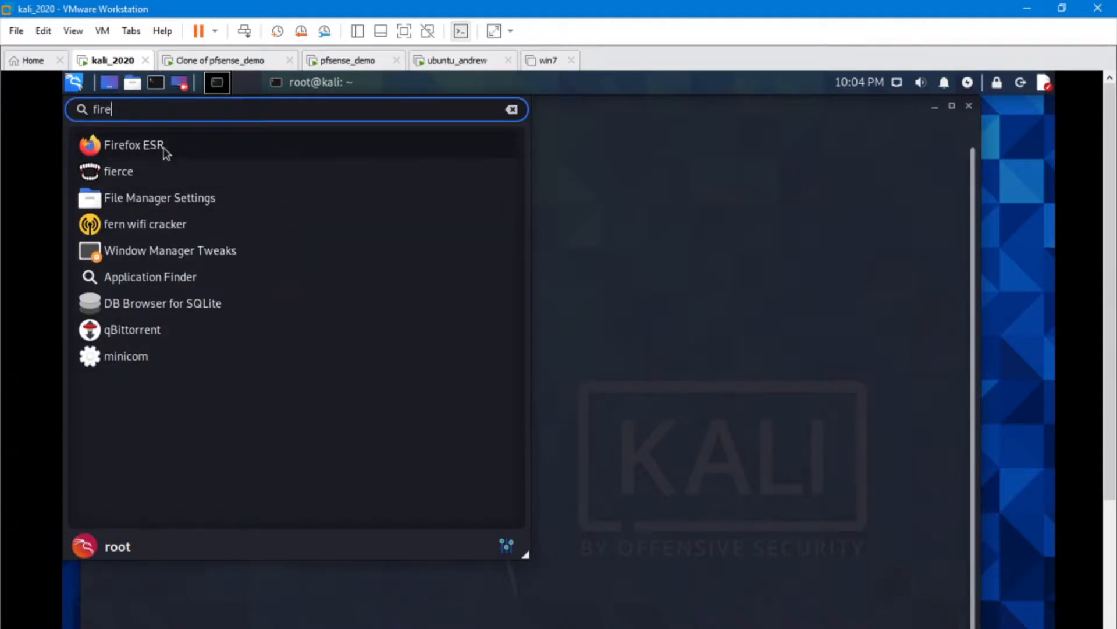
left_click(134, 145)
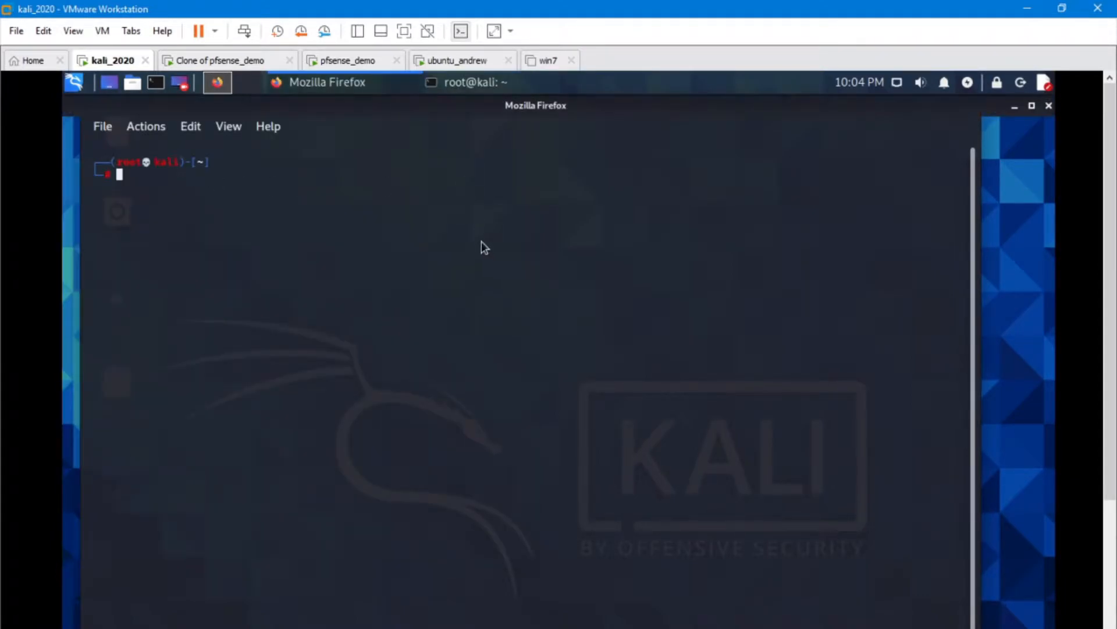
mouse_move(369, 194)
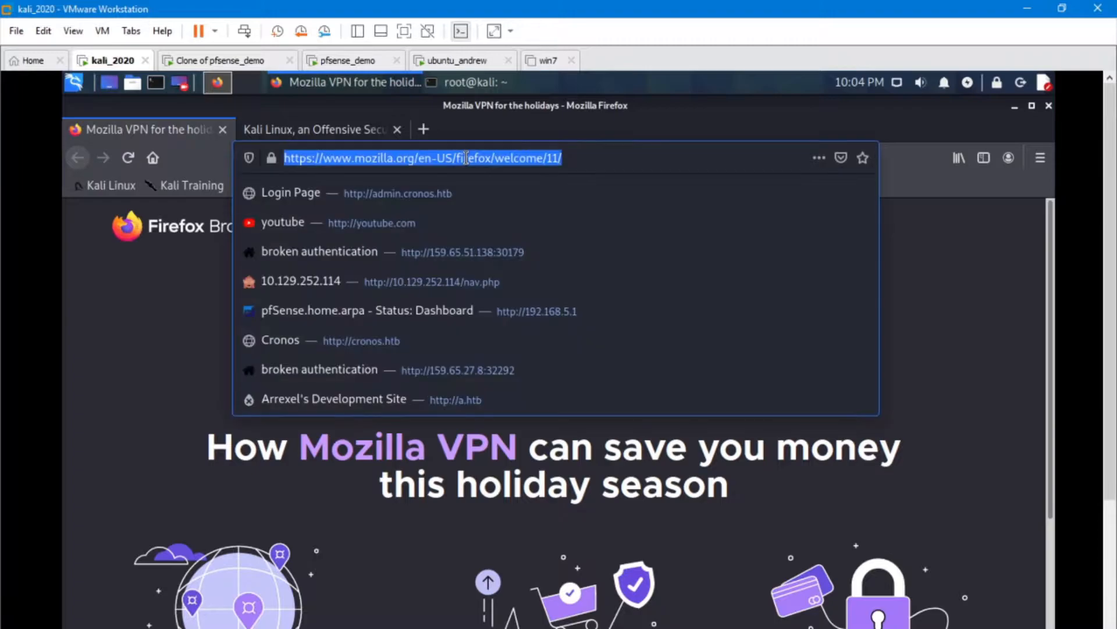
type("apt-secure.ca")
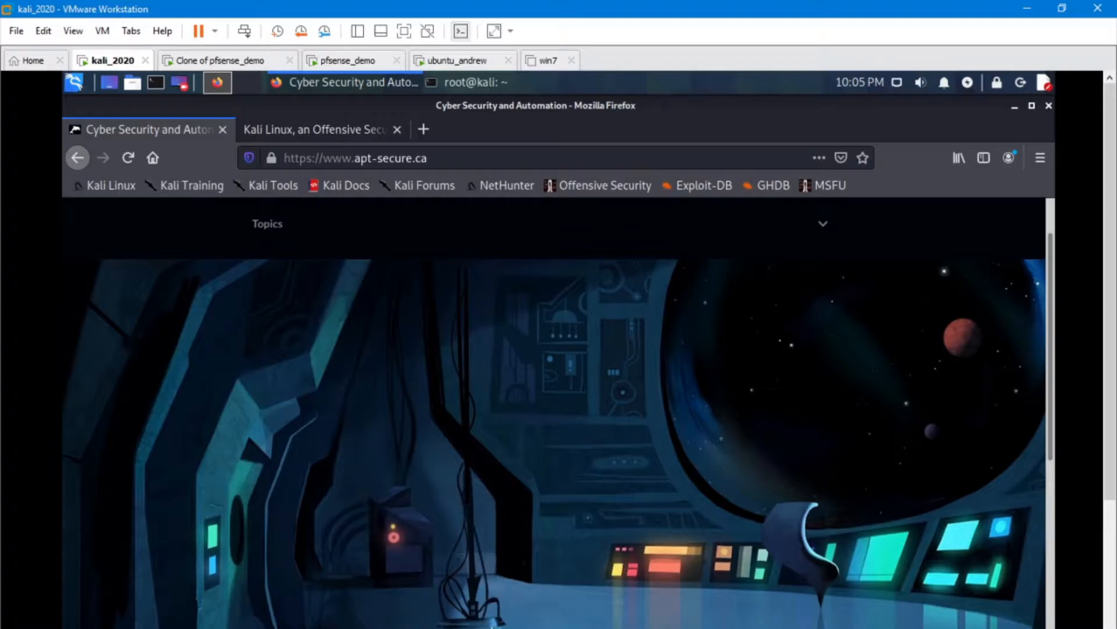
mouse_move(181, 391)
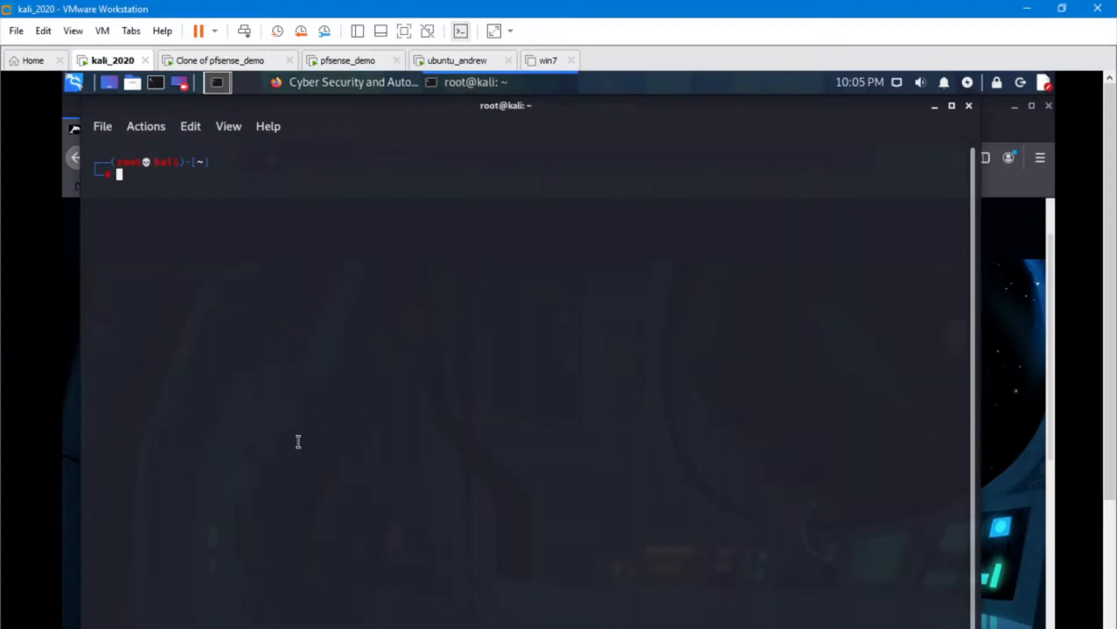
- Run 'ip a' to highlight Kali's 192.168.5.x address, then switch to the Ubuntu VM
type("ip a")
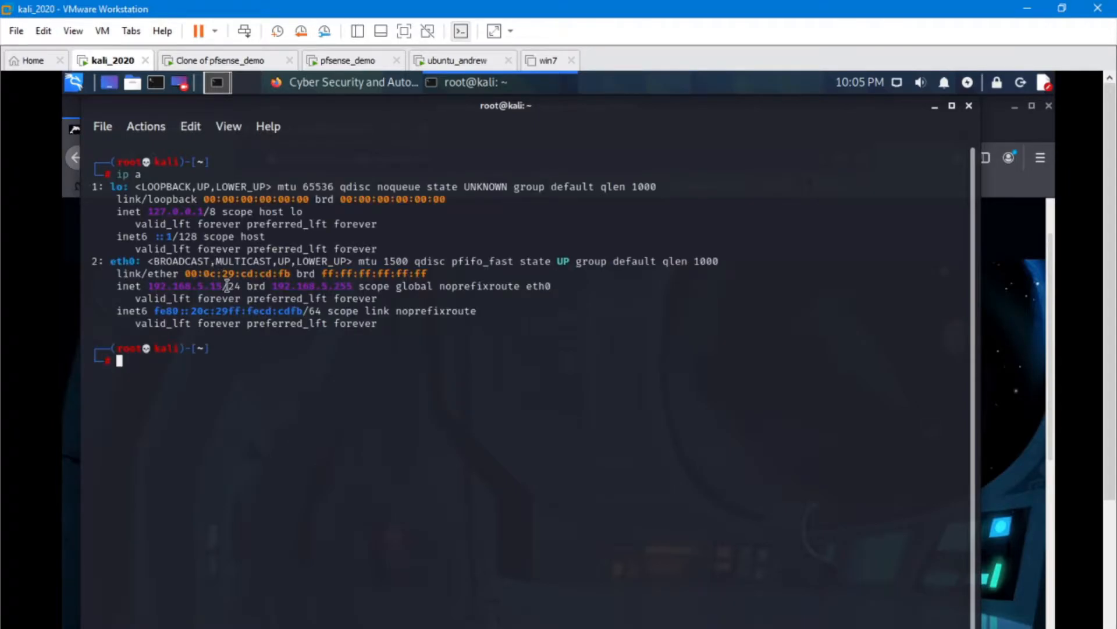
double_click(210, 286)
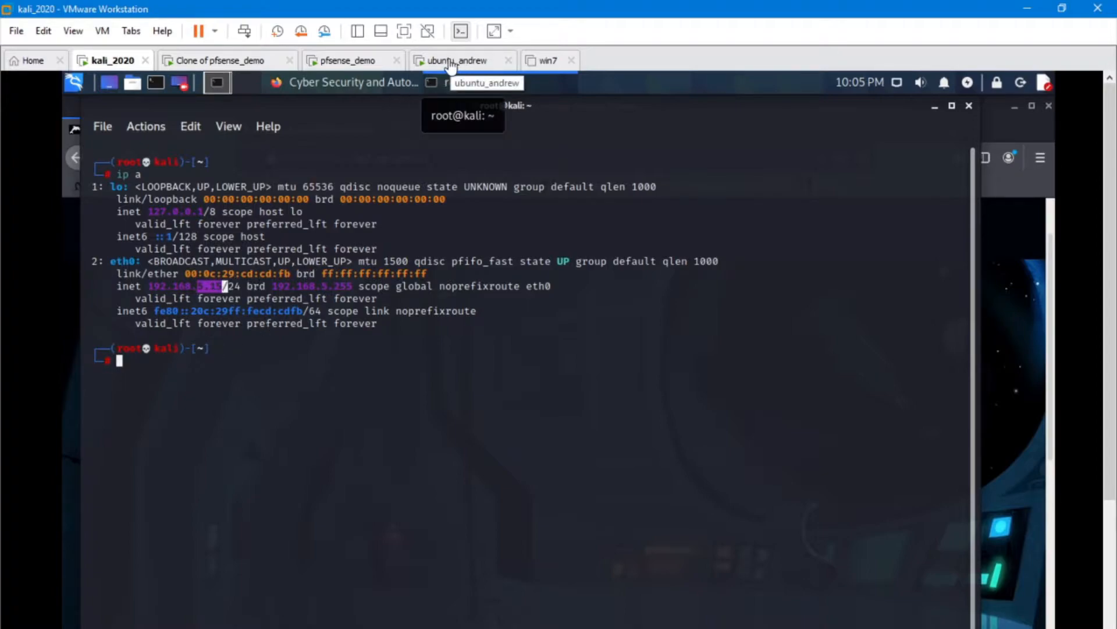
left_click(456, 60)
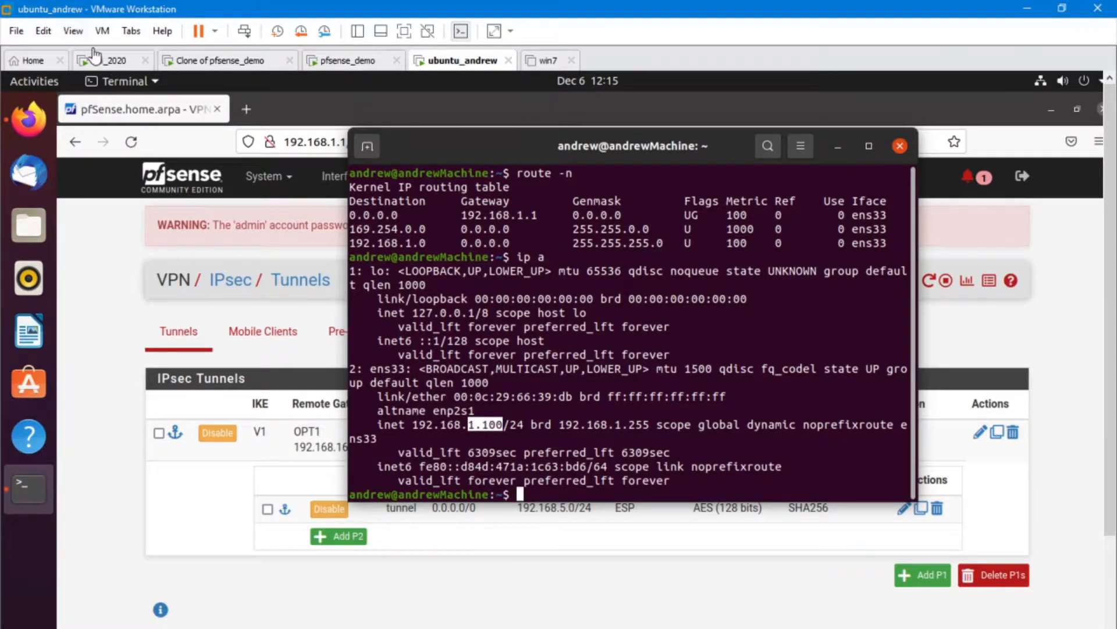
- From the Kali terminal, ping 192.168.1.100 and 8.8.8.8, then return to the Ubuntu VM
left_click(111, 60)
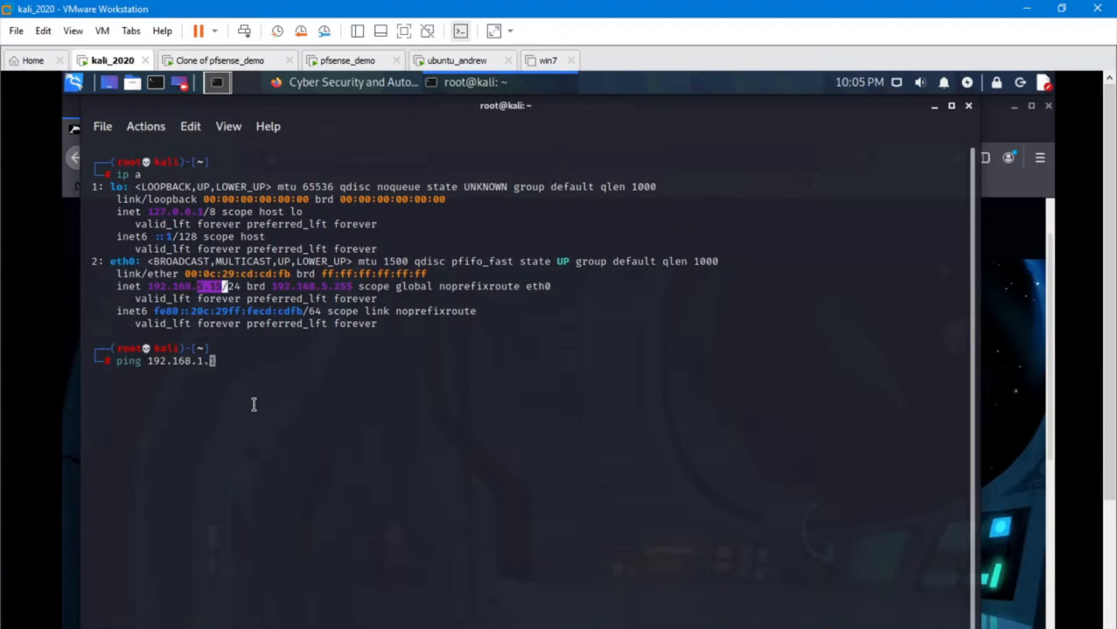
type("100")
key("Return")
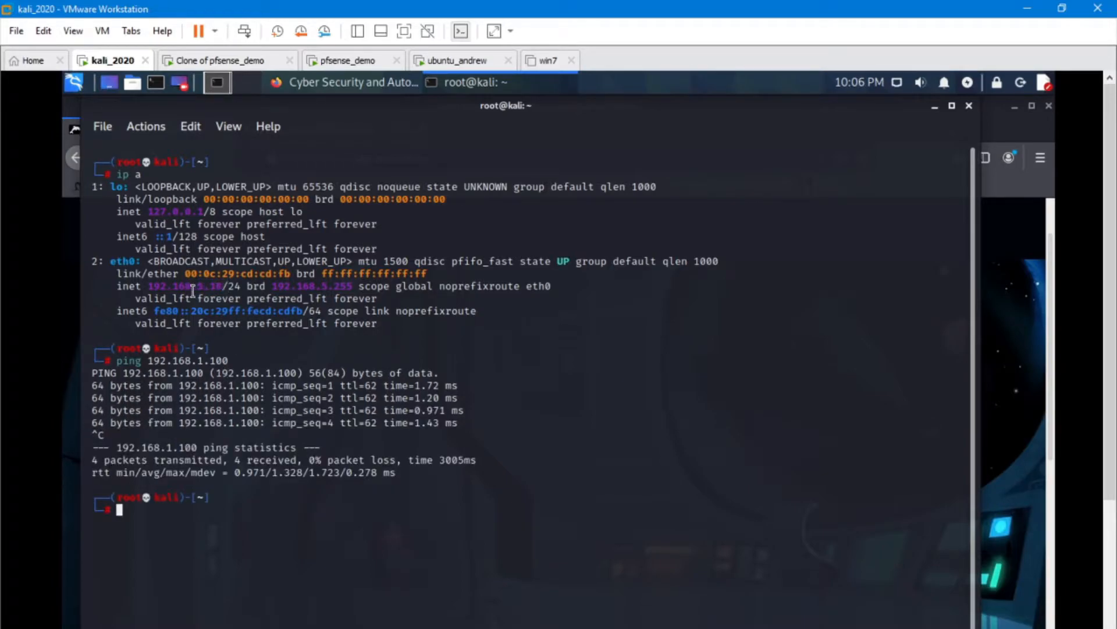
double_click(188, 286)
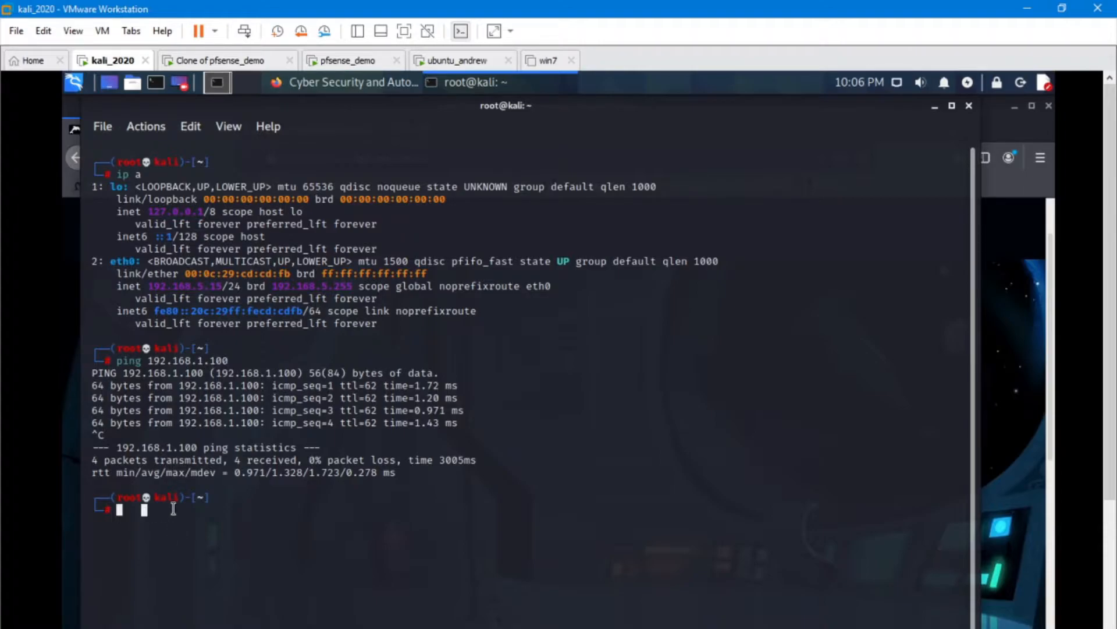
type("ping 192.168.1.100")
type("ping 8.8.8.8")
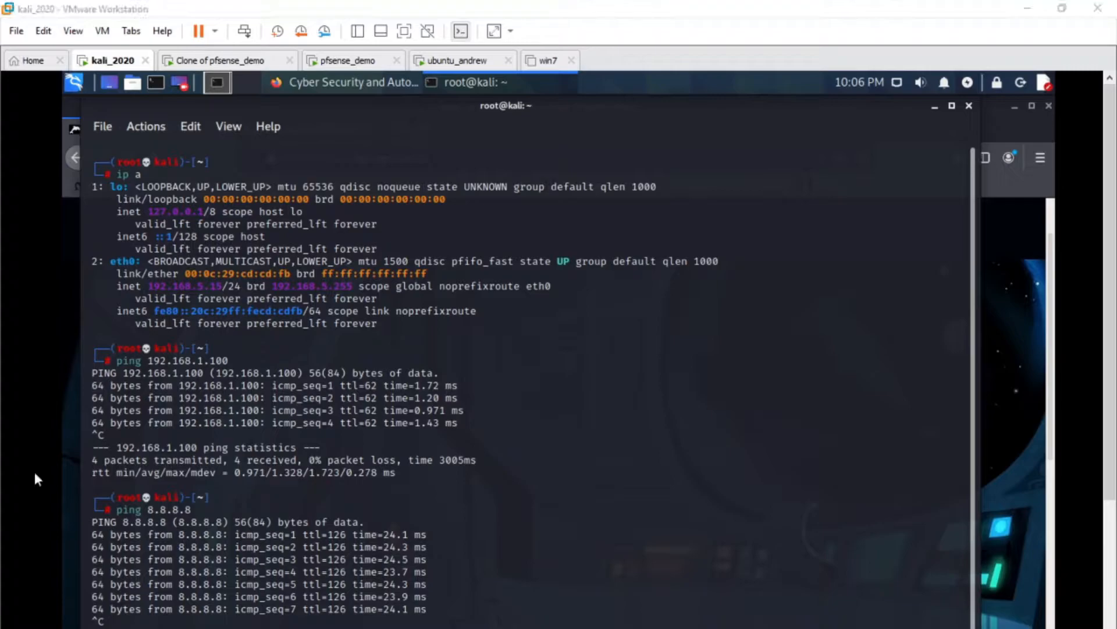
mouse_move(377, 354)
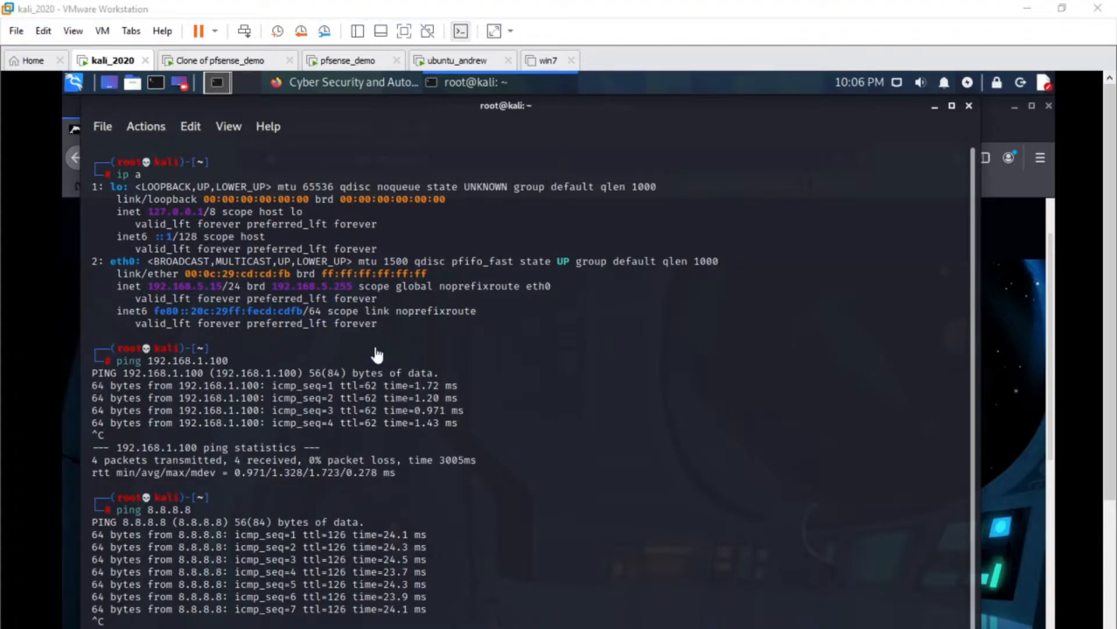
mouse_move(469, 127)
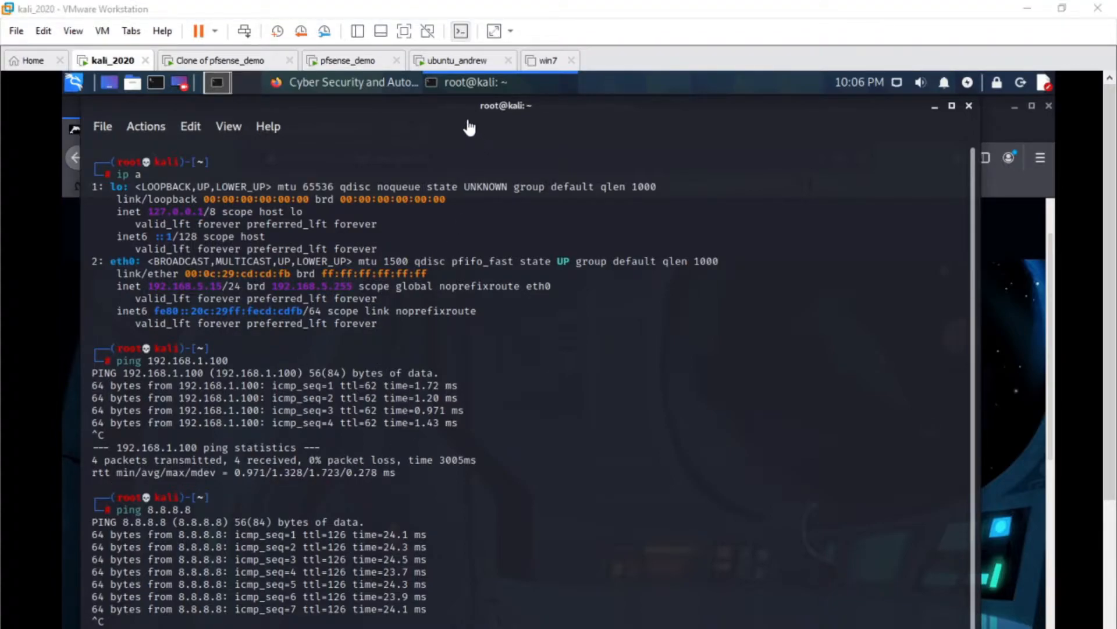
left_click(460, 60)
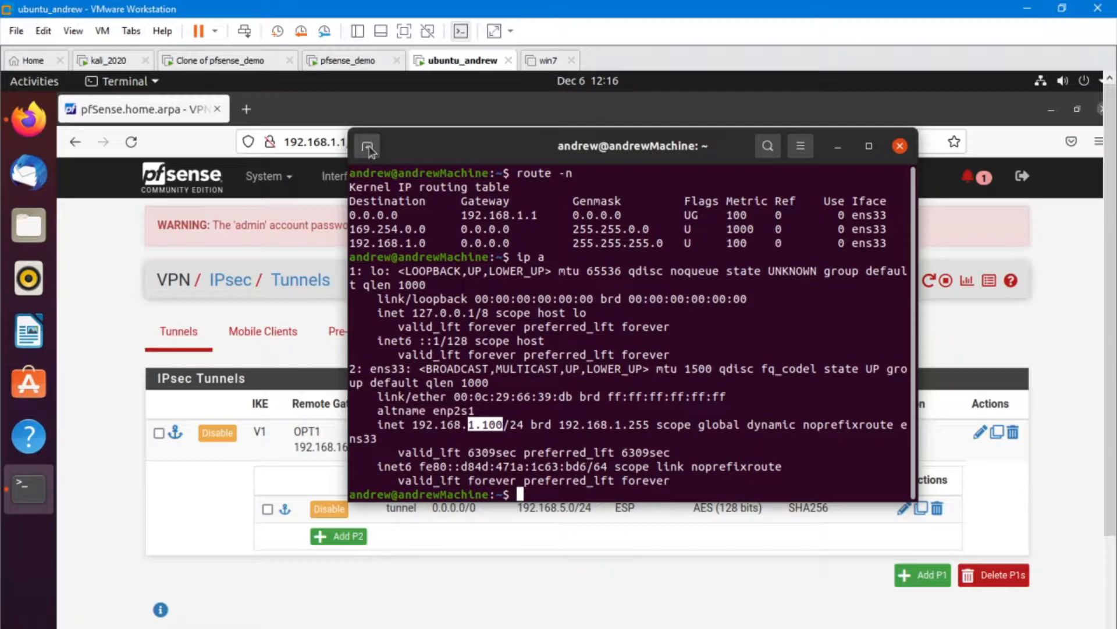
- In a new Ubuntu terminal tab, ping Kali at 192.168.5.15, then stop it
left_click(367, 146)
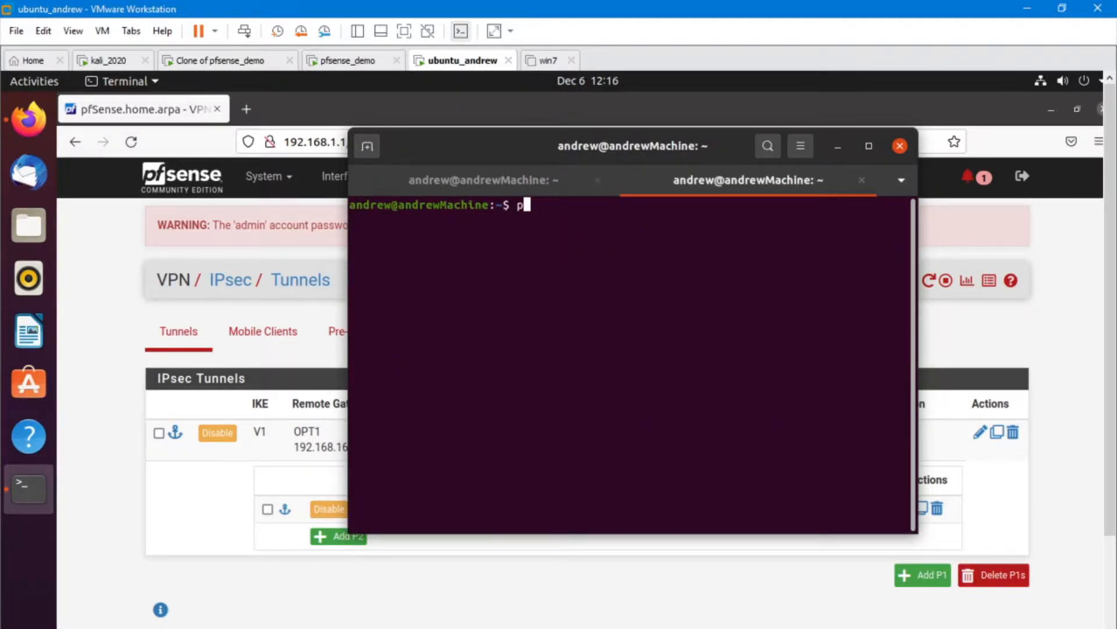
type("ing 192.168.5.15")
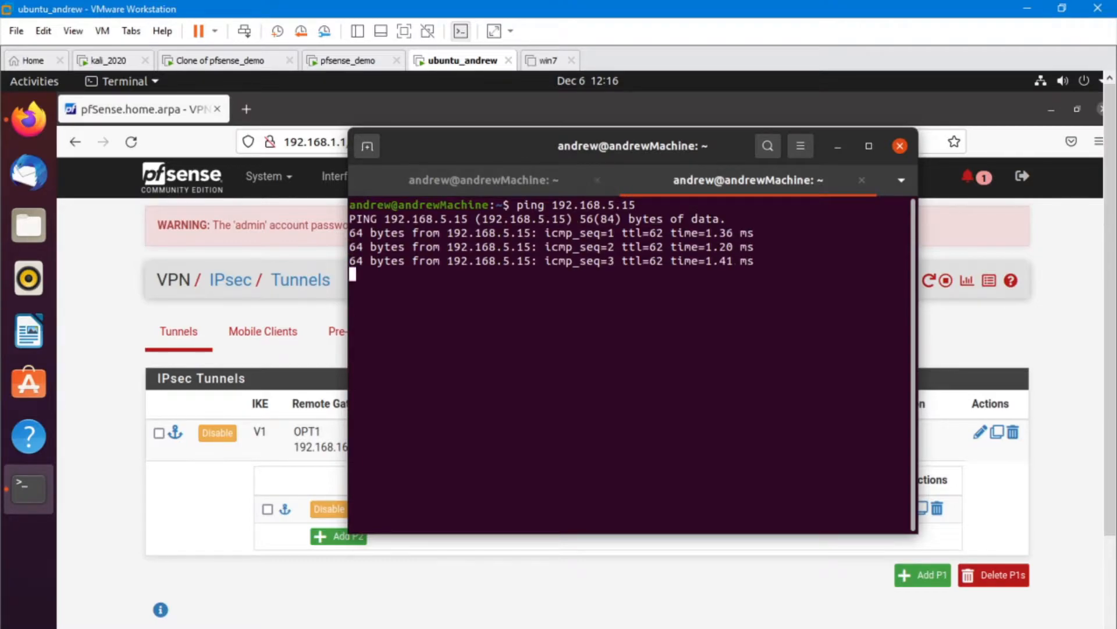
key("ctrl+c")
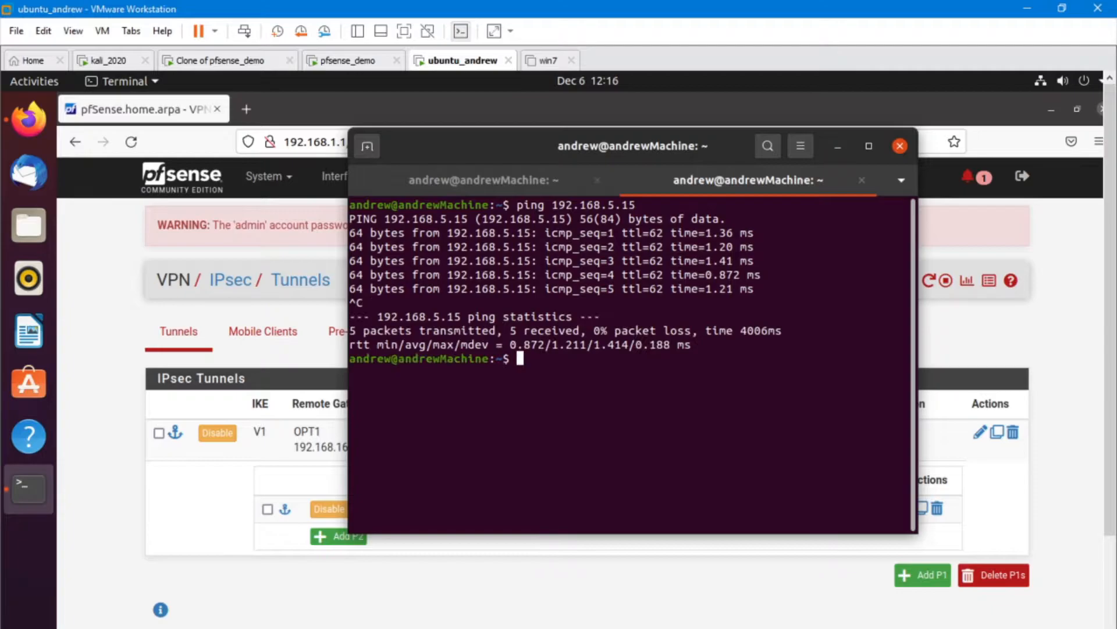
mouse_move(28, 384)
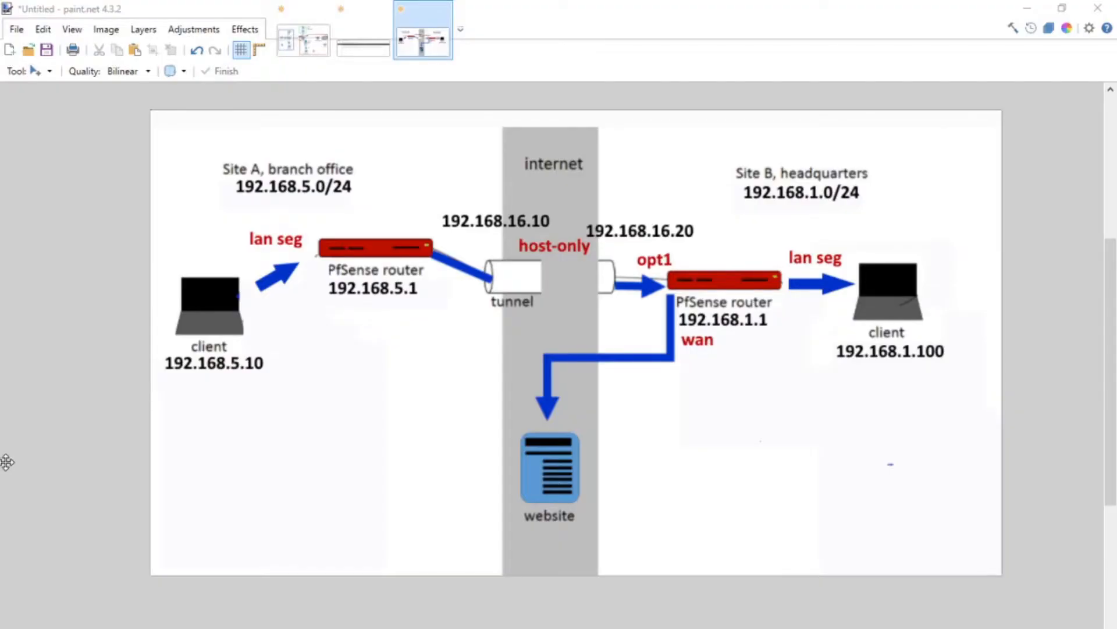
mouse_move(214, 326)
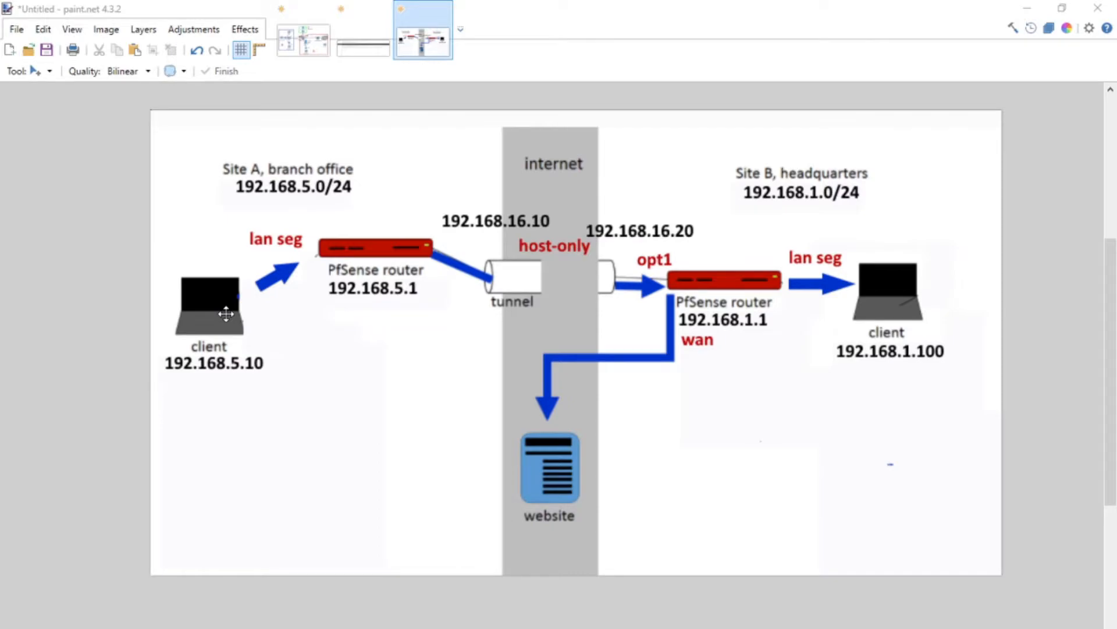
mouse_move(234, 312)
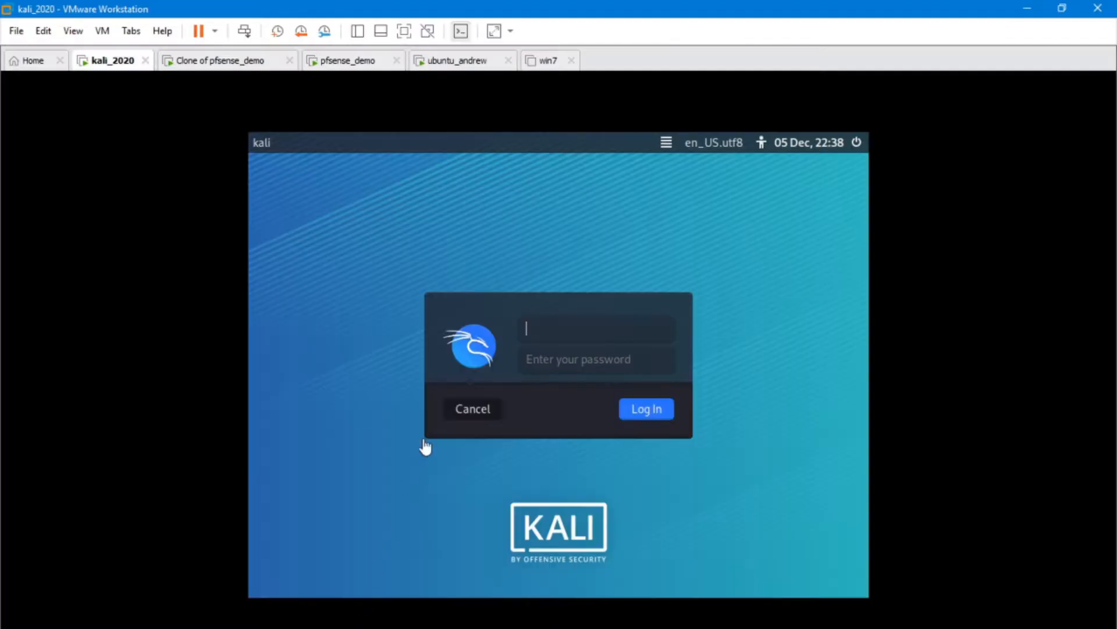
- Sign in as root to the pfSense web interface at 192.168.5.1
type("root")
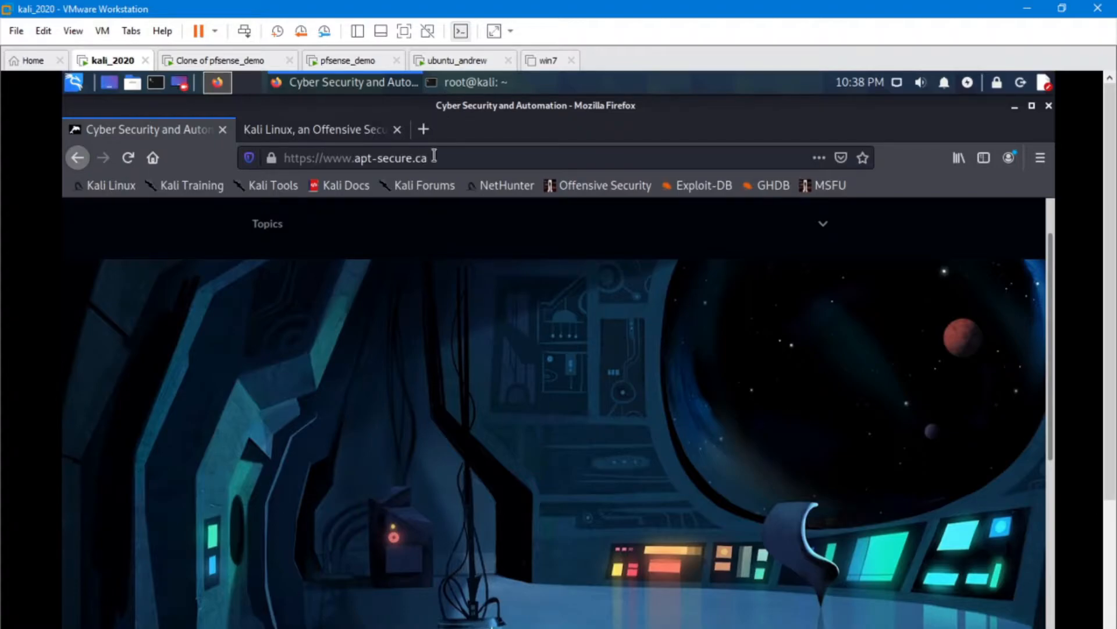
left_click(357, 158)
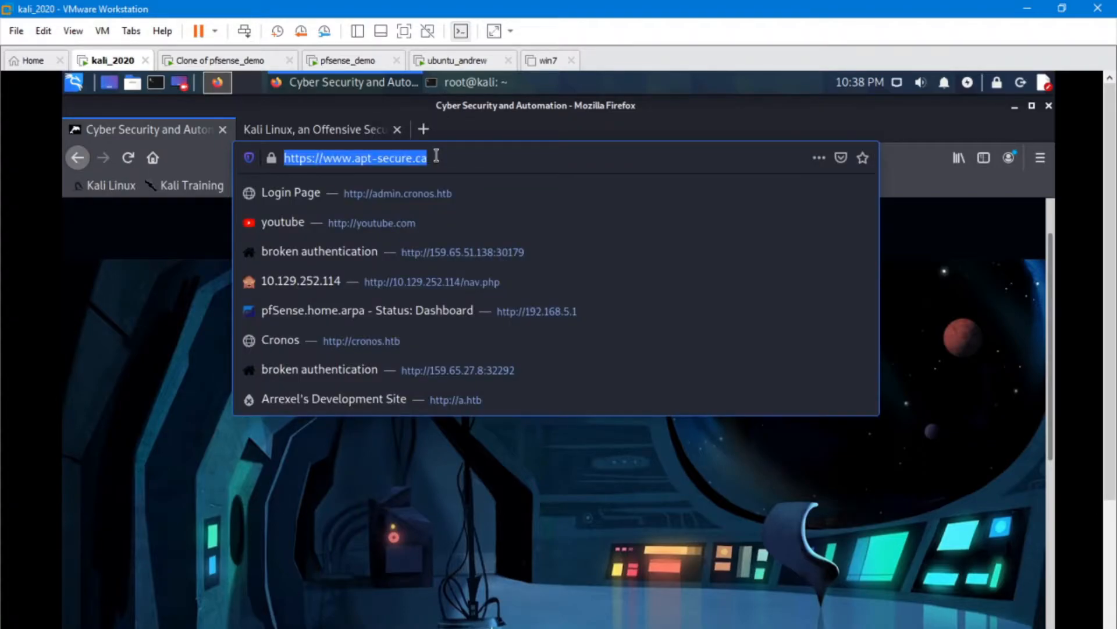
type("192.168.1.1/")
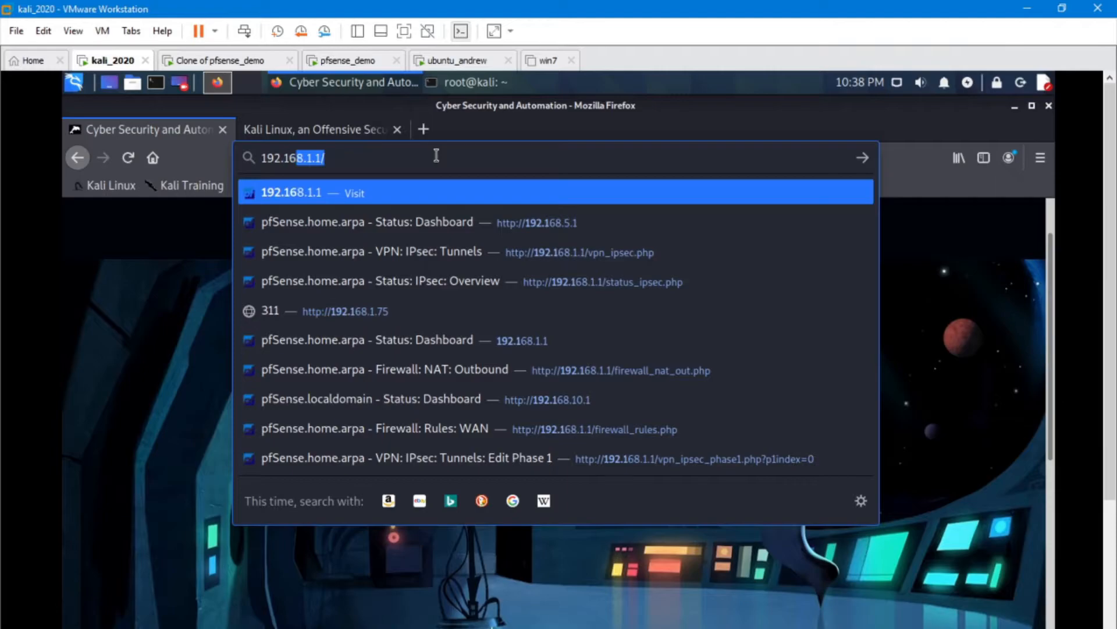
left_click(536, 221)
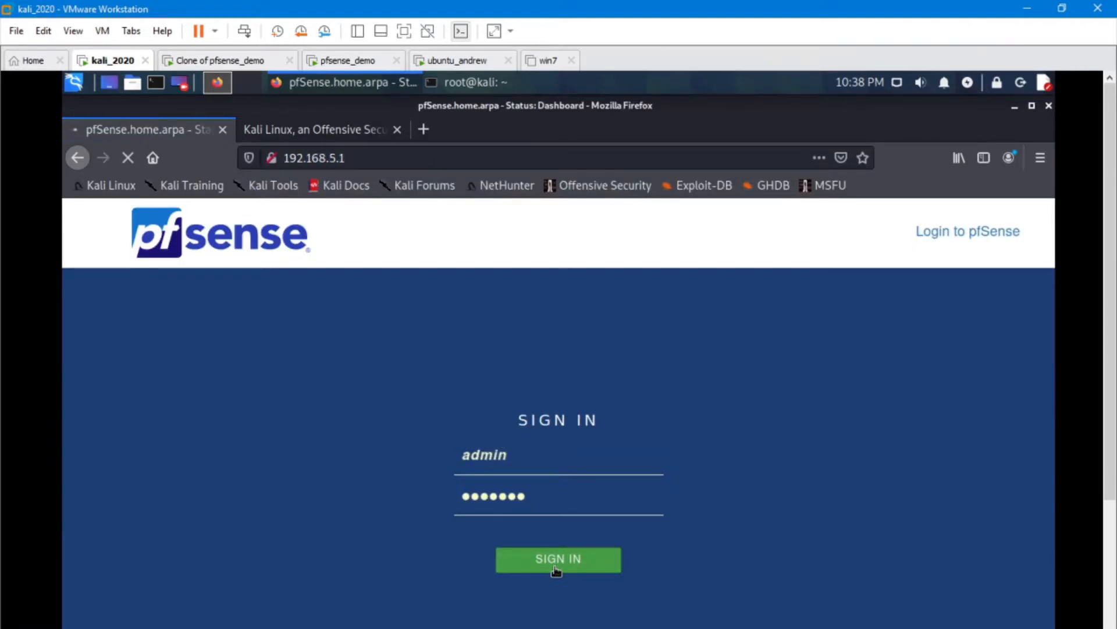
left_click(558, 558)
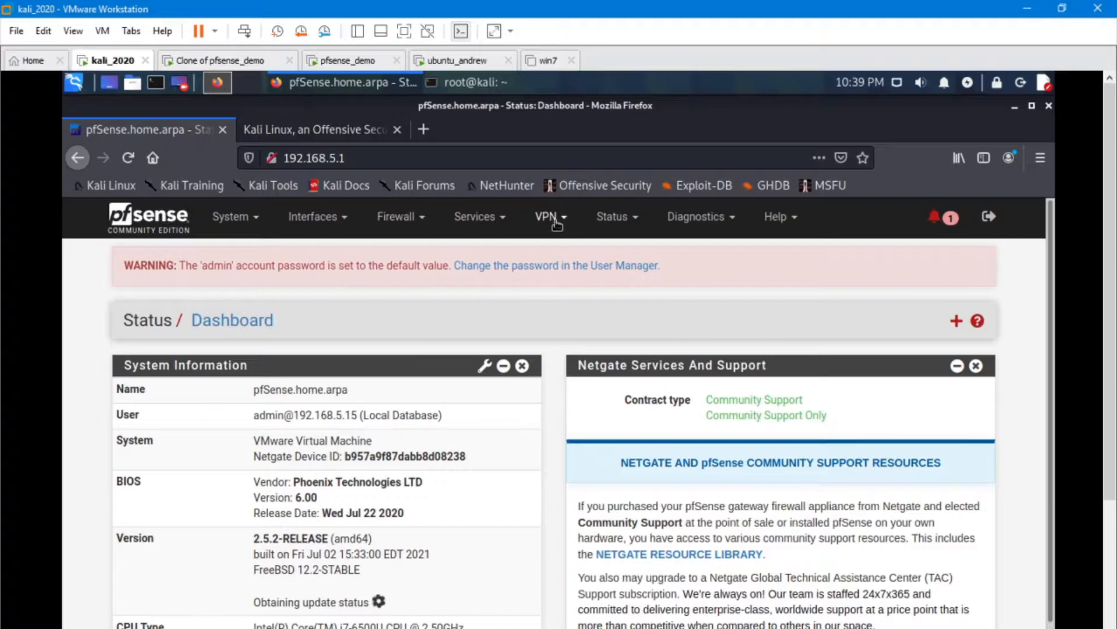
- Under VPN > IPsec, reveal site b's Phase 2 entry and edit its Phase 1
left_click(546, 215)
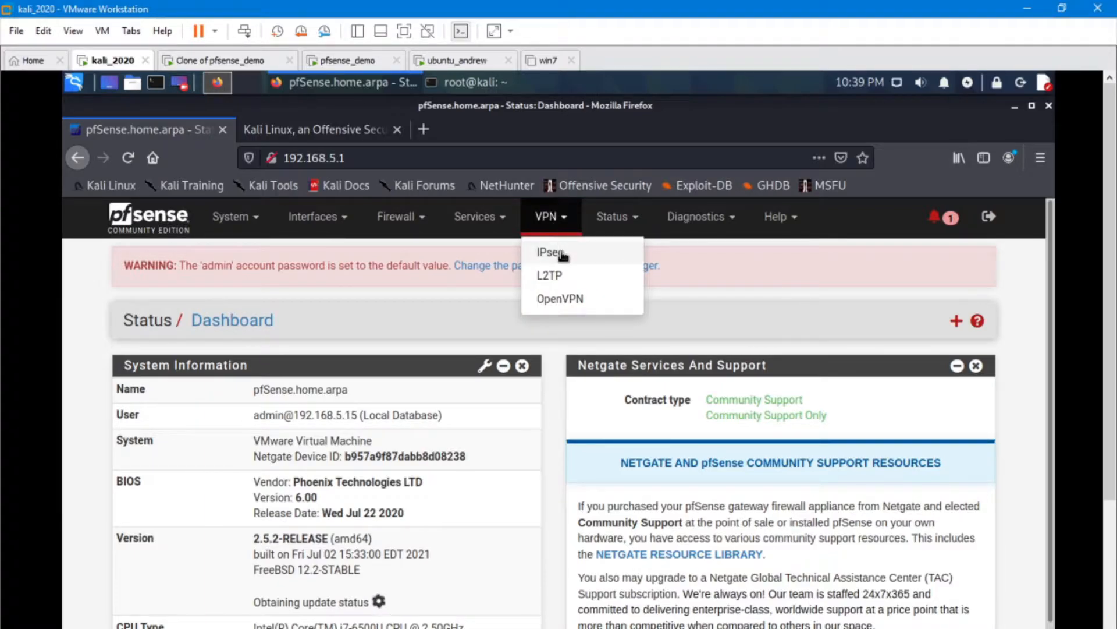
left_click(550, 251)
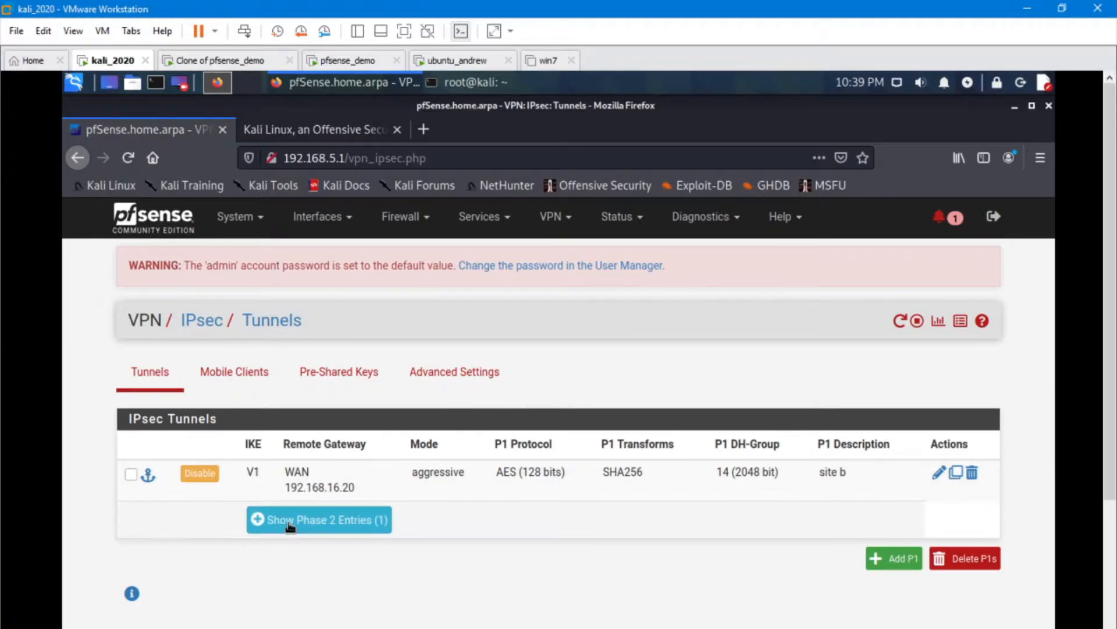
left_click(317, 518)
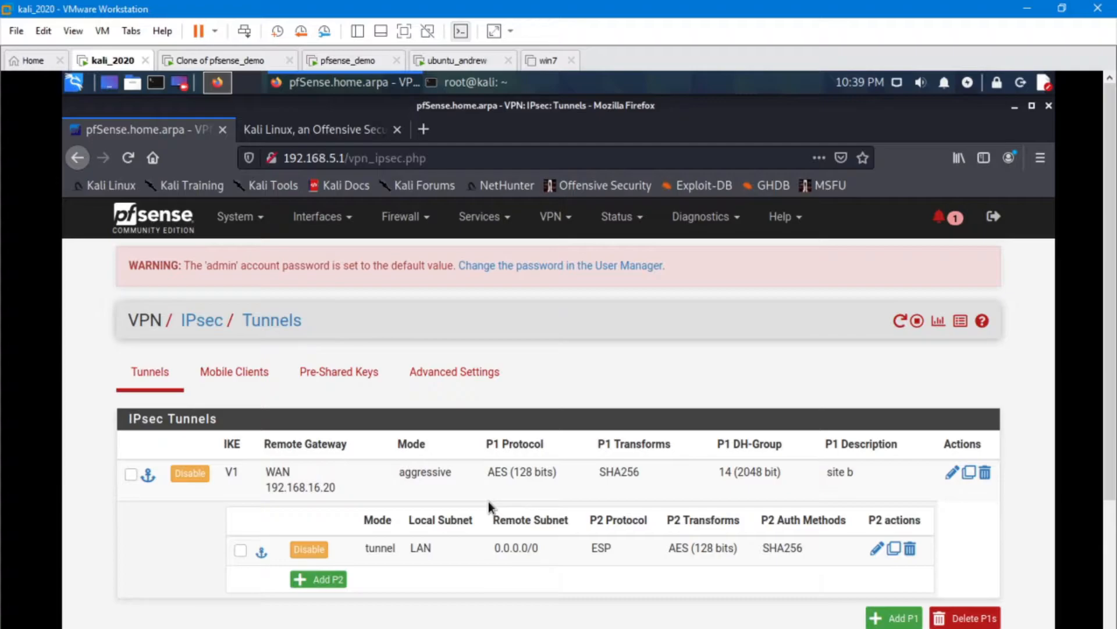
mouse_move(353, 438)
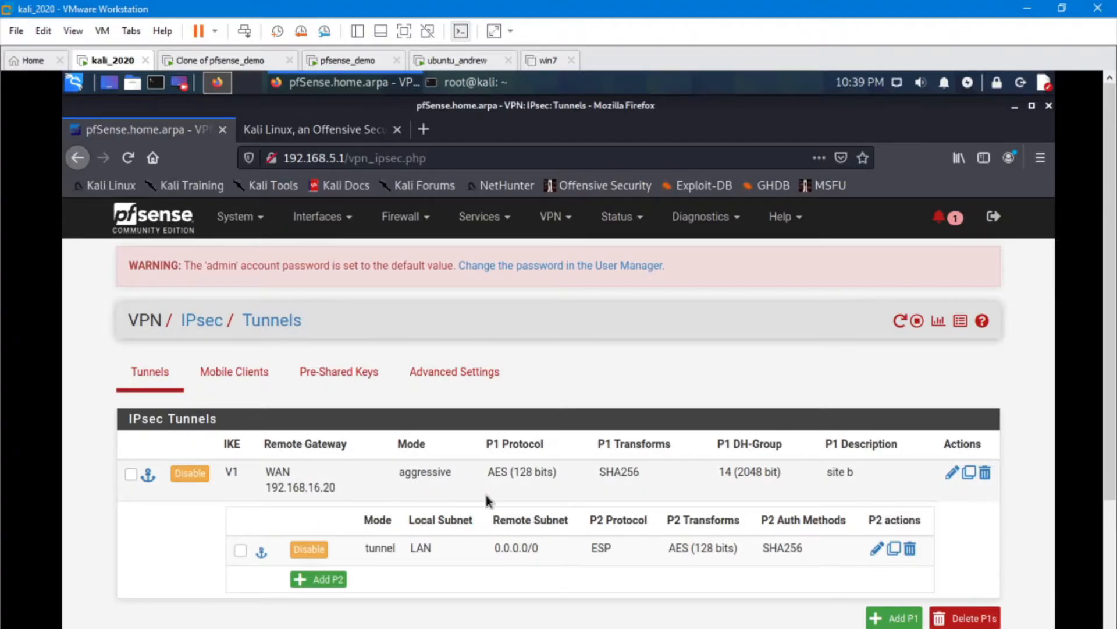
mouse_move(952, 472)
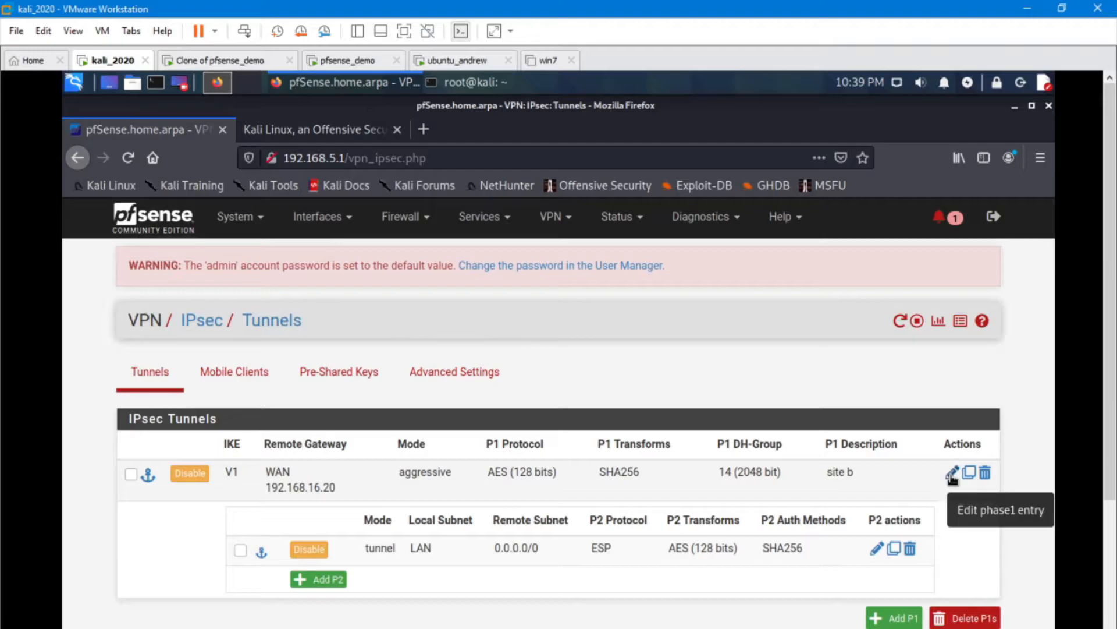
left_click(953, 472)
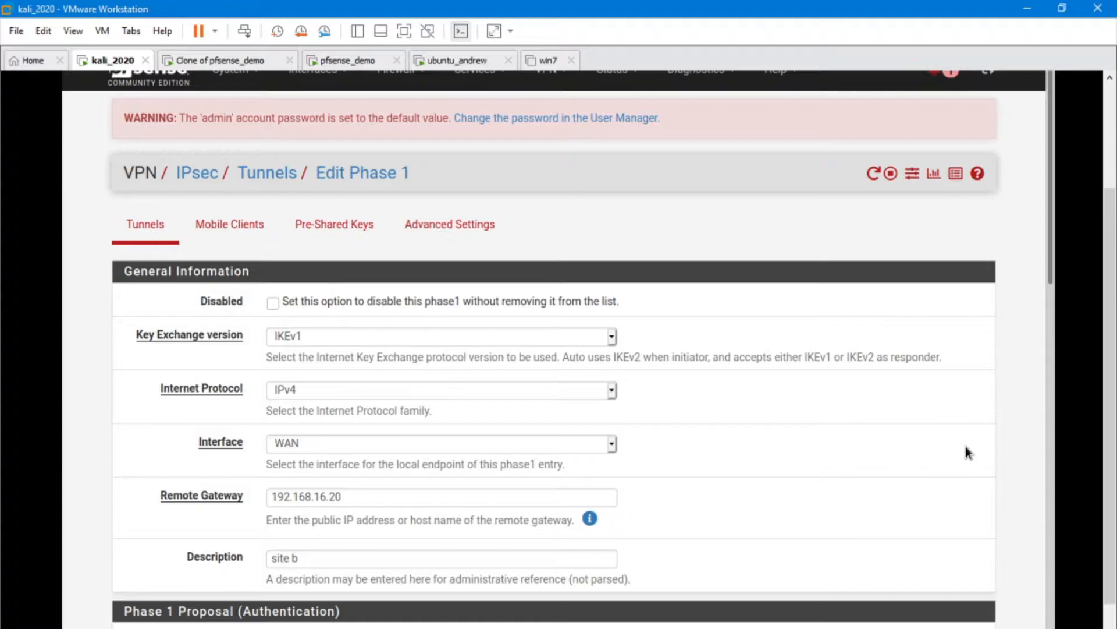
mouse_move(344, 336)
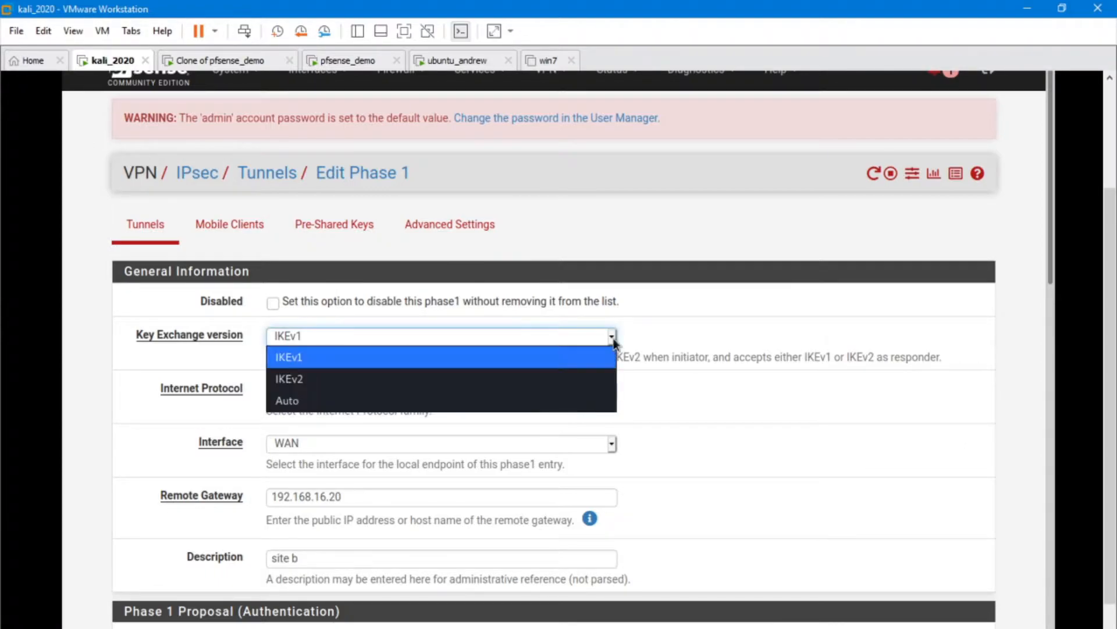
left_click(289, 356)
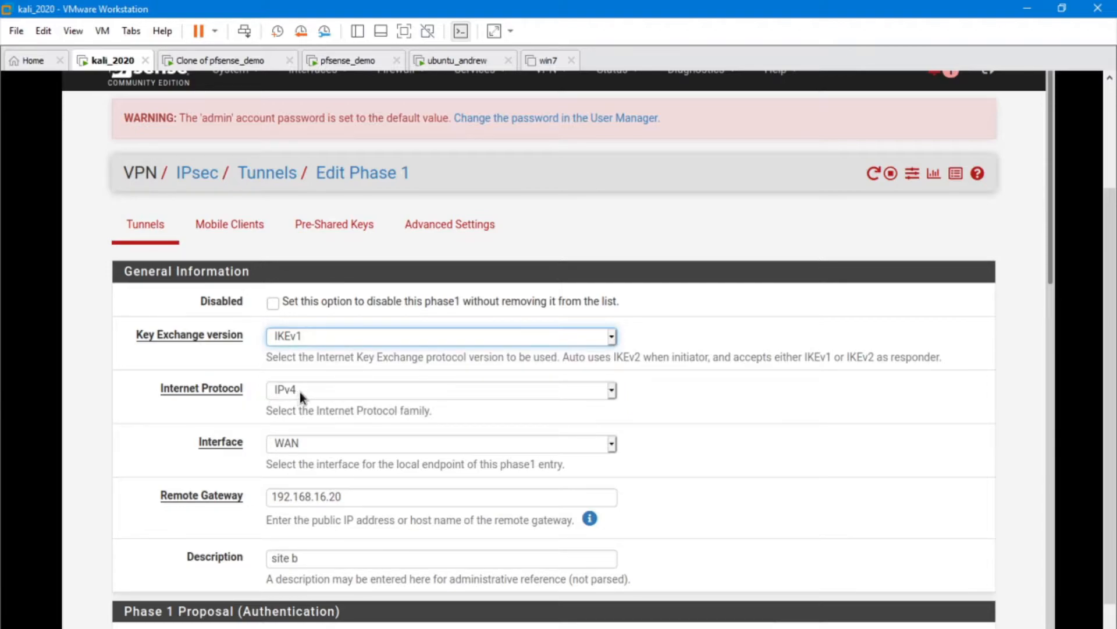
mouse_move(377, 456)
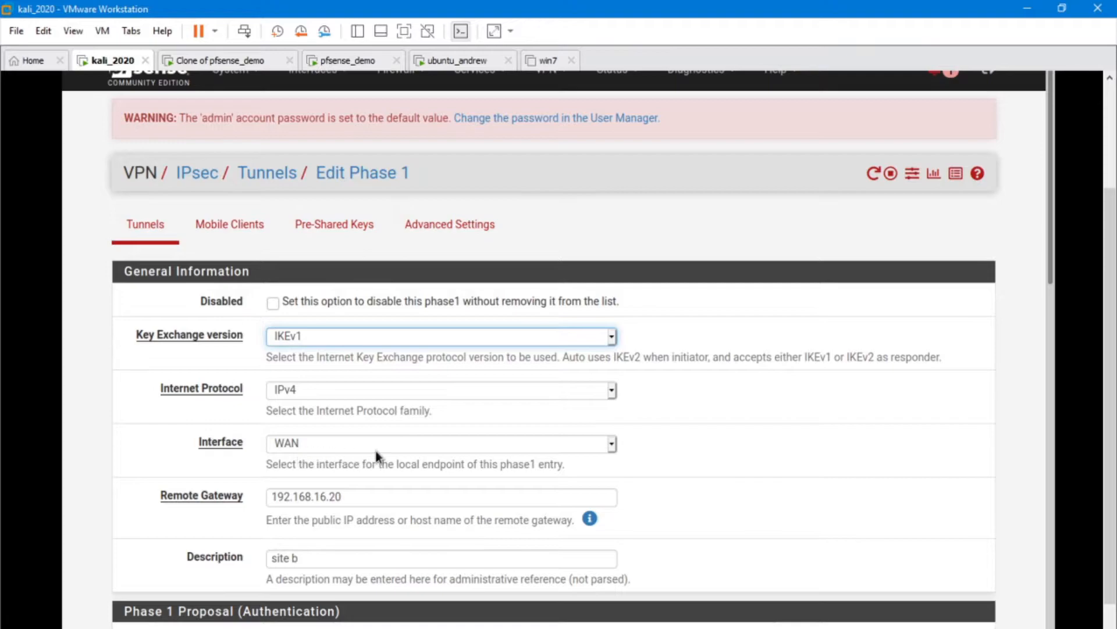
mouse_move(321, 442)
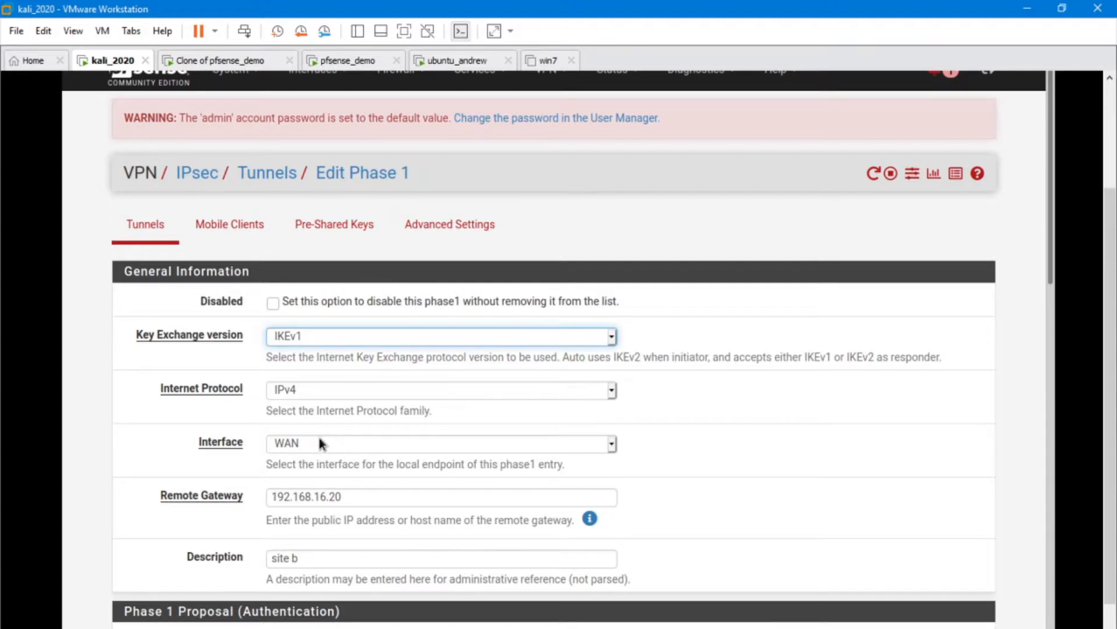
mouse_move(336, 436)
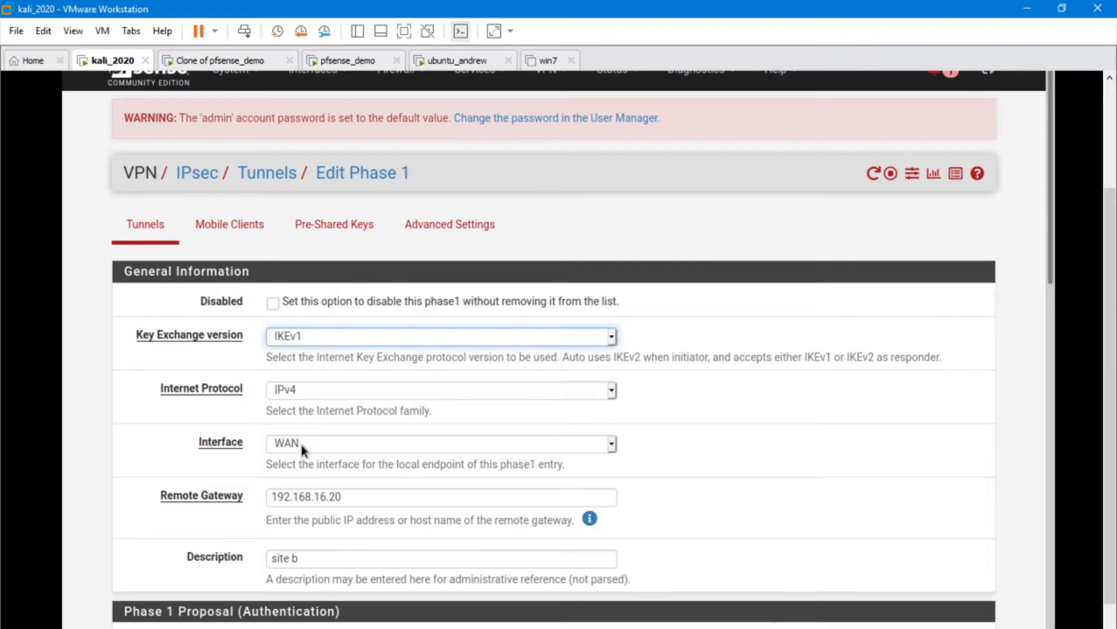
mouse_move(325, 492)
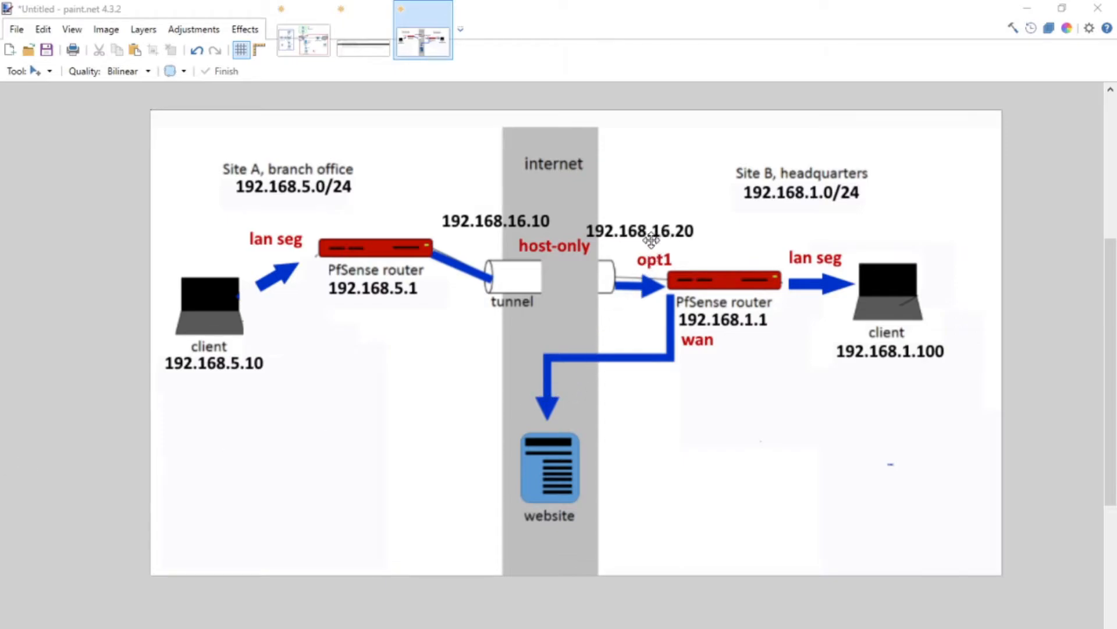
mouse_move(328, 231)
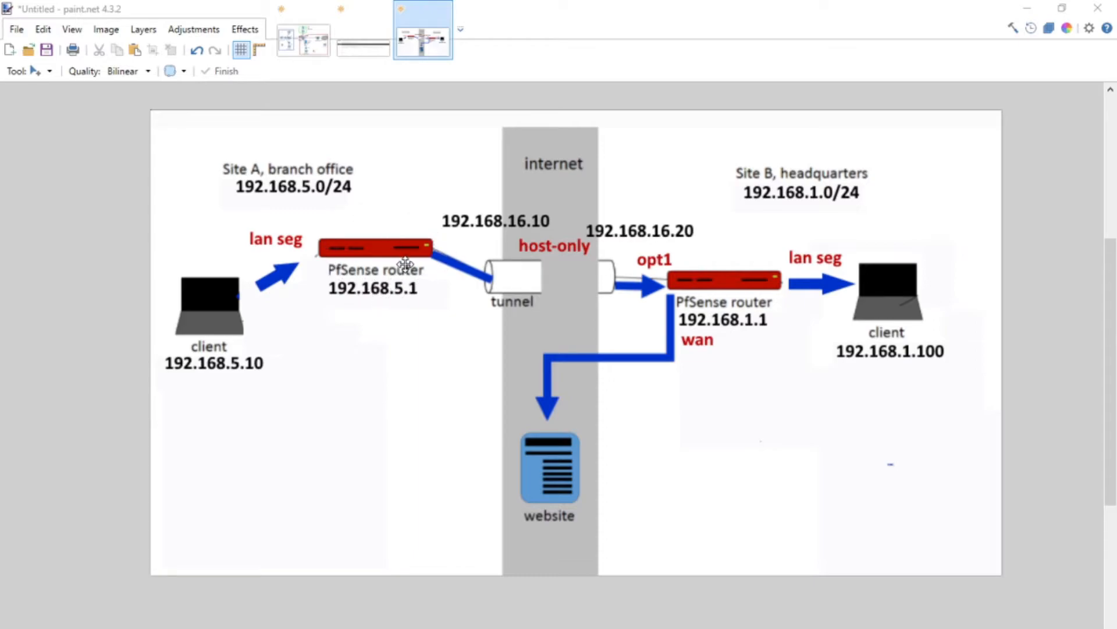
mouse_move(406, 263)
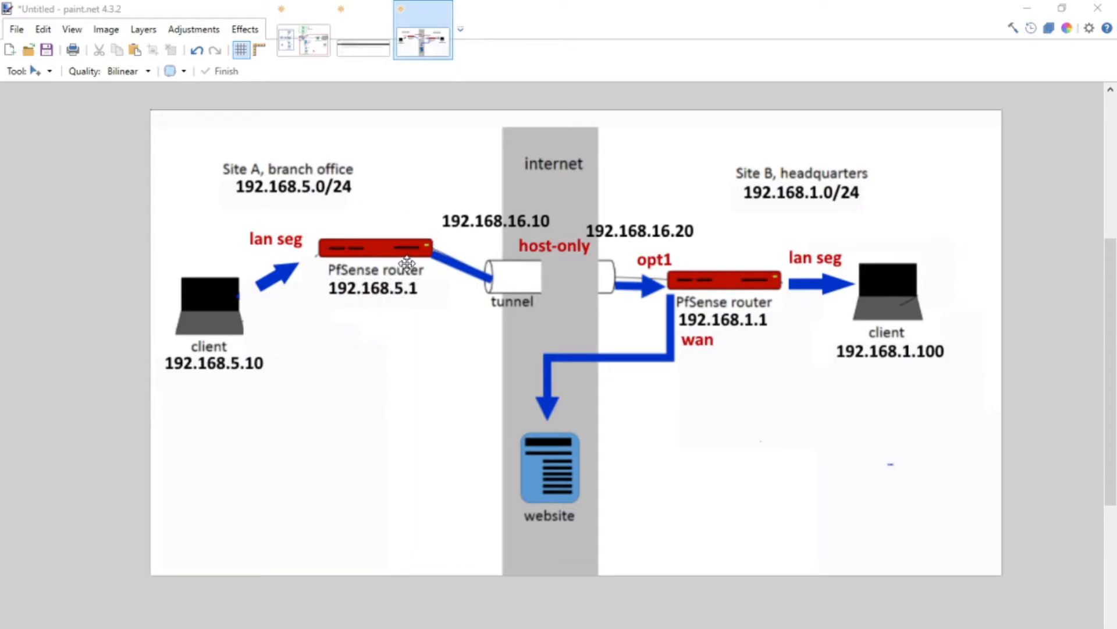
mouse_move(661, 294)
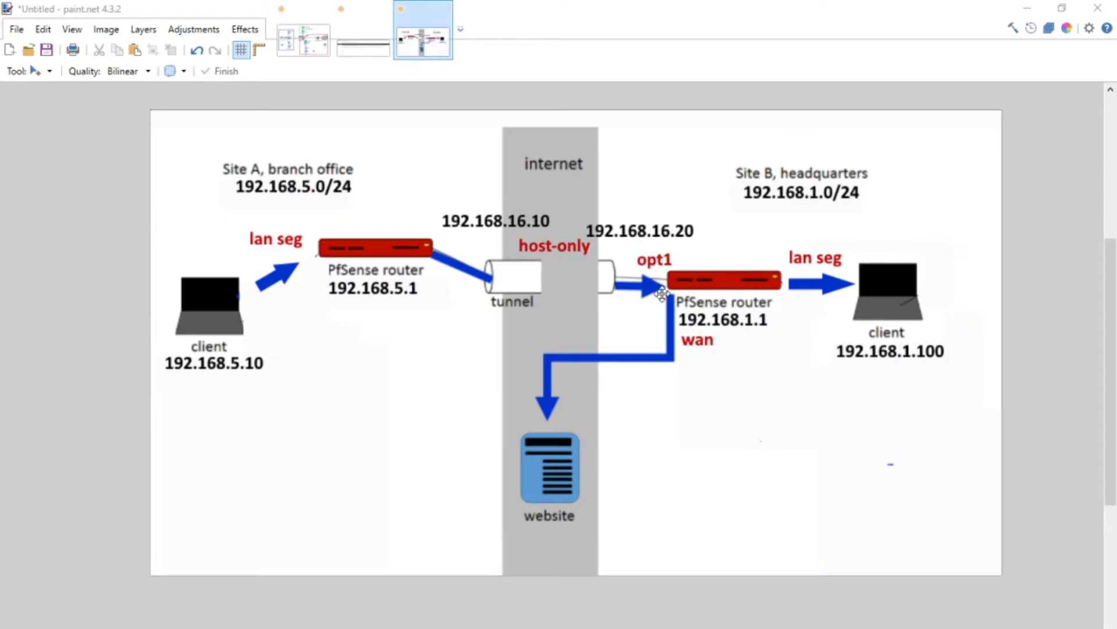
mouse_move(626, 283)
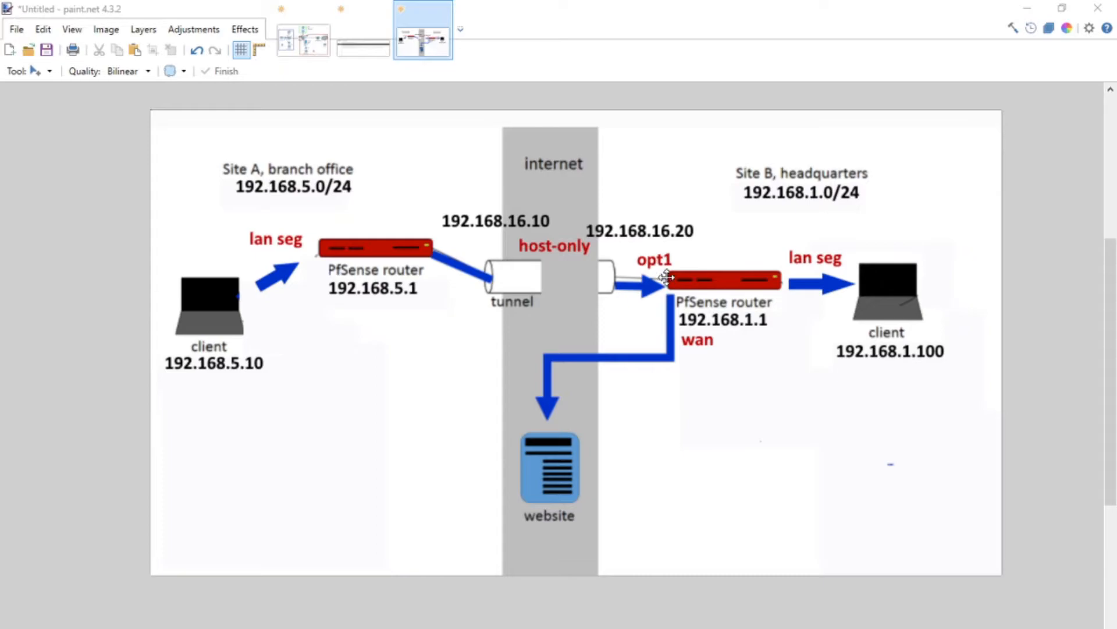
mouse_move(672, 272)
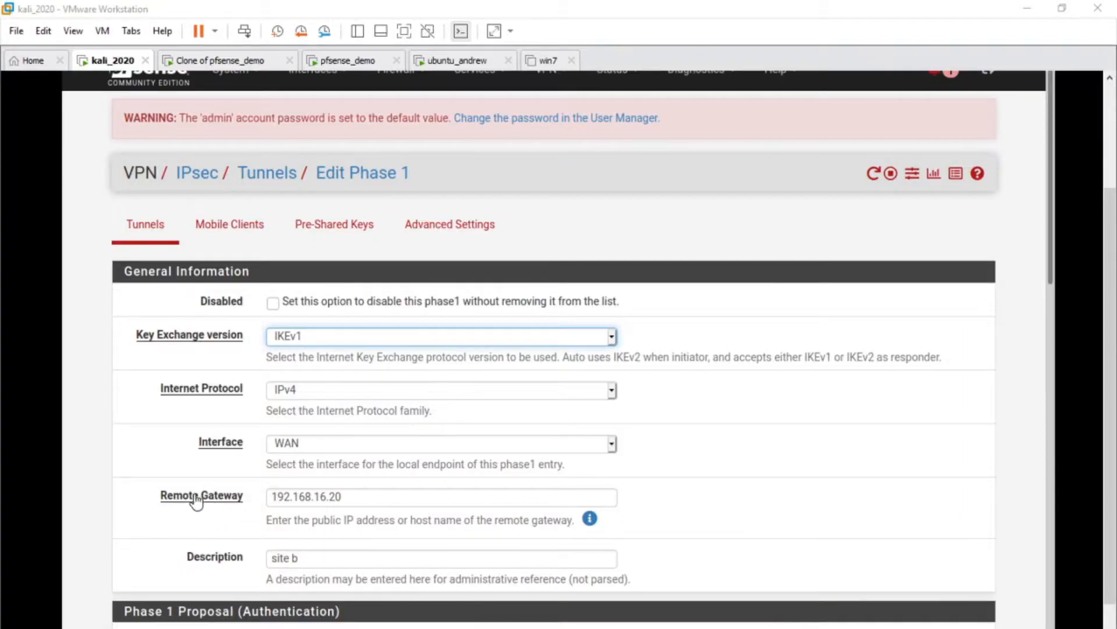
mouse_move(656, 495)
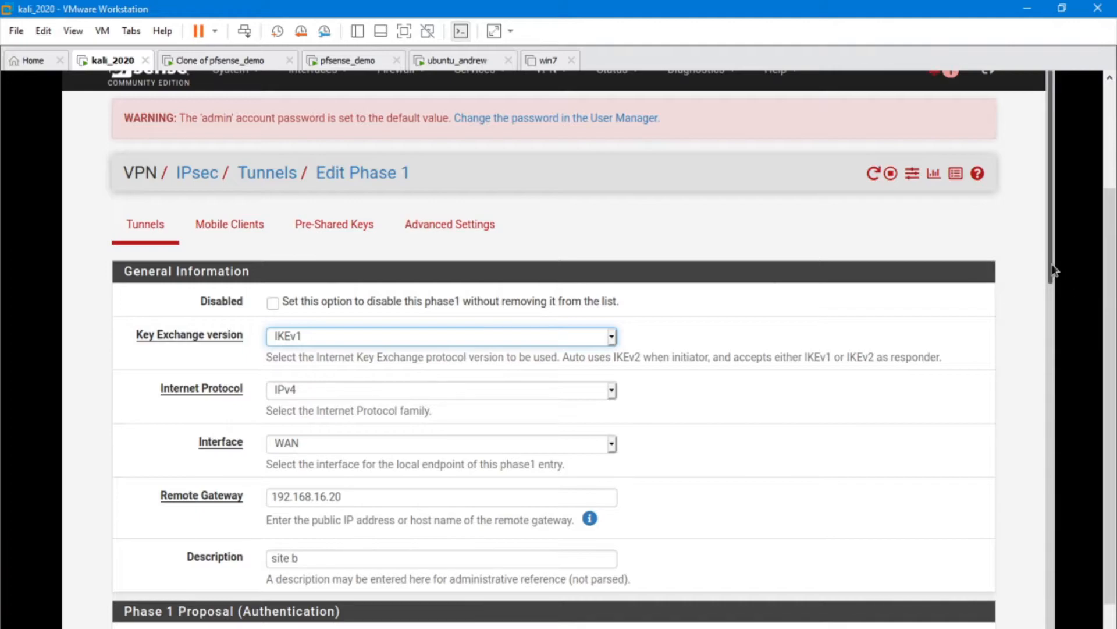
scroll("down", 3)
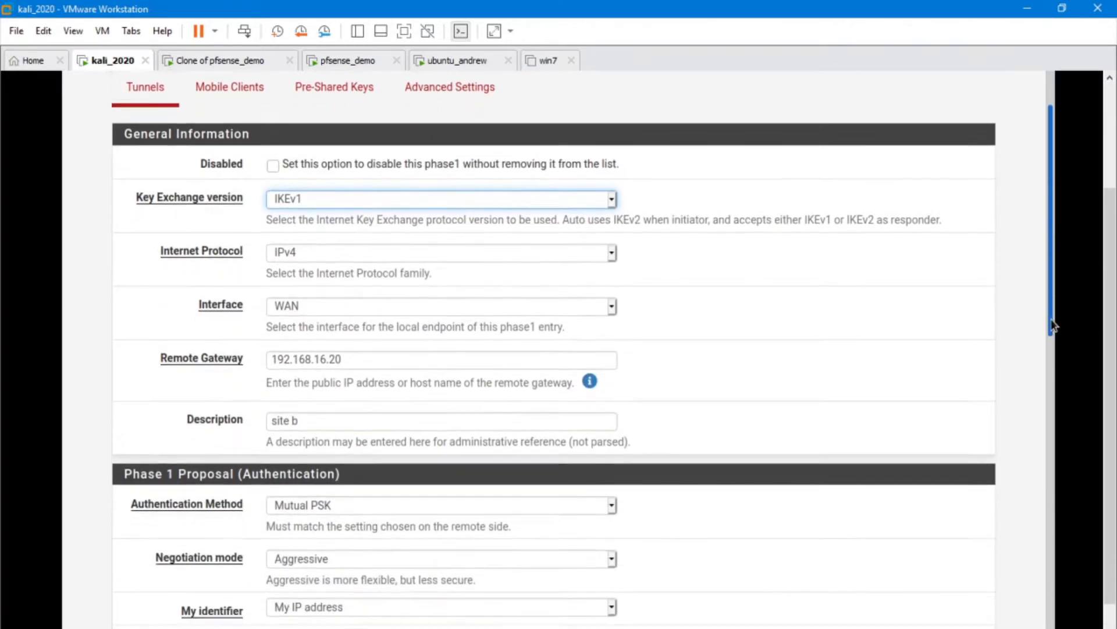
scroll("down", 3)
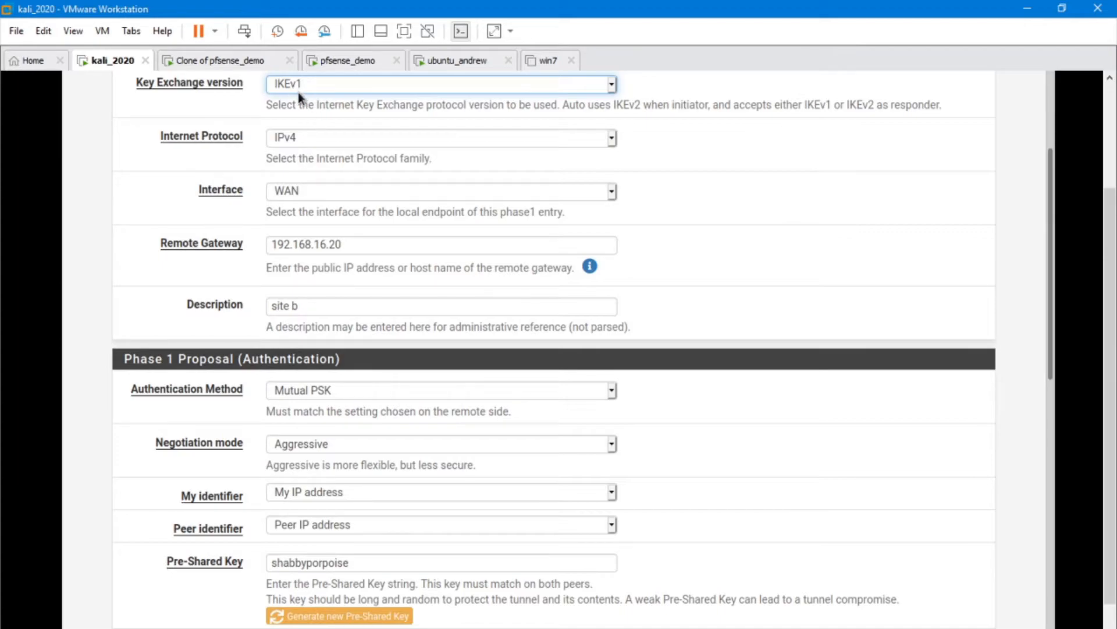
mouse_move(343, 449)
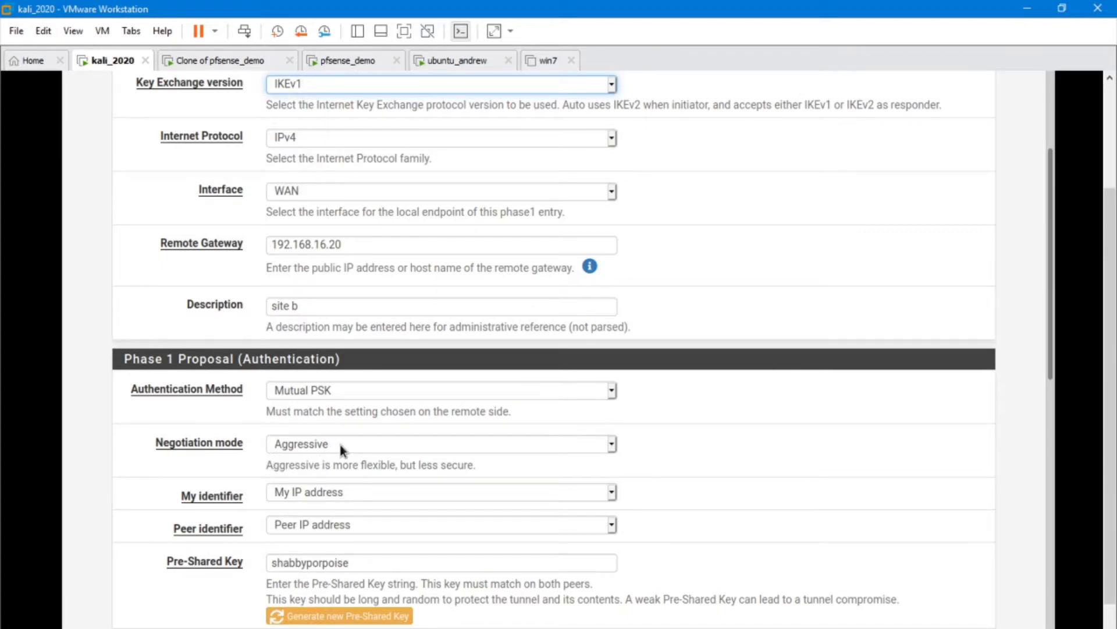
left_click(440, 444)
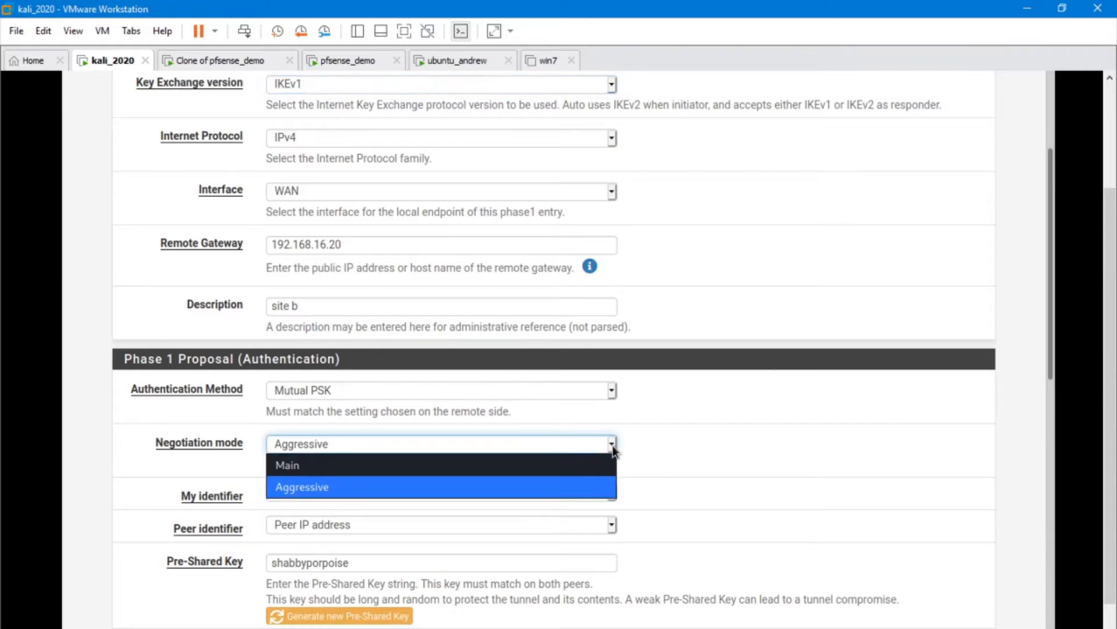
left_click(301, 486)
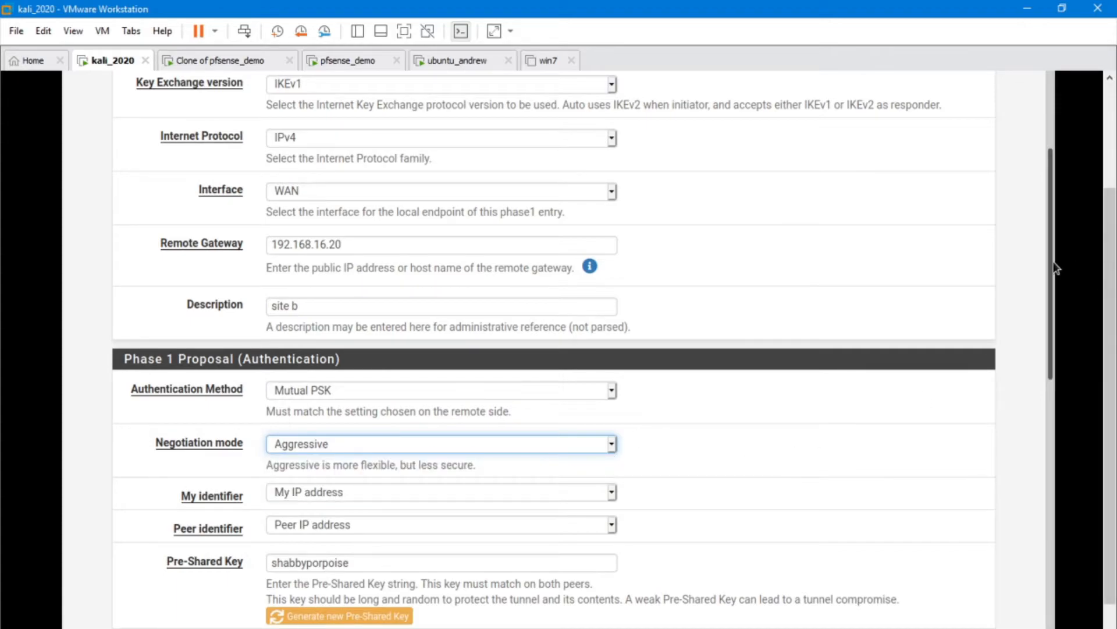
scroll("down", 3)
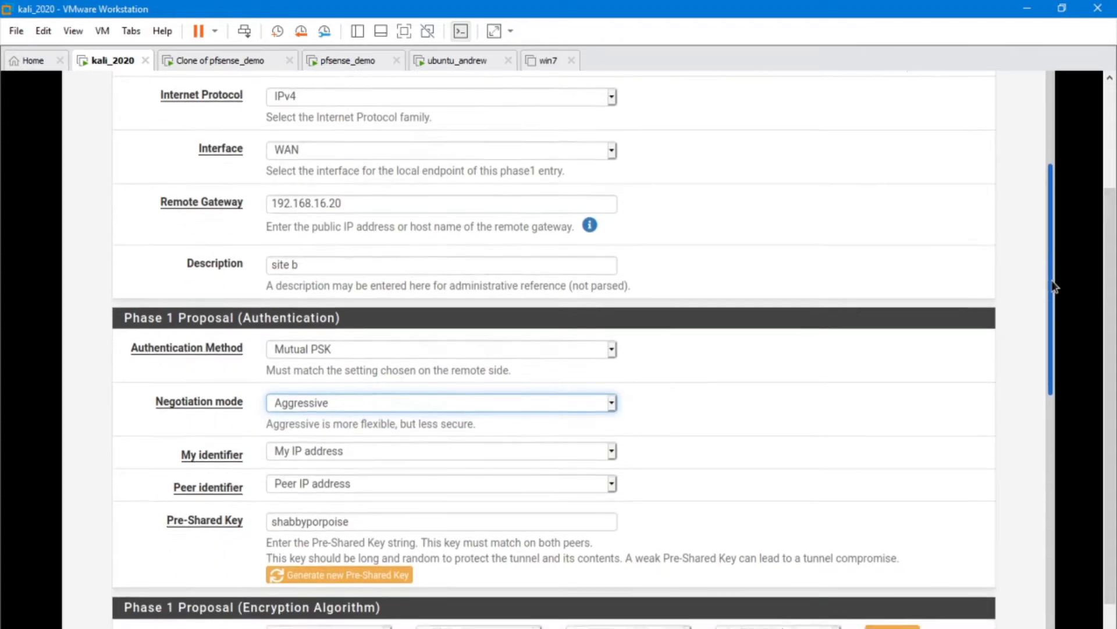
scroll("down", 3)
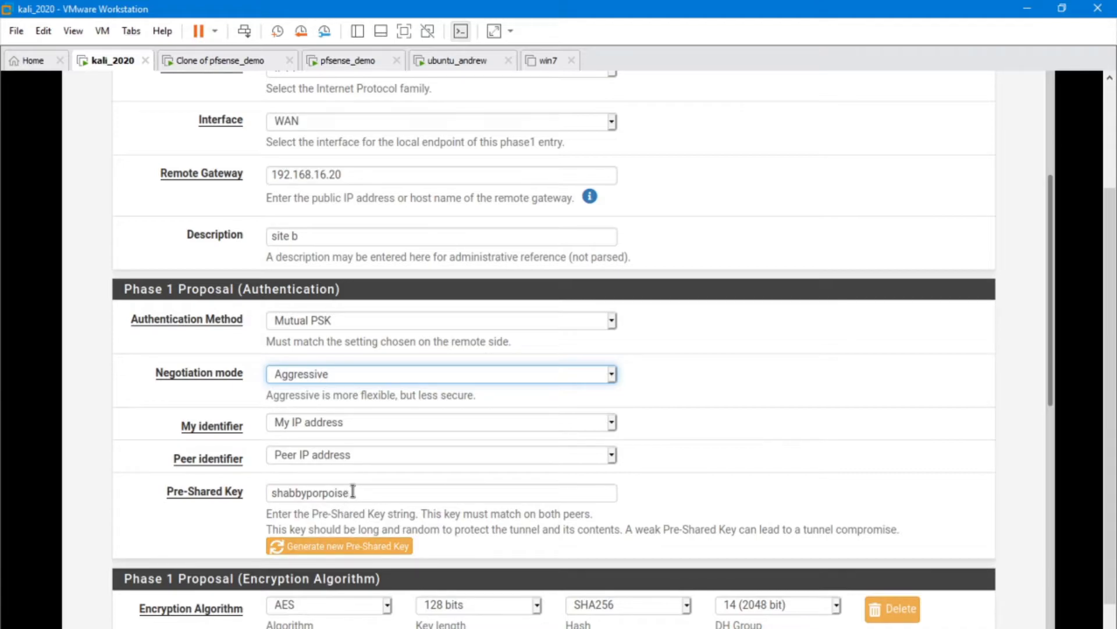
mouse_move(237, 514)
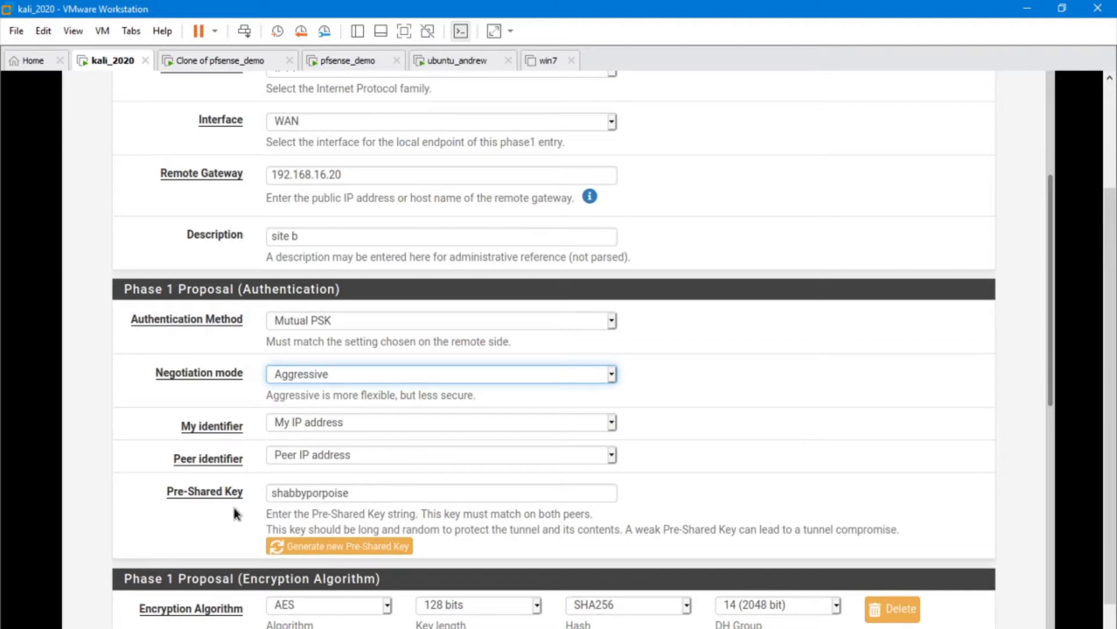
mouse_move(1064, 385)
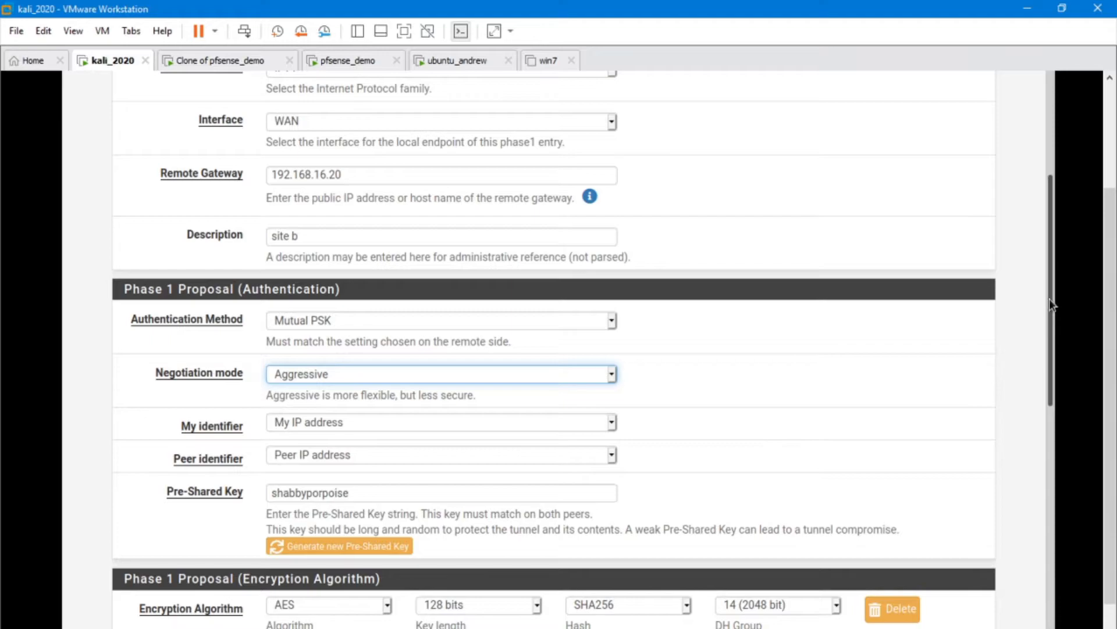
- Review site b's Phase 1 key settings, glance at the Clone of pfsense_demo console, and return
scroll("down", 3)
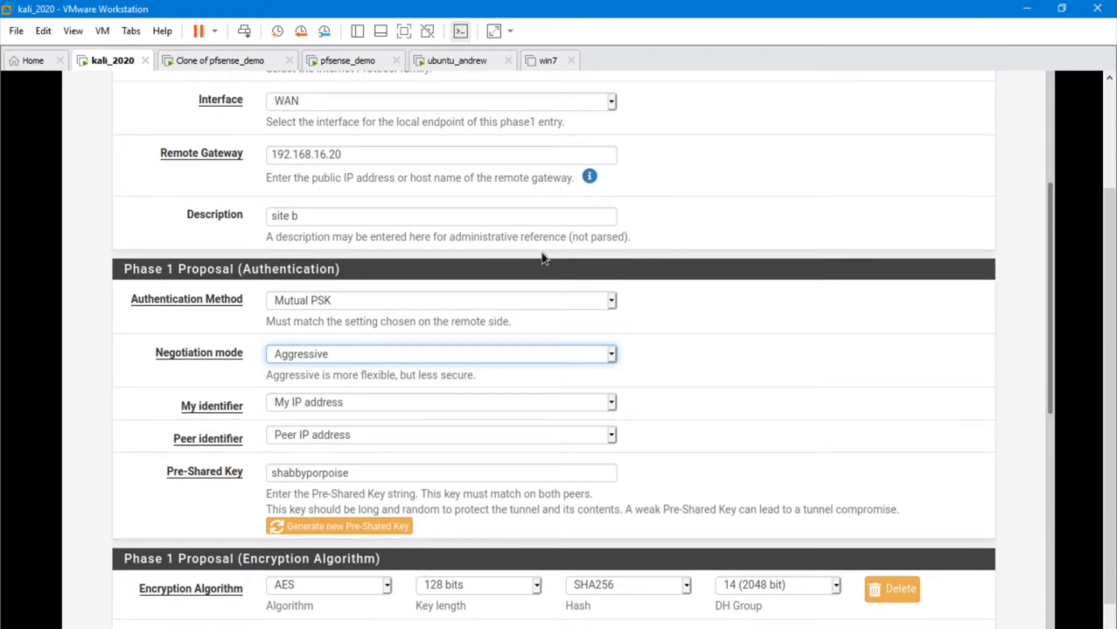
mouse_move(733, 413)
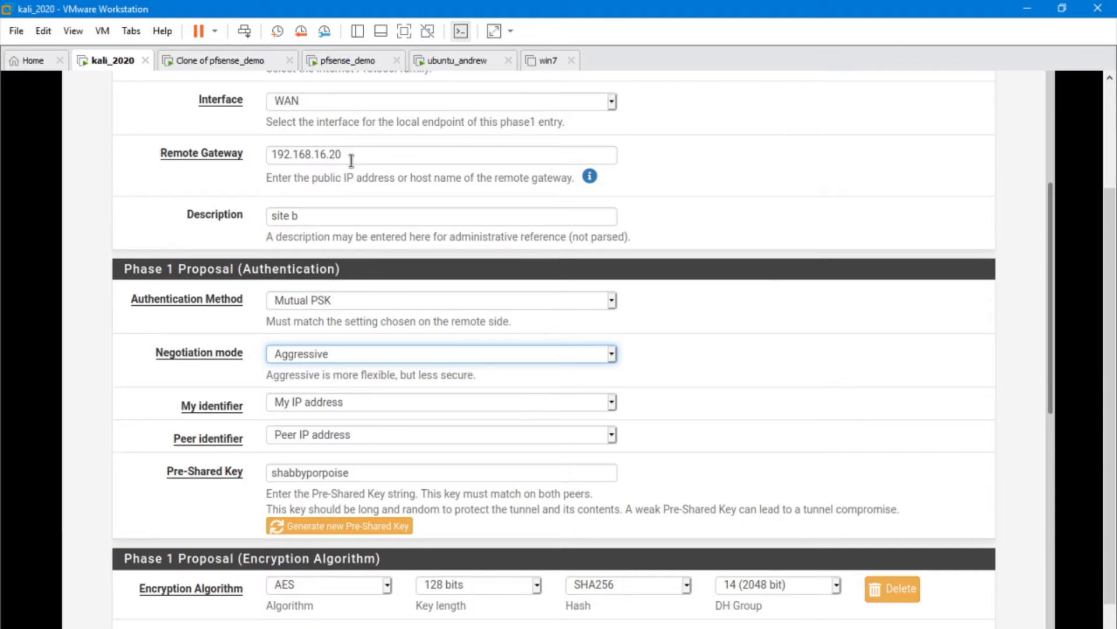
mouse_move(227, 64)
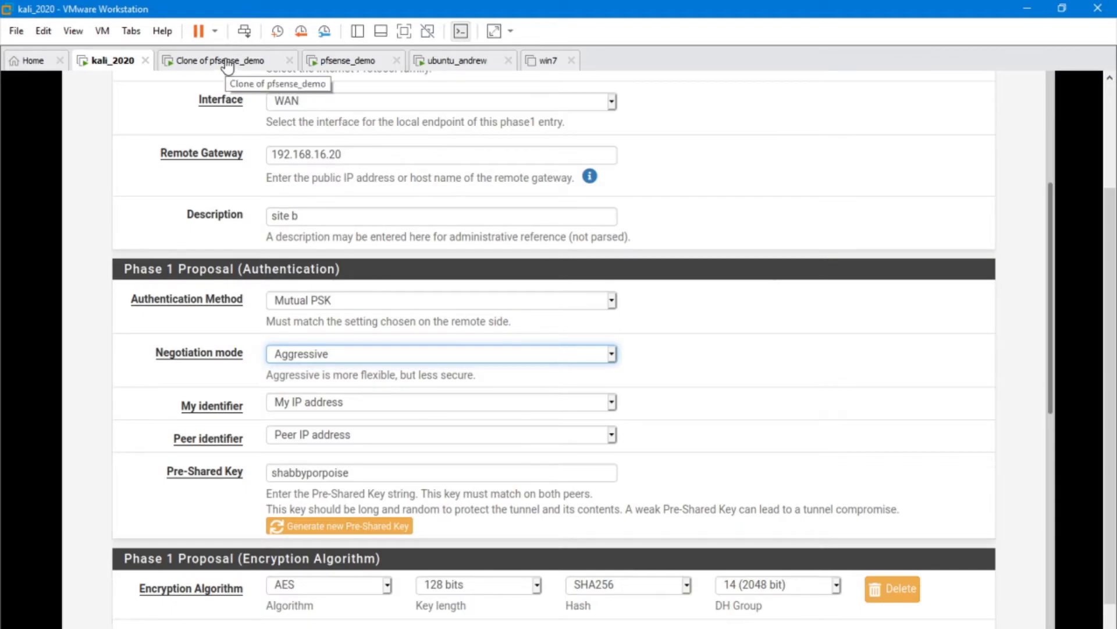
left_click(223, 60)
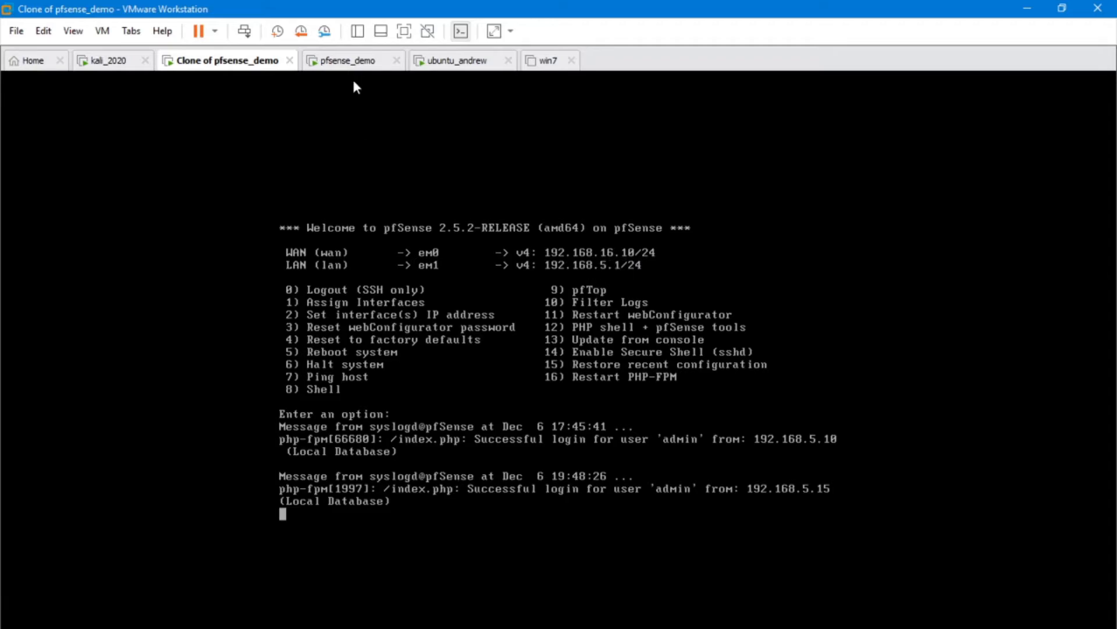
left_click(111, 60)
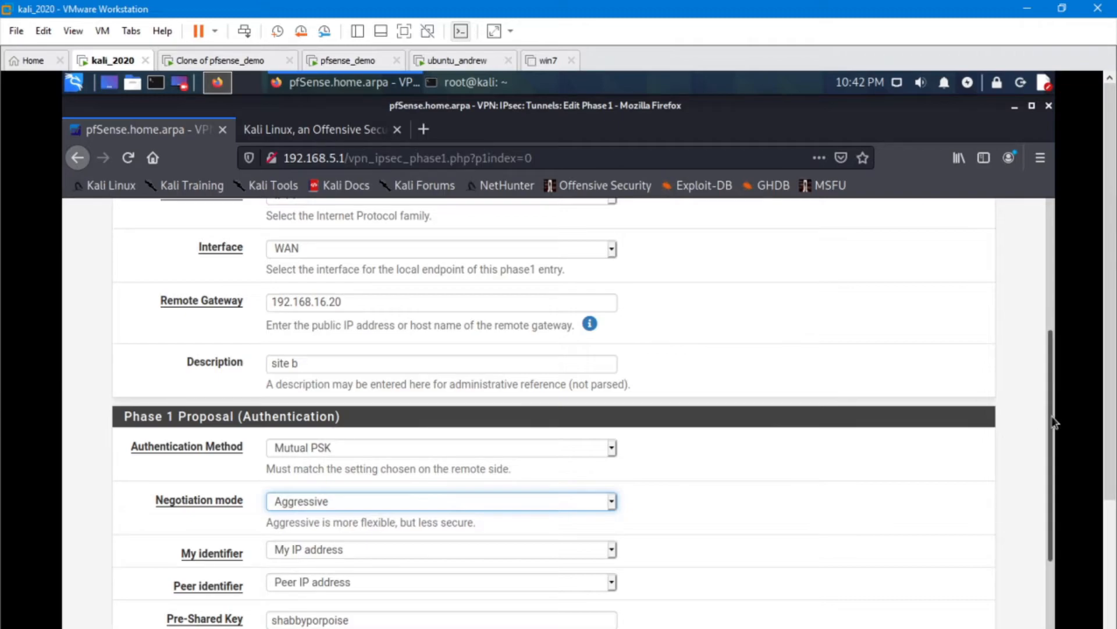
scroll("down", 3)
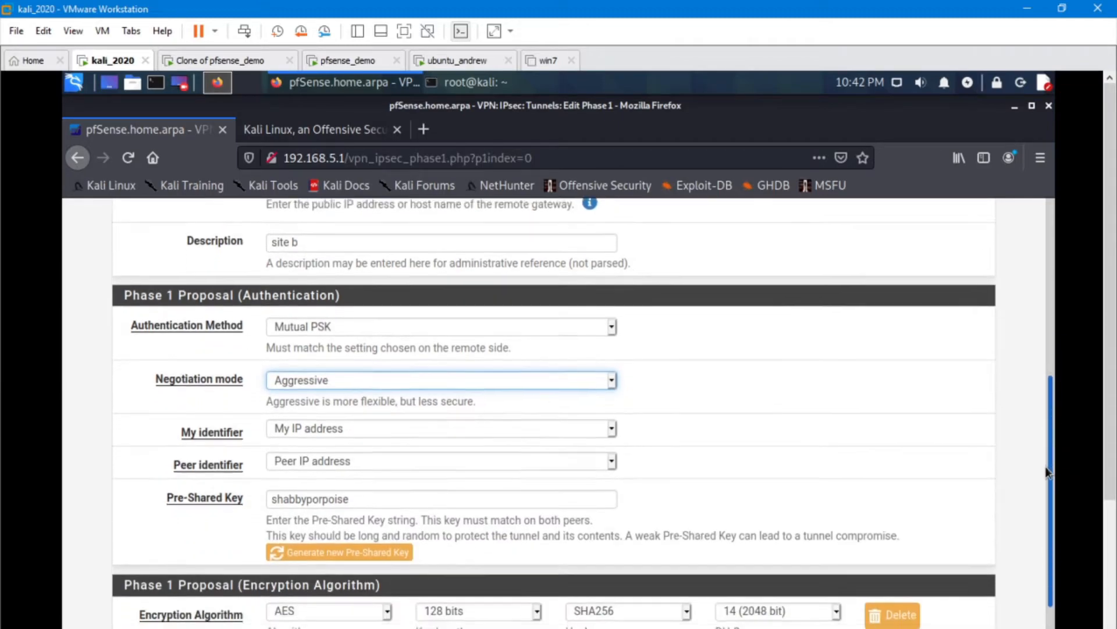
scroll("down", 3)
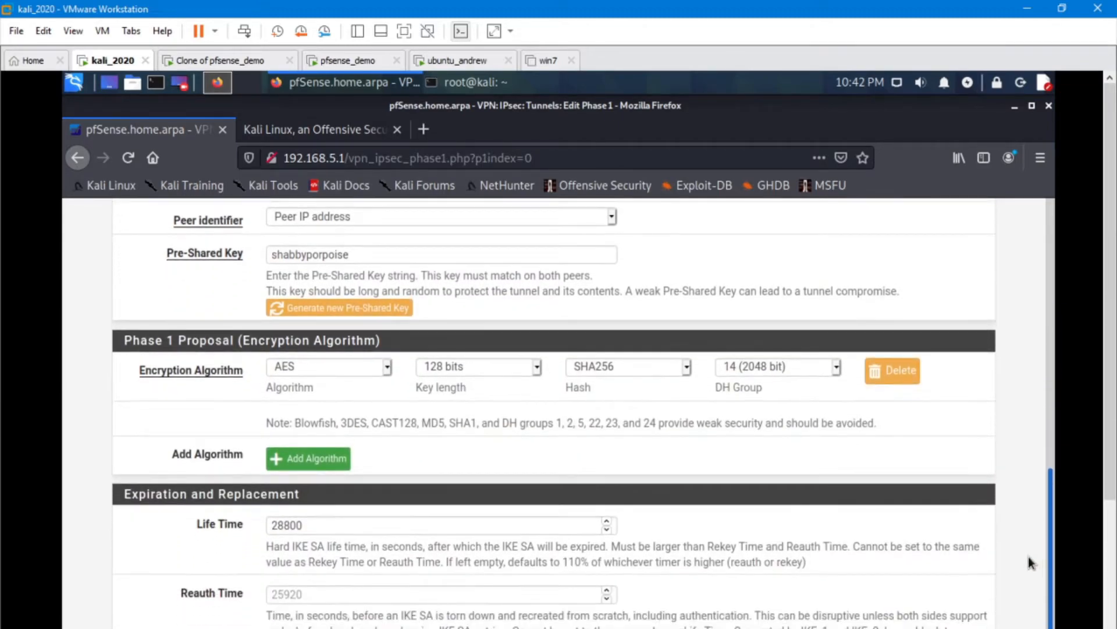
mouse_move(483, 401)
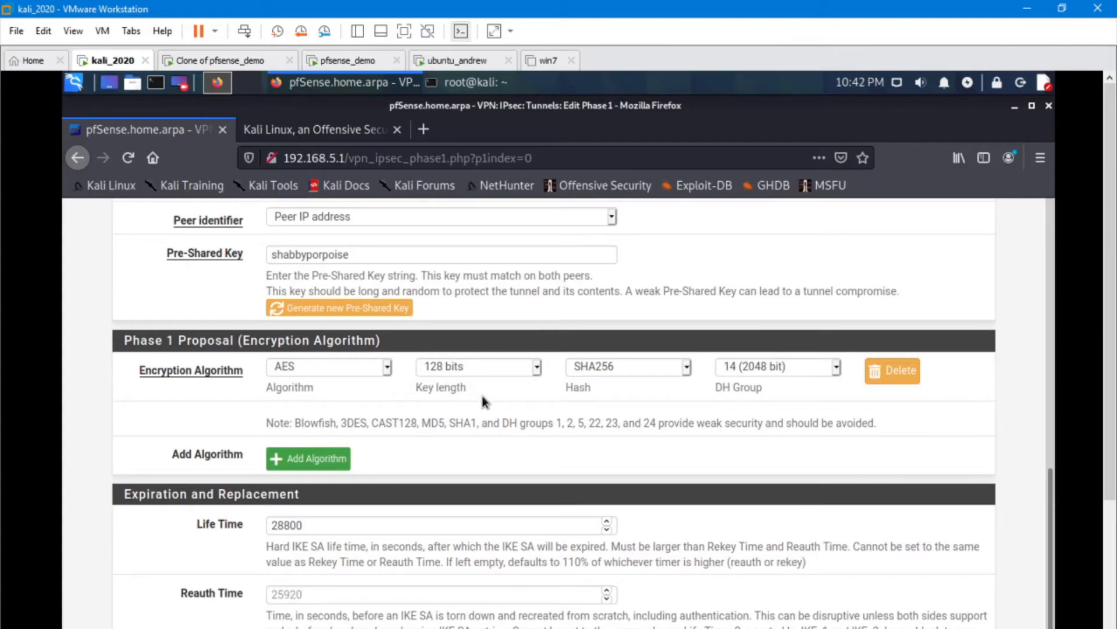
mouse_move(369, 383)
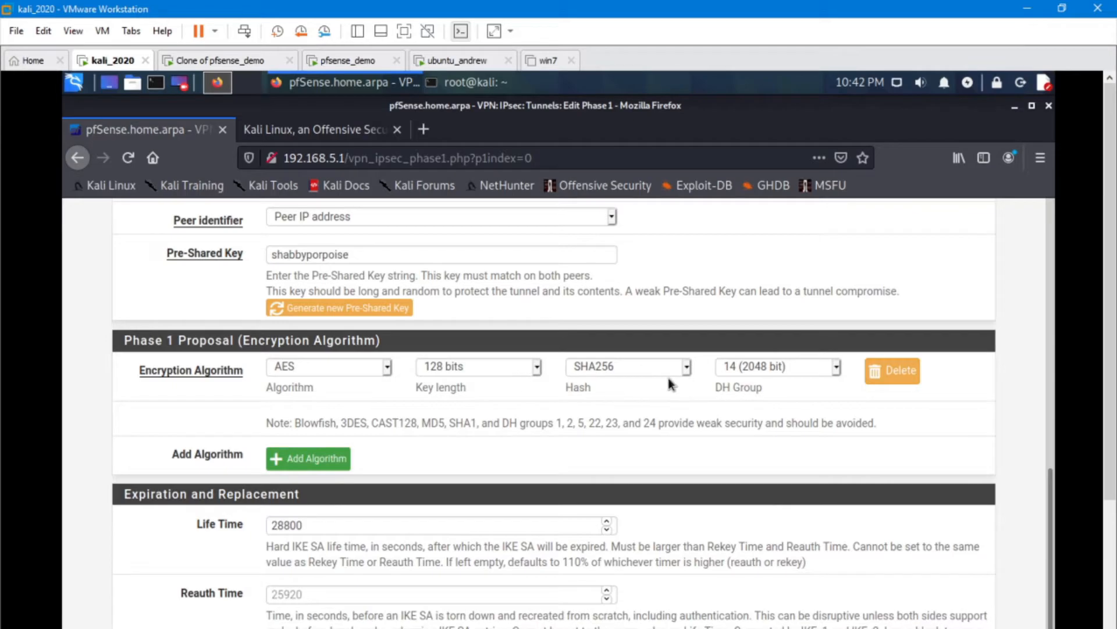
mouse_move(483, 448)
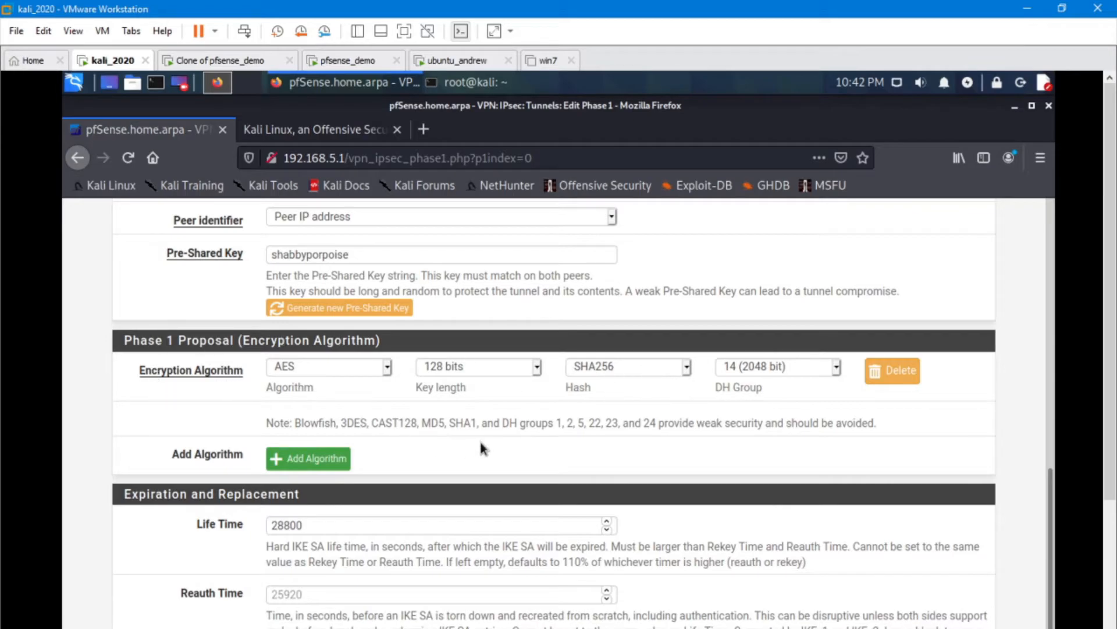
scroll("down", 3)
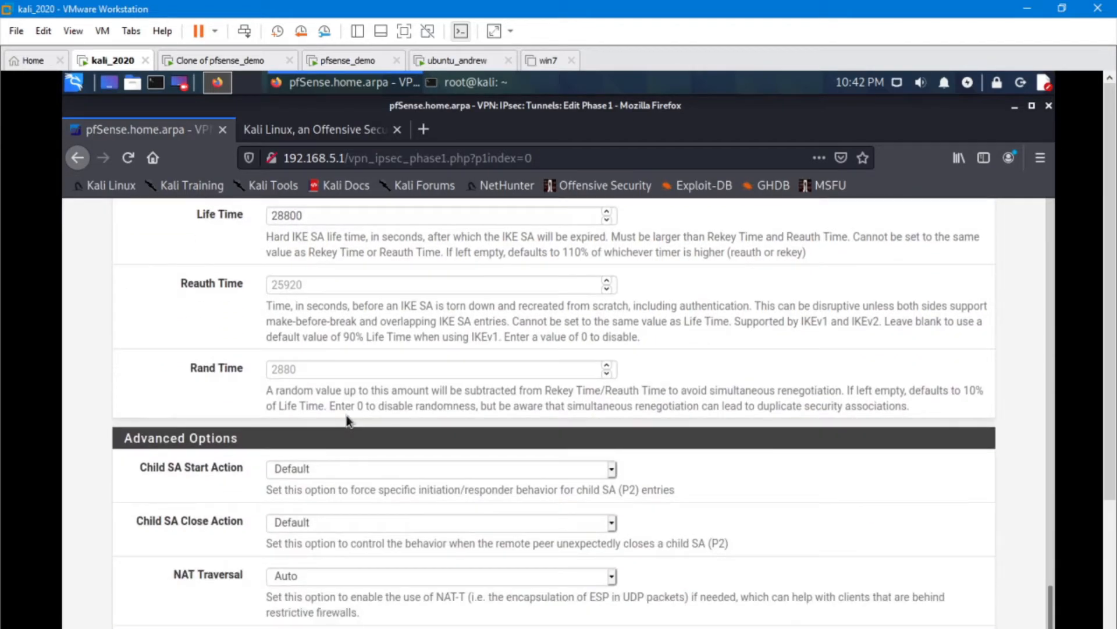
scroll("down", 3)
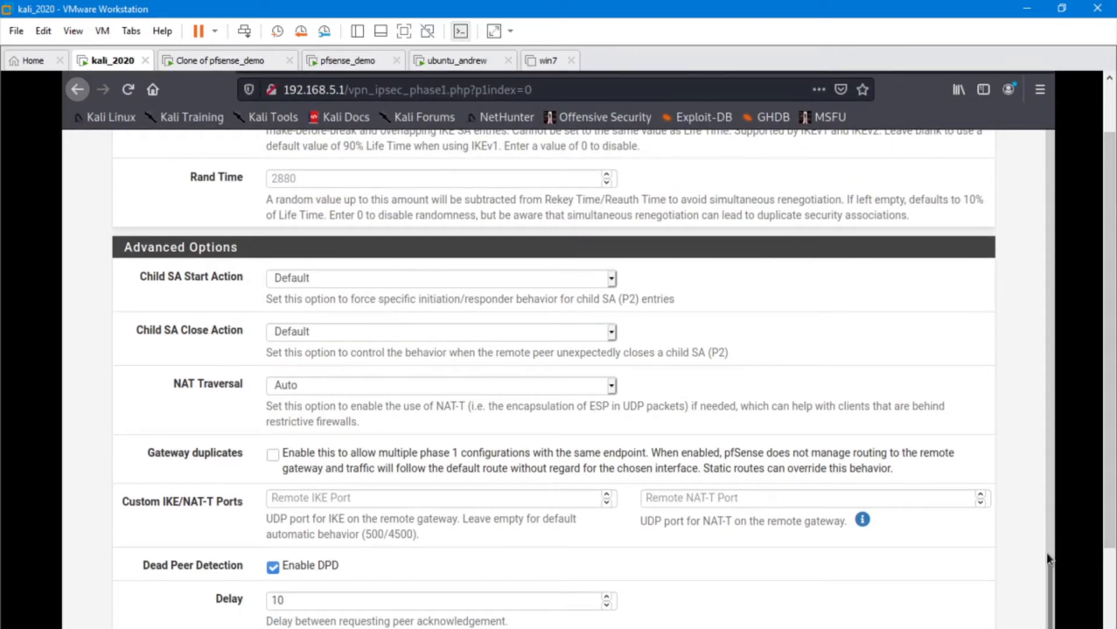
scroll("up", 3)
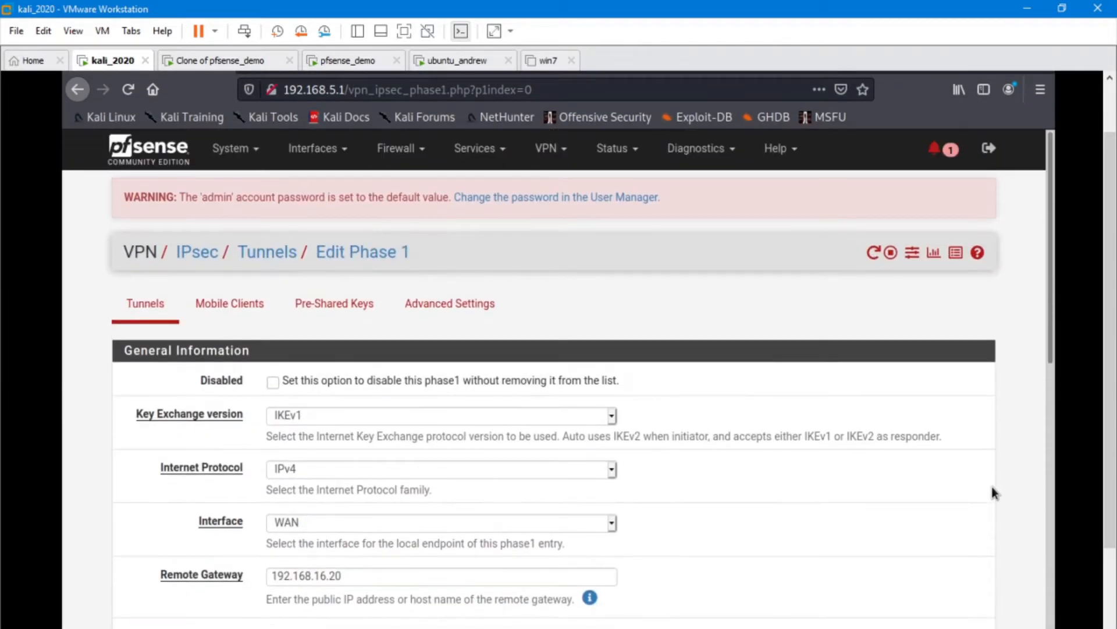
scroll("down", 3)
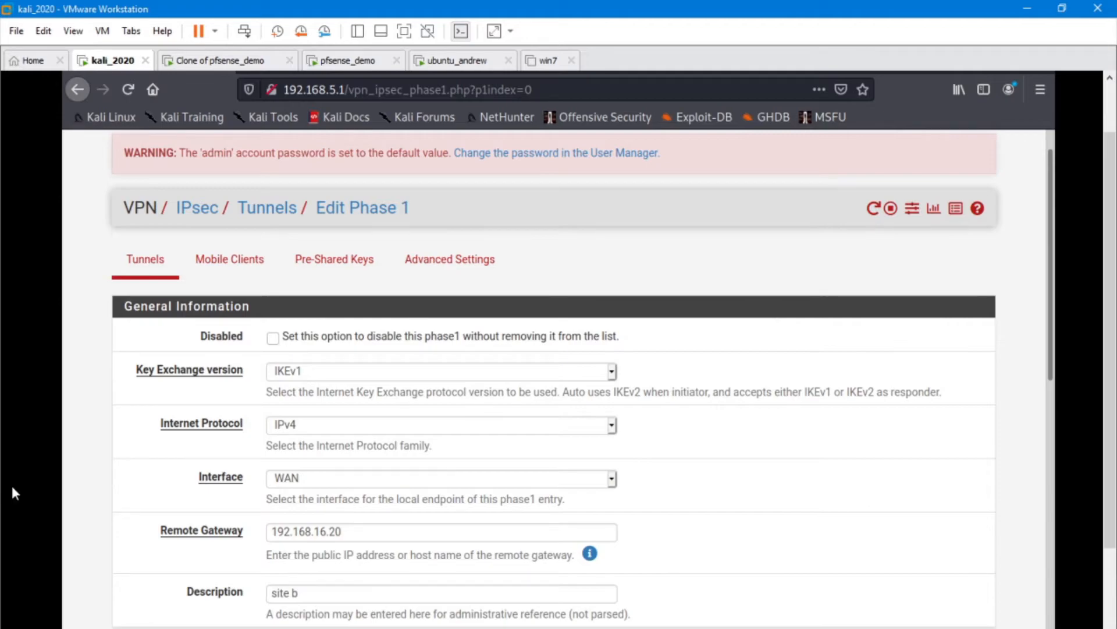
mouse_move(542, 514)
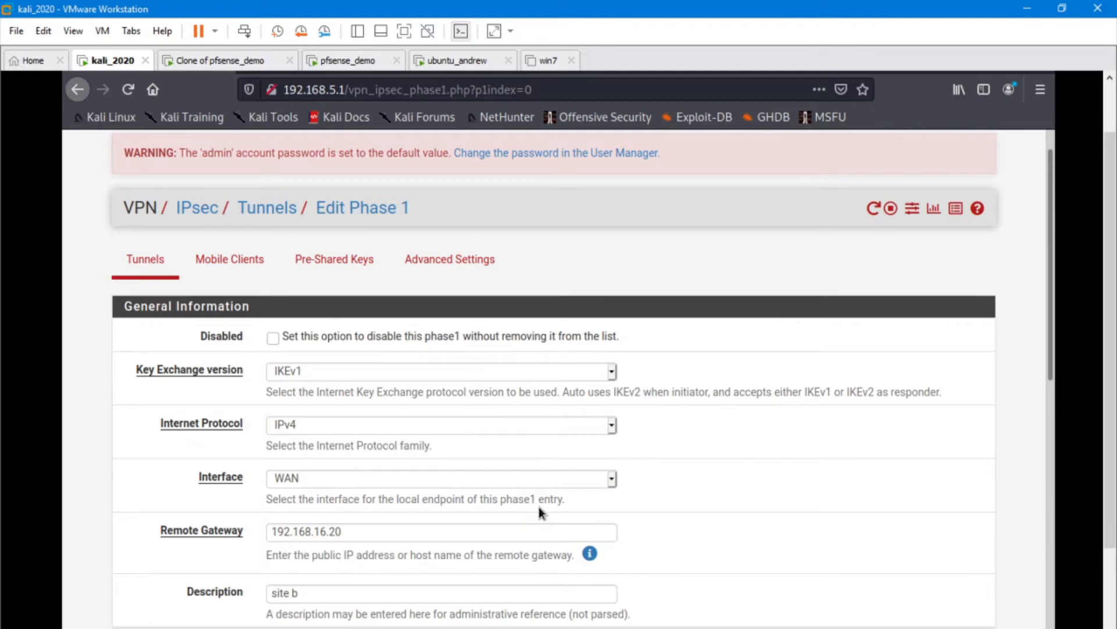
mouse_move(636, 493)
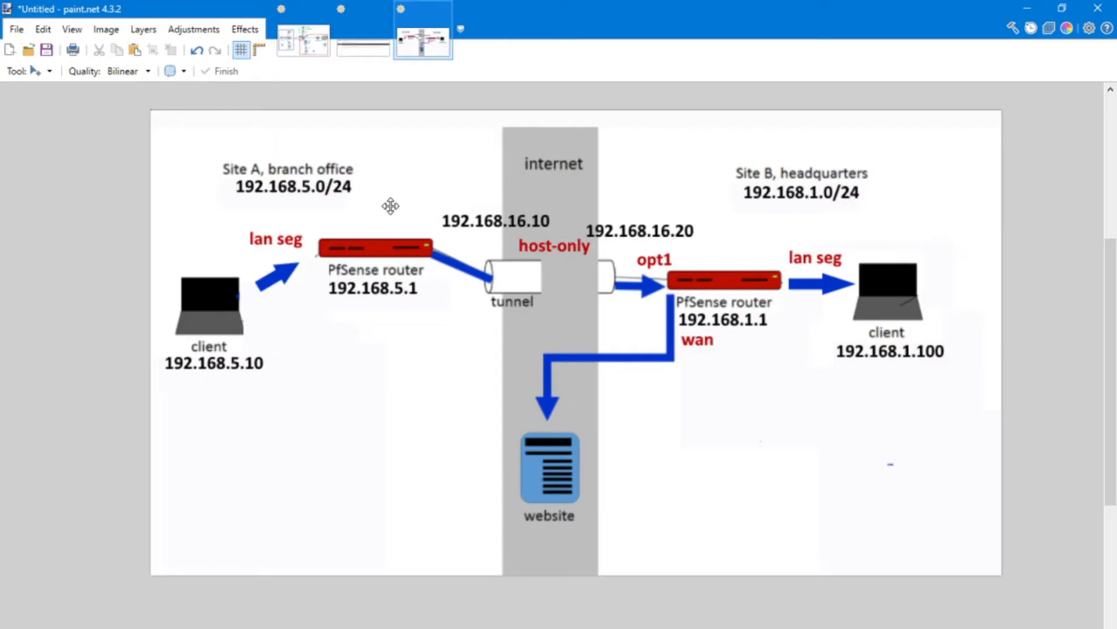
mouse_move(706, 288)
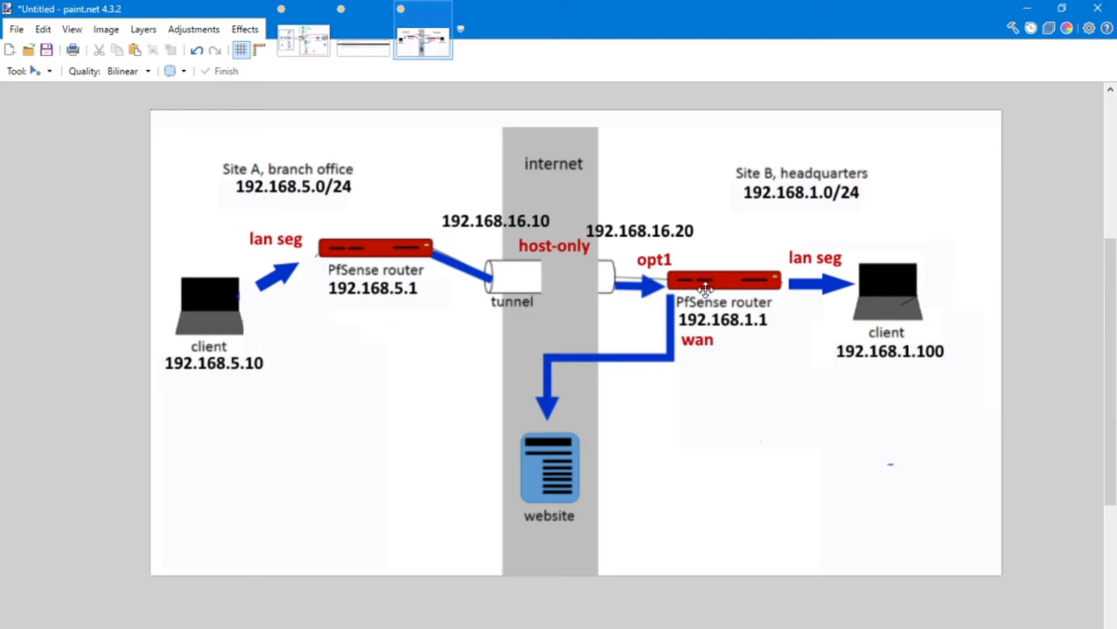
mouse_move(723, 292)
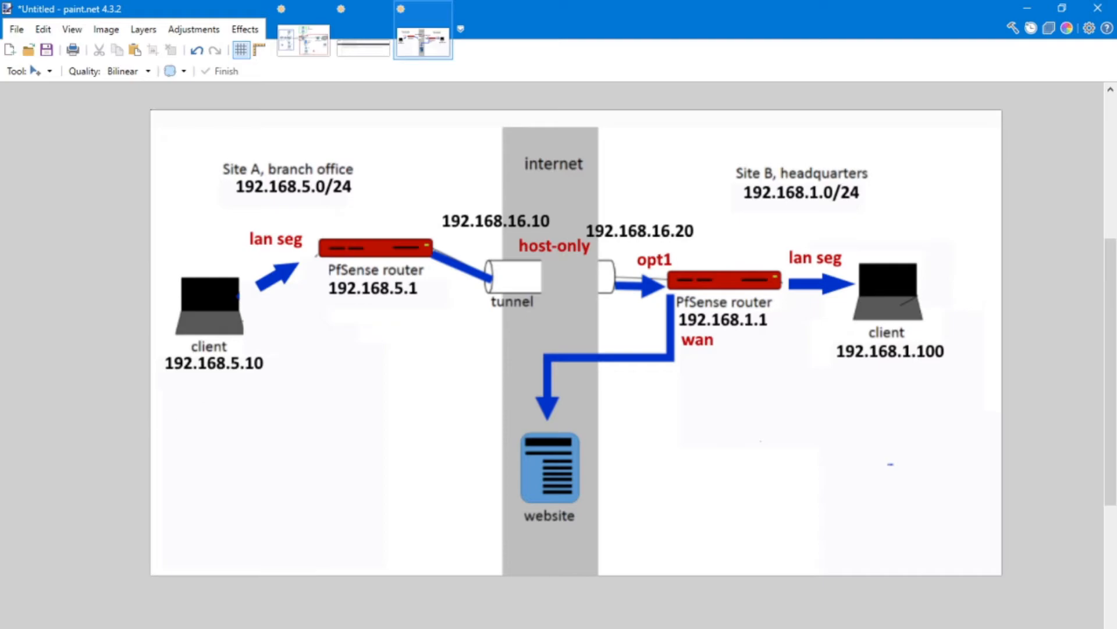
mouse_move(591, 316)
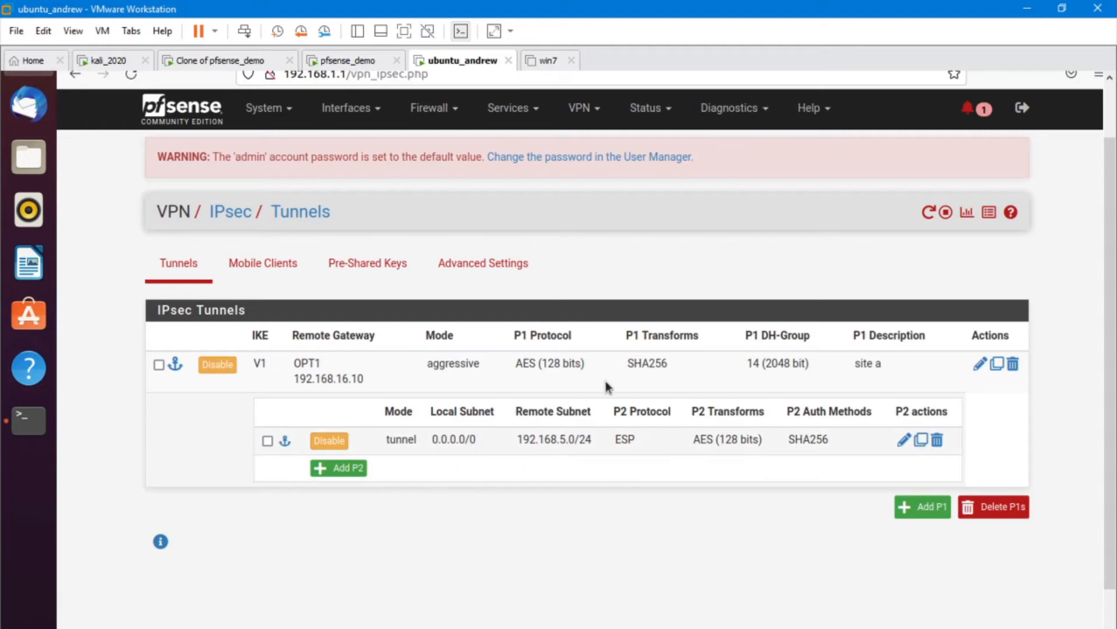
mouse_move(242, 367)
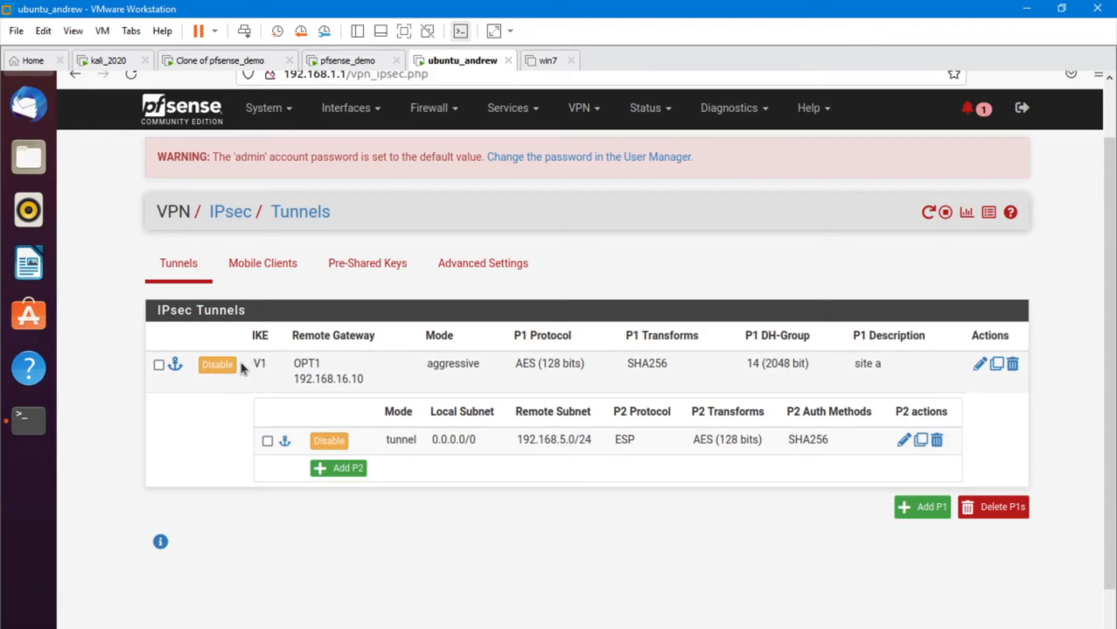
mouse_move(980, 365)
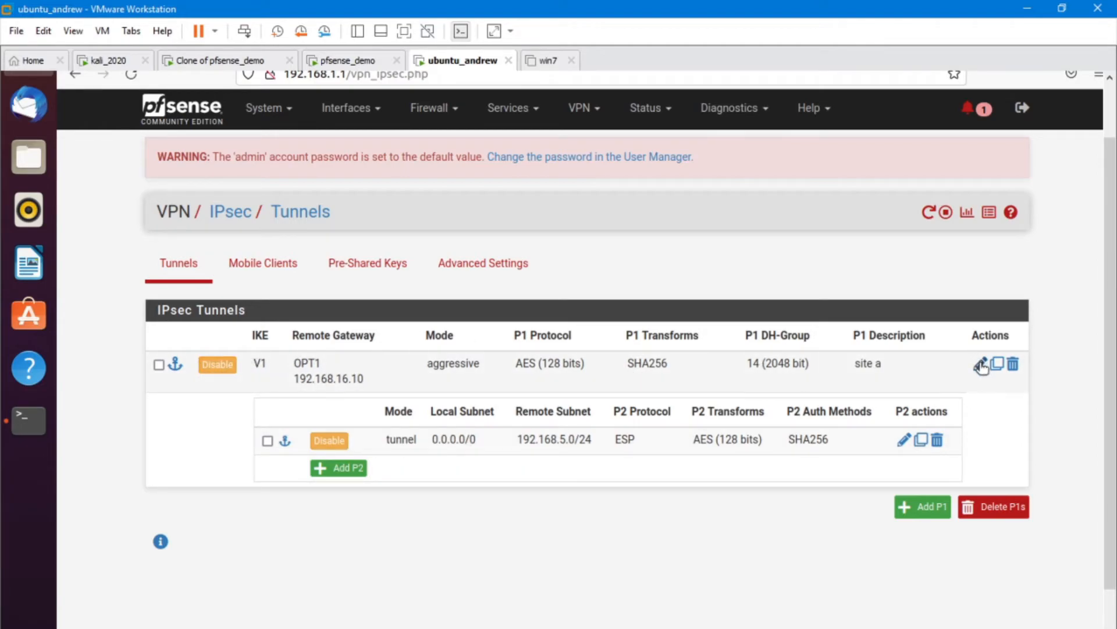
- Review site a's Phase 1 entry (IKEv1, aggressive, PSK, gateway 192.168.16.10) and save it
left_click(983, 363)
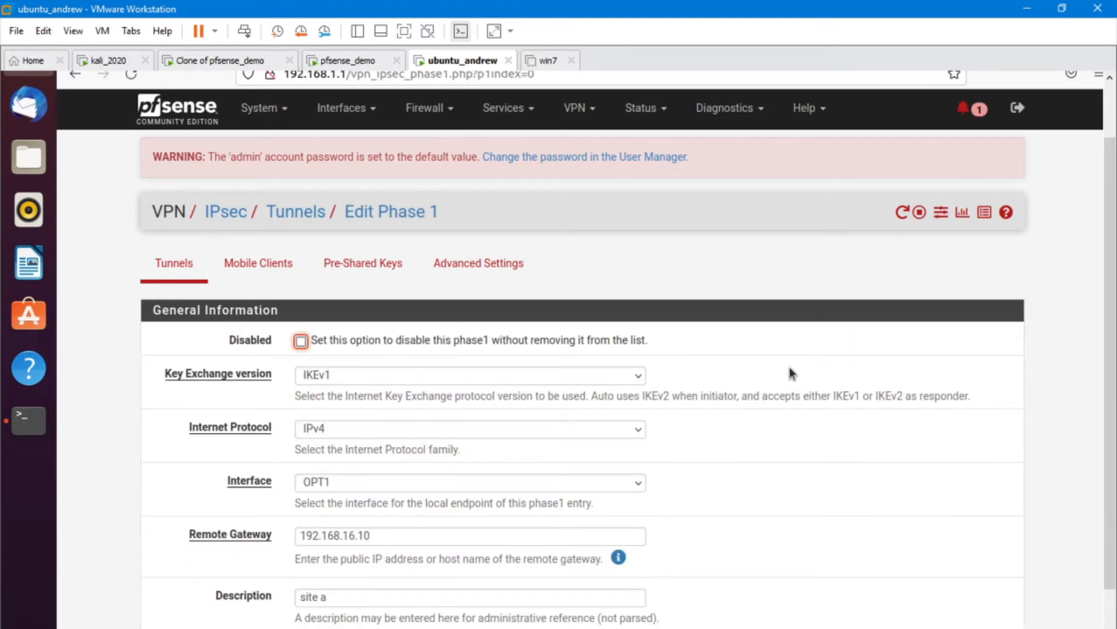
mouse_move(775, 461)
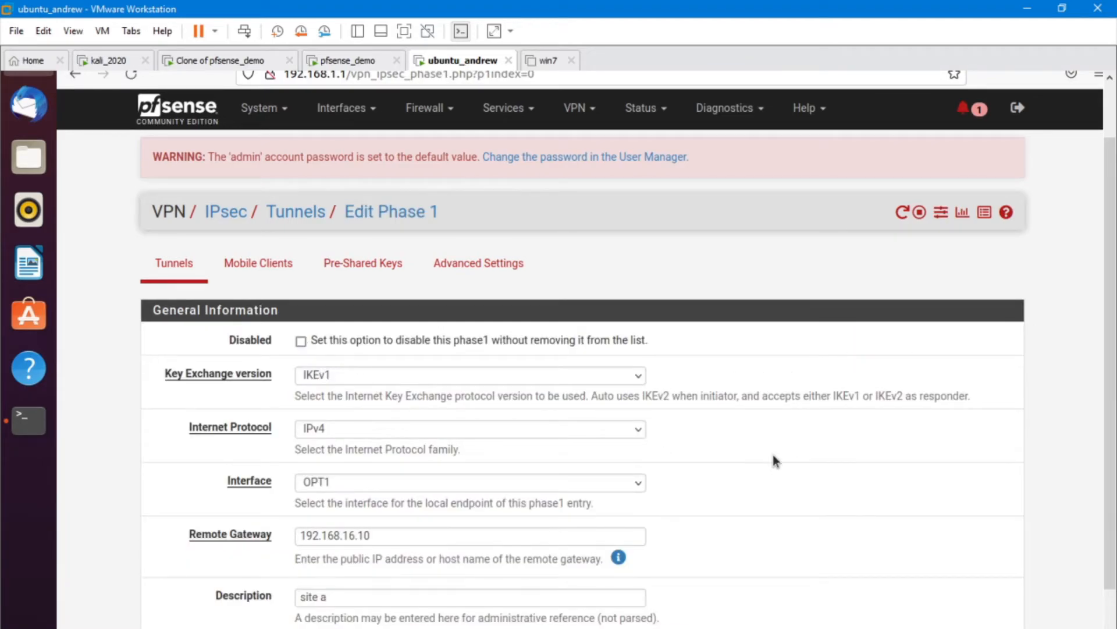
scroll("down", 3)
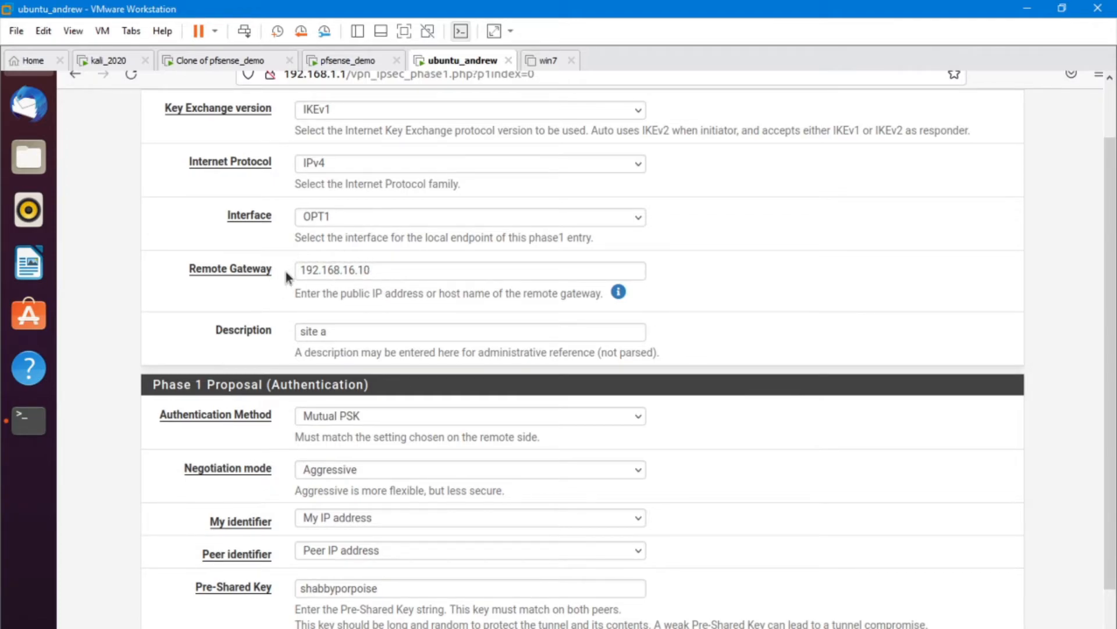
mouse_move(311, 254)
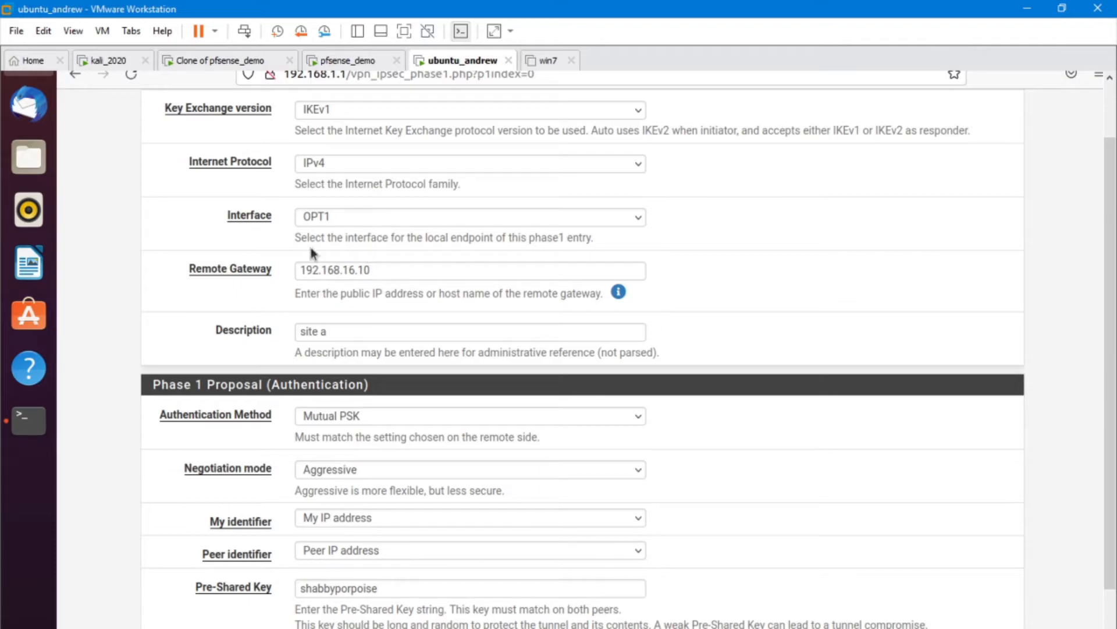
scroll("down", 3)
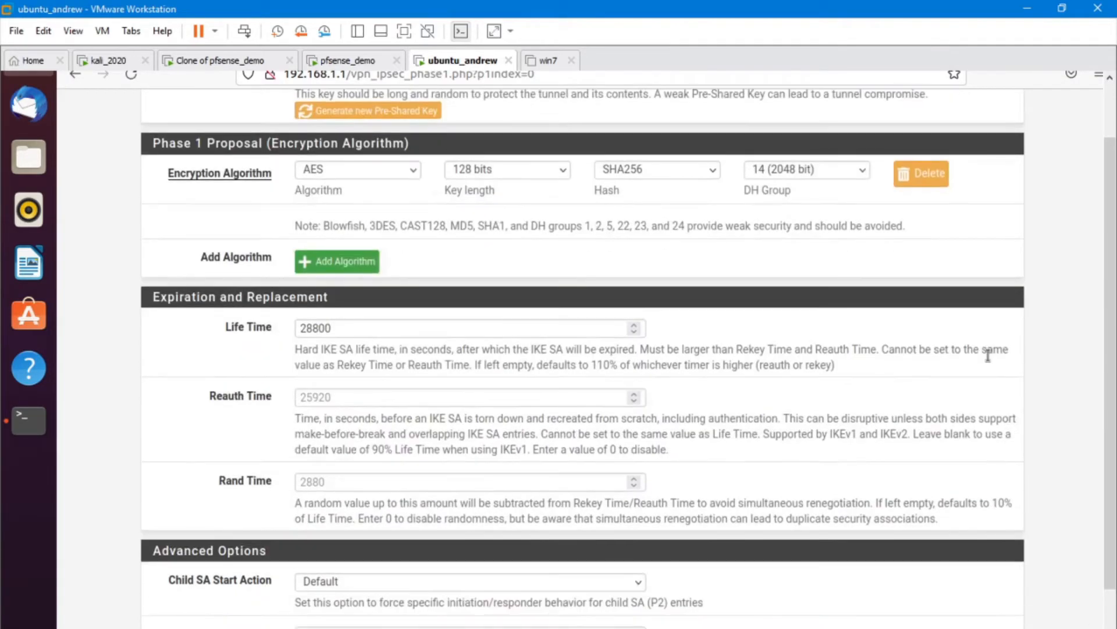
scroll("down", 3)
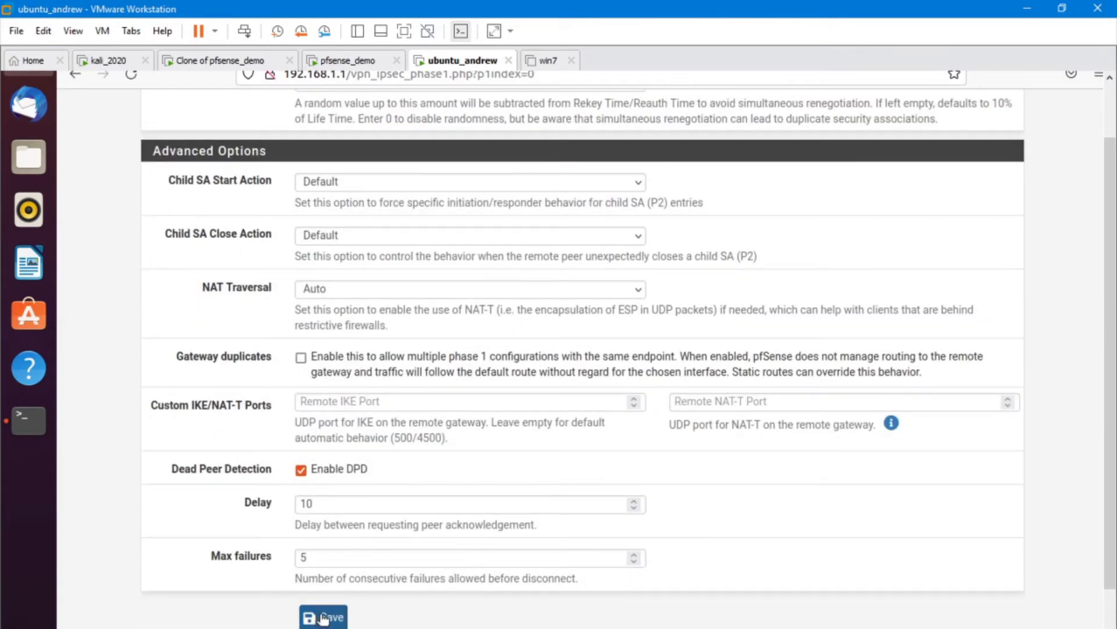
left_click(322, 616)
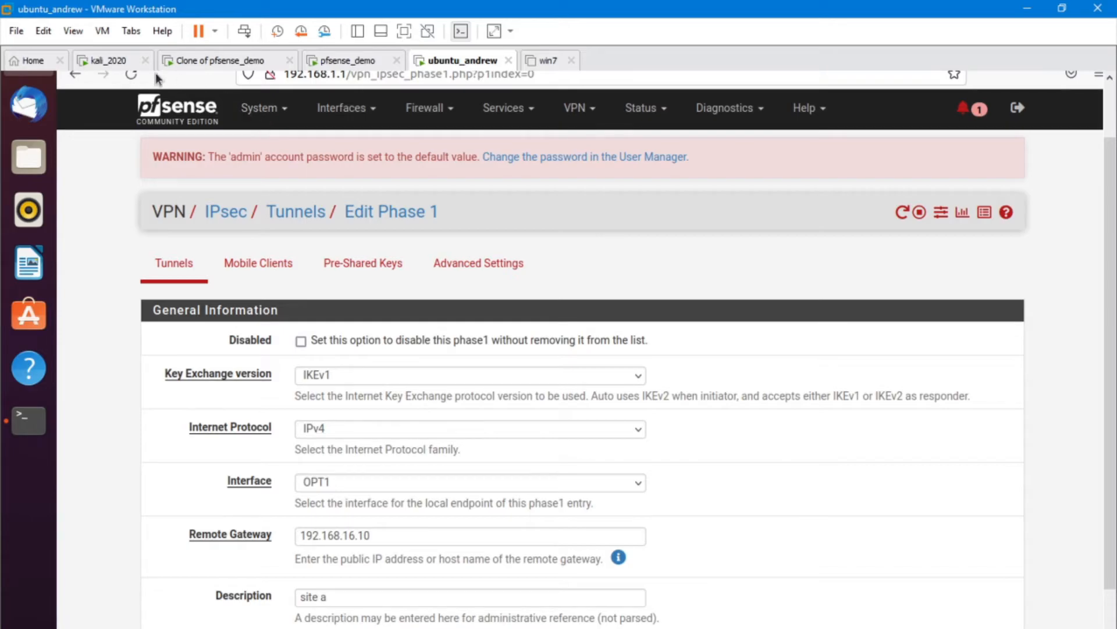
mouse_move(158, 336)
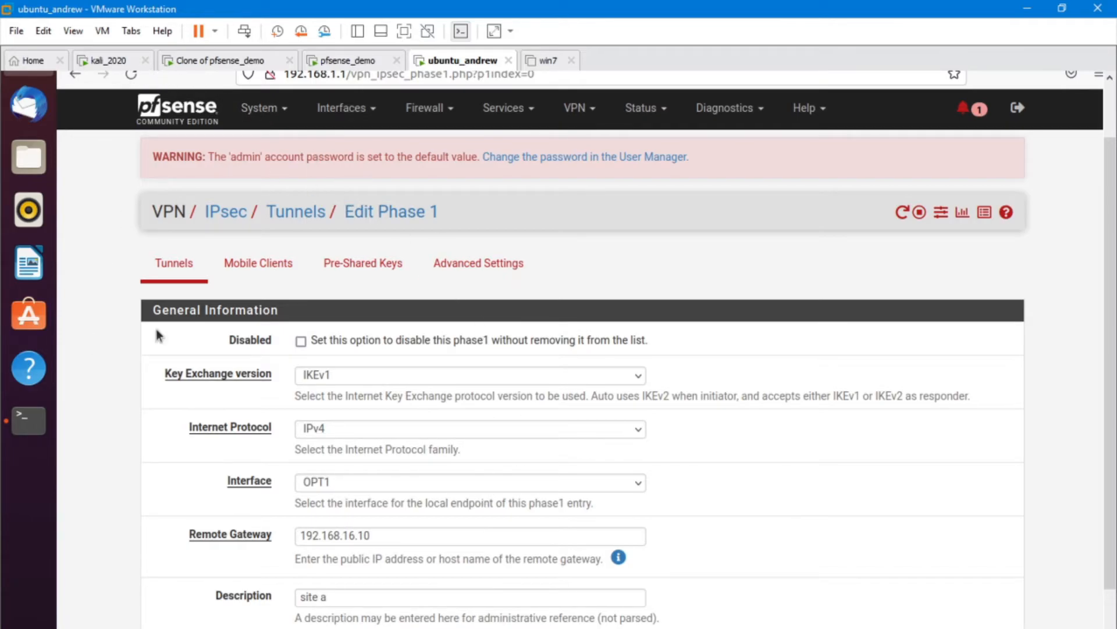
mouse_move(107, 64)
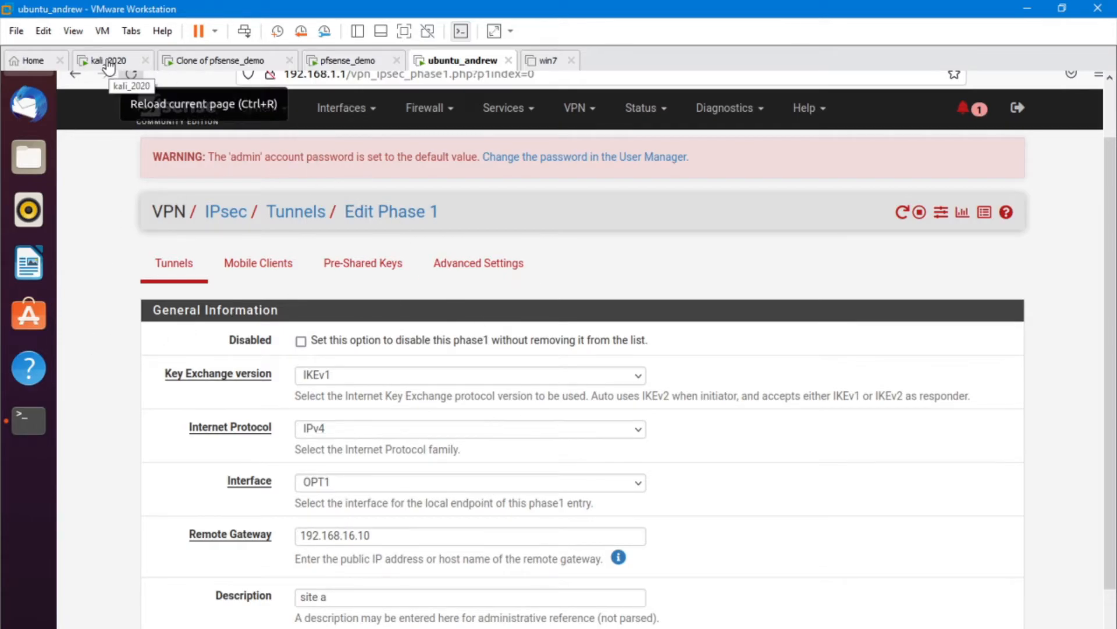
- Switch to the kali_2020 VM and return to site b's IPsec Tunnels list
left_click(110, 60)
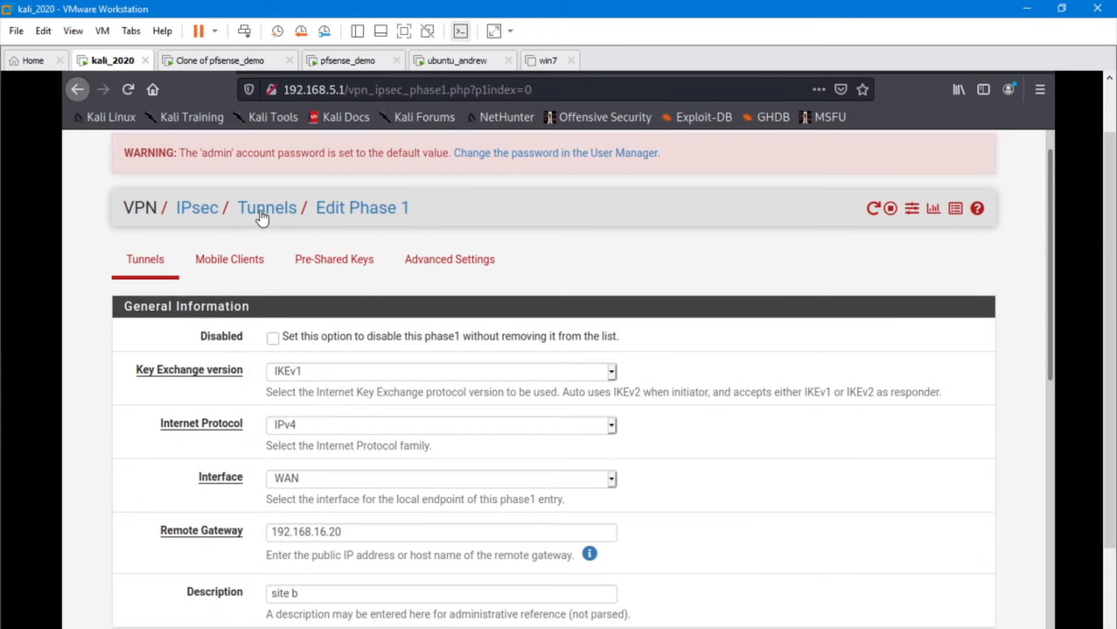
mouse_move(217, 244)
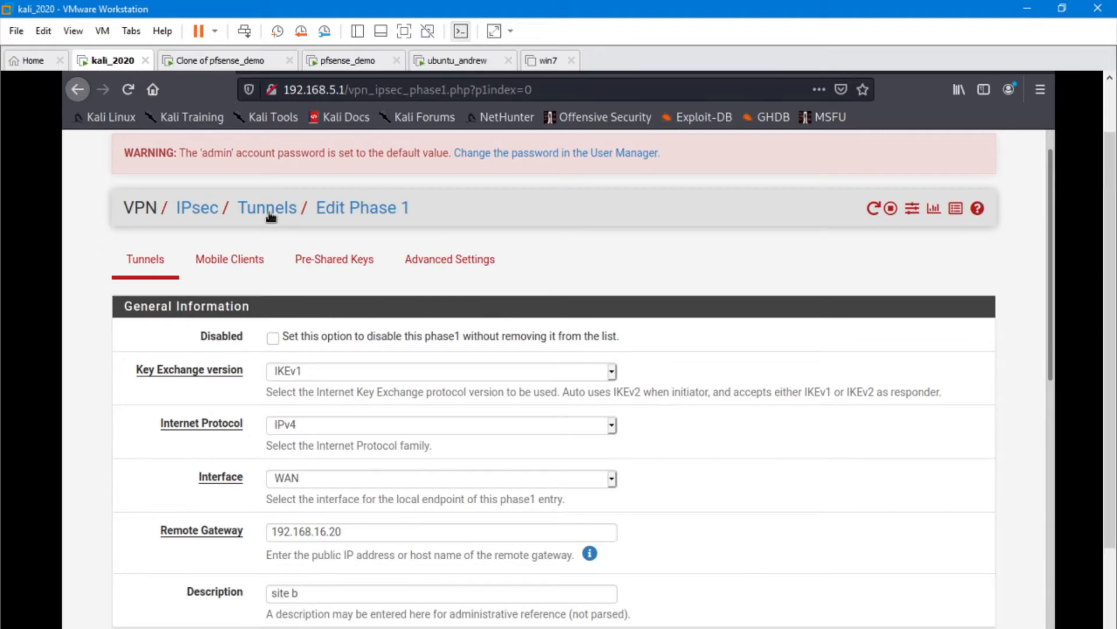
left_click(267, 207)
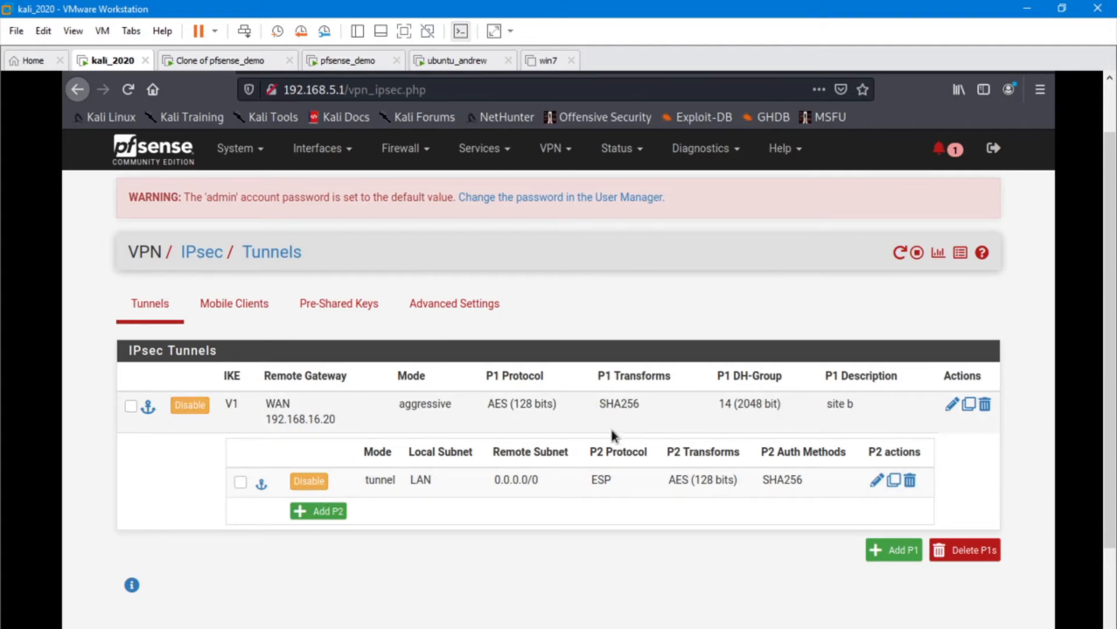
mouse_move(225, 474)
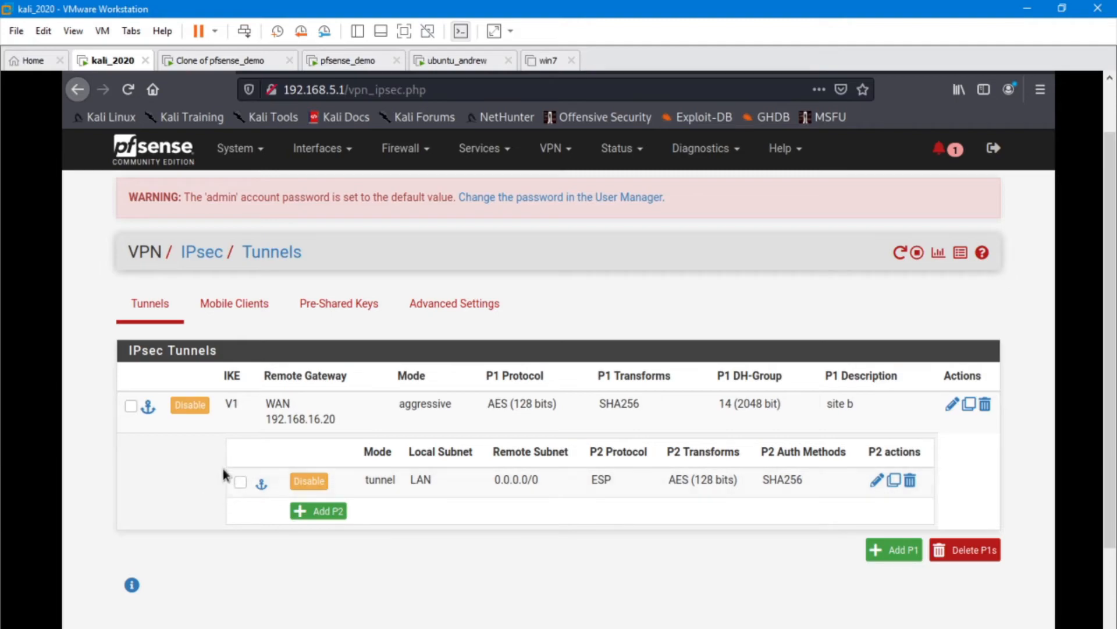
mouse_move(232, 492)
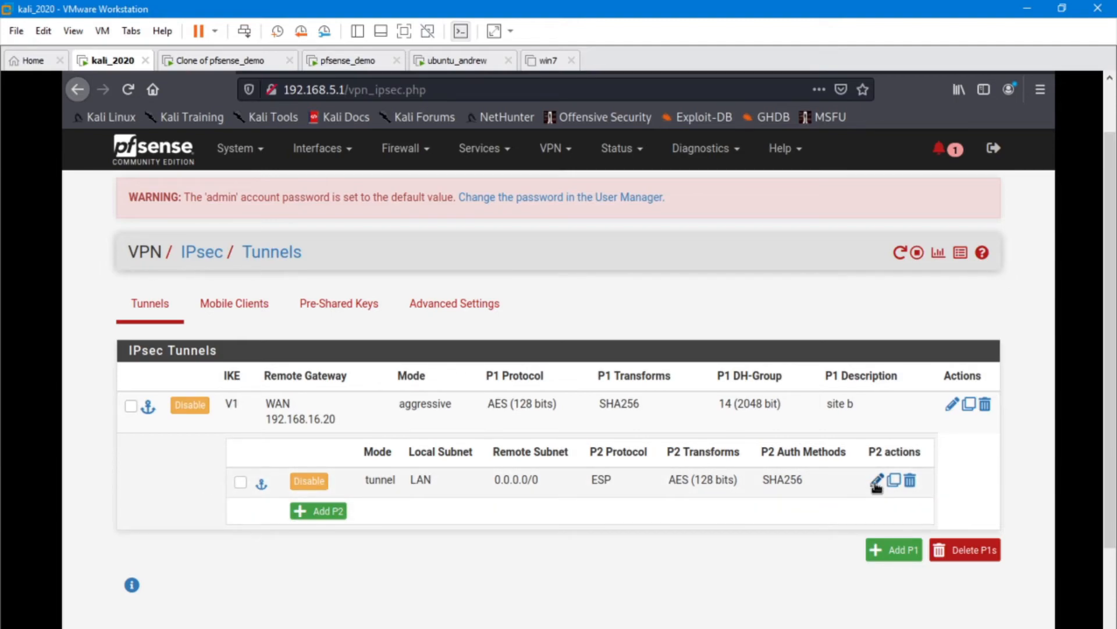
- Edit site b's Phase 2 entry and check its Tunnel IPv4 LAN-to-0.0.0.0/0 networks
left_click(876, 480)
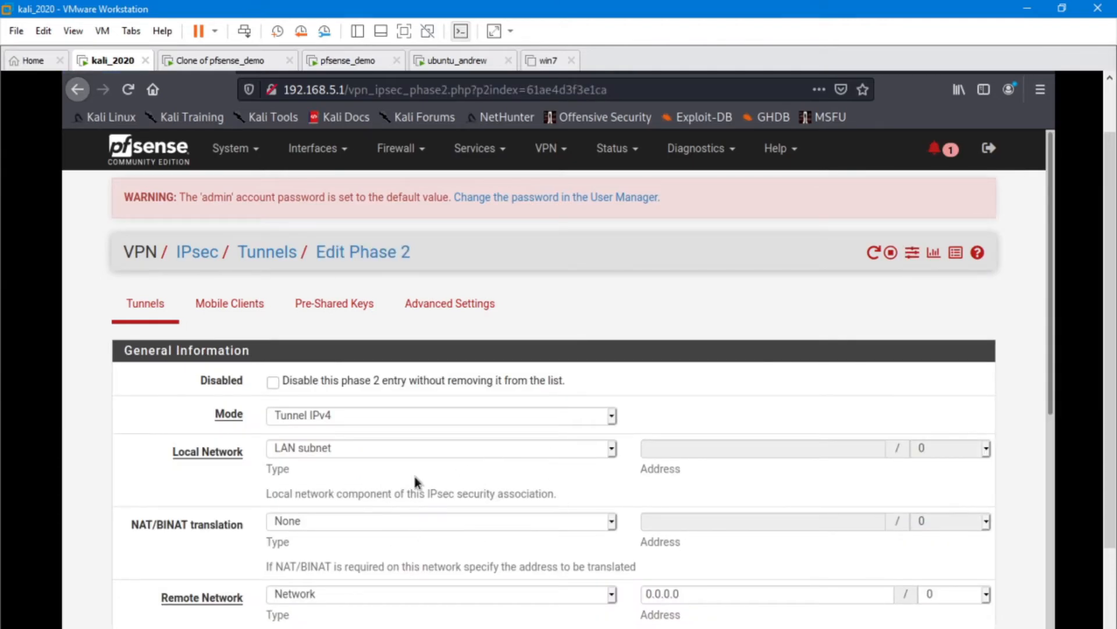
scroll("down", 3)
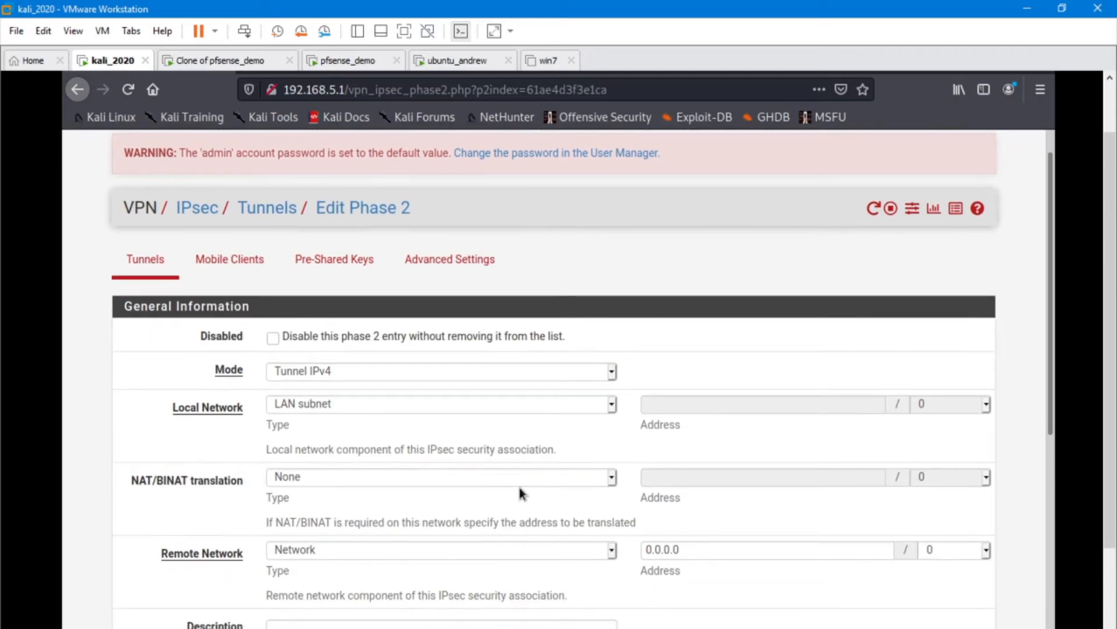
scroll("down", 3)
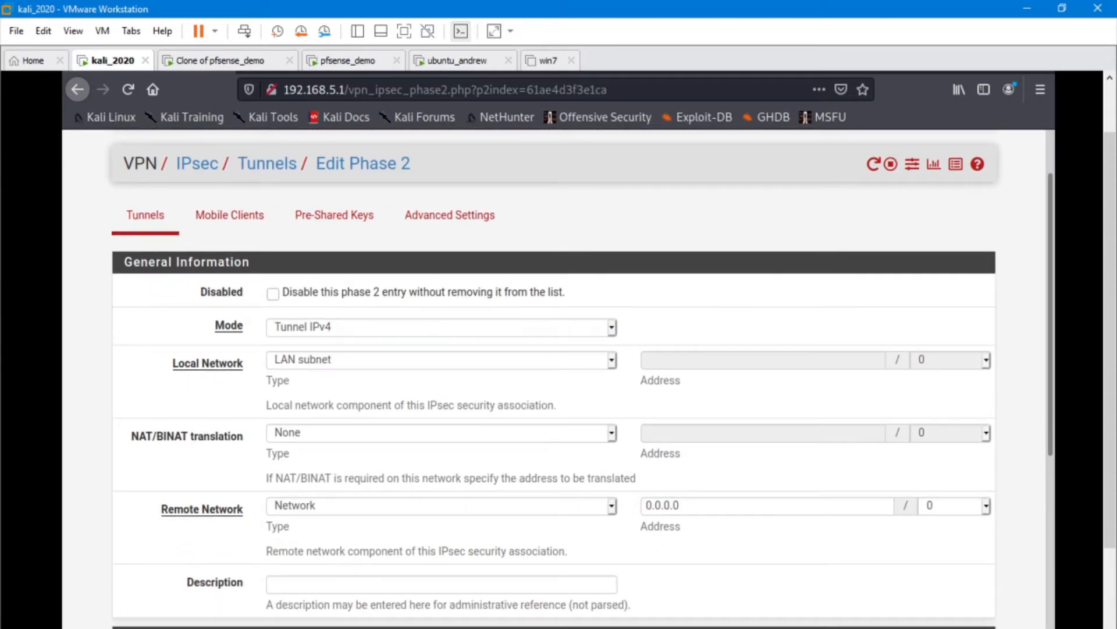
mouse_move(464, 405)
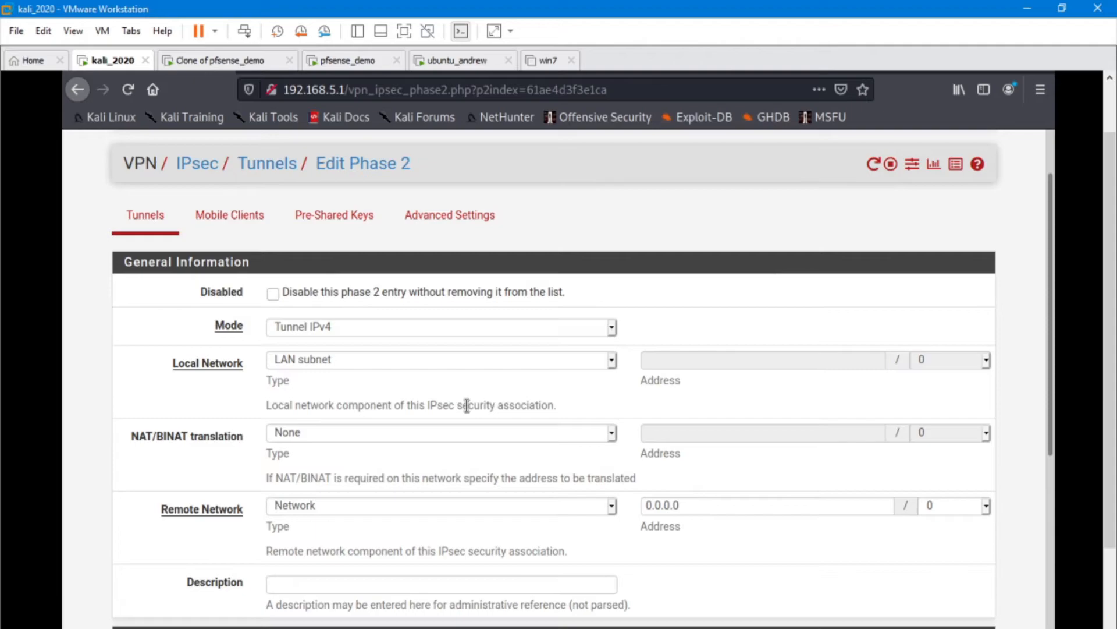
mouse_move(291, 383)
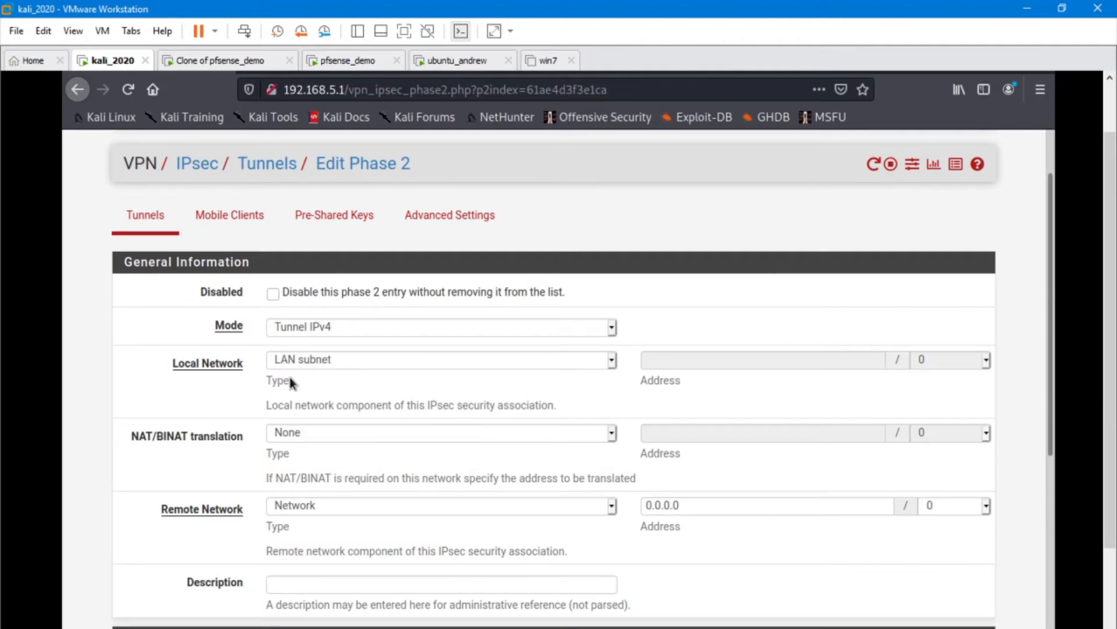
mouse_move(318, 367)
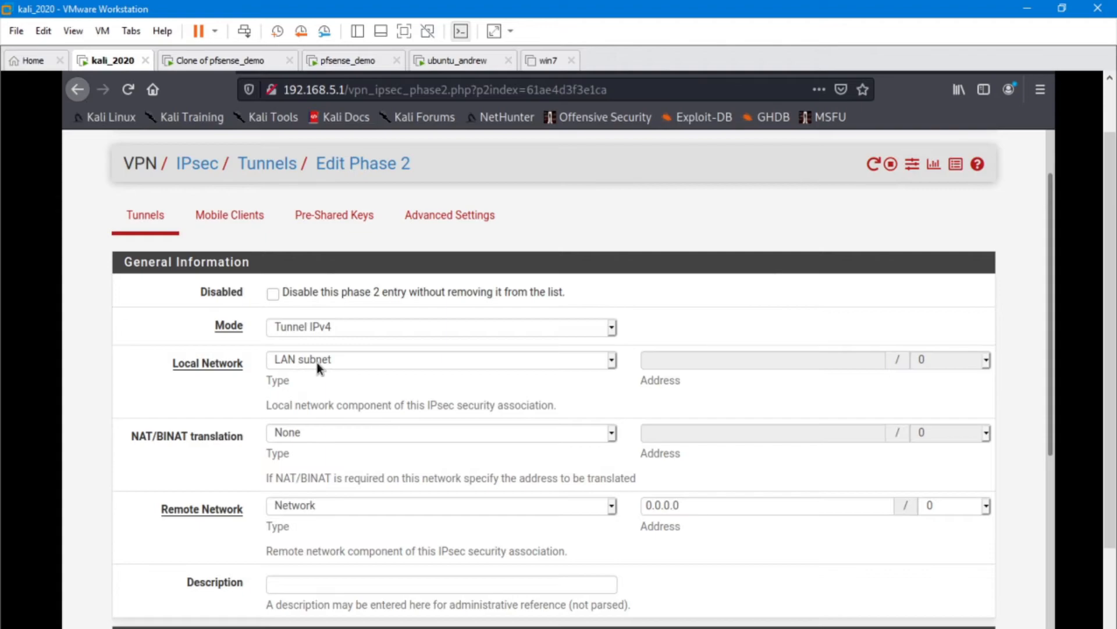
mouse_move(328, 378)
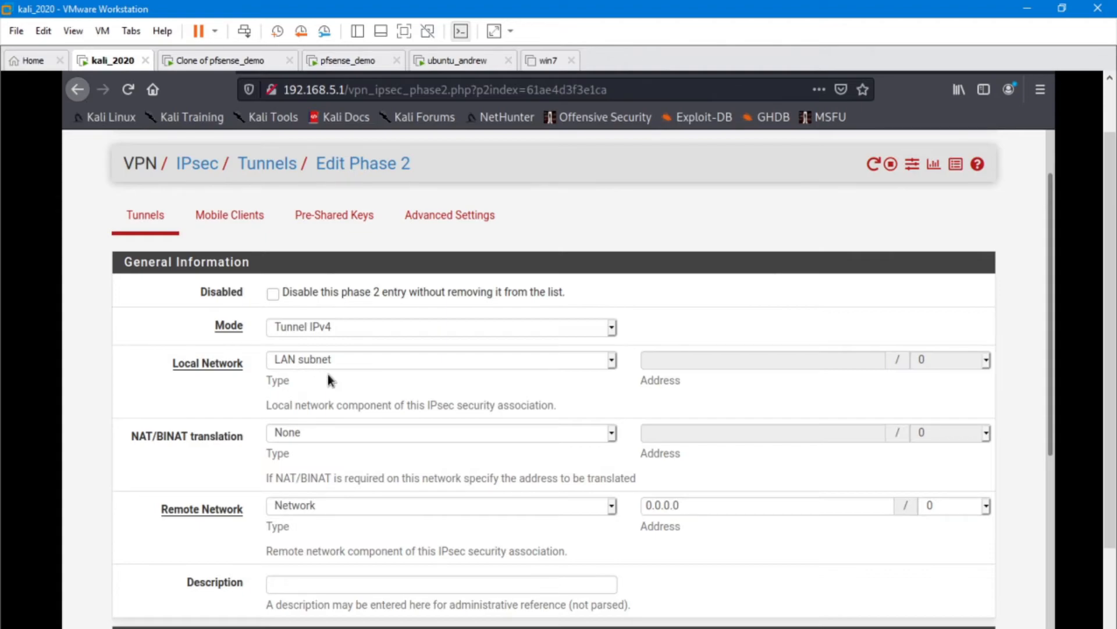
mouse_move(339, 448)
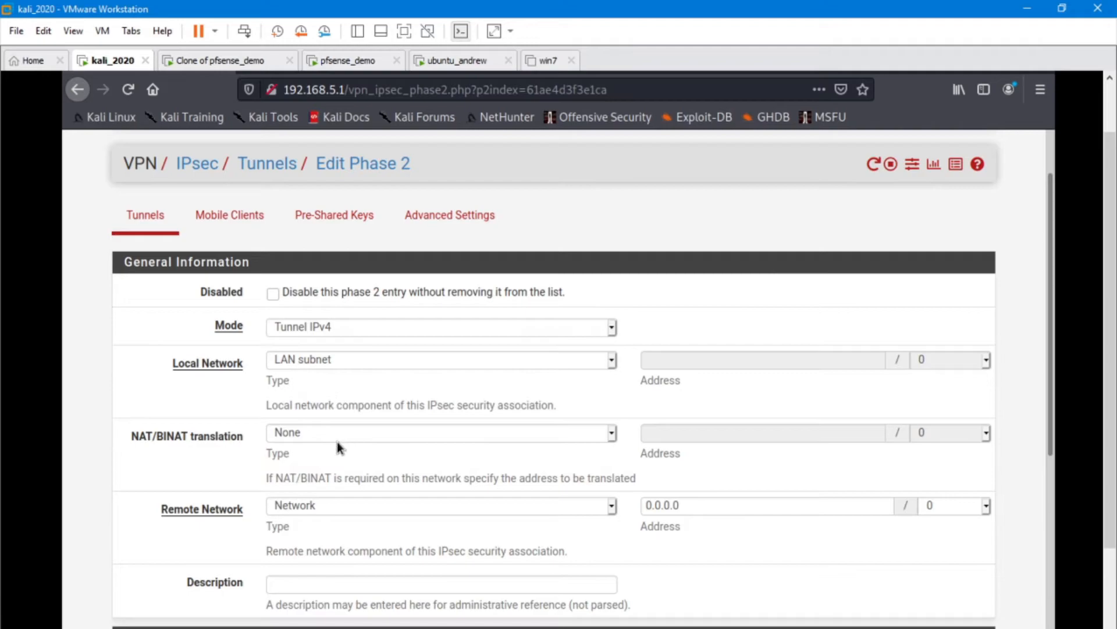
mouse_move(270, 523)
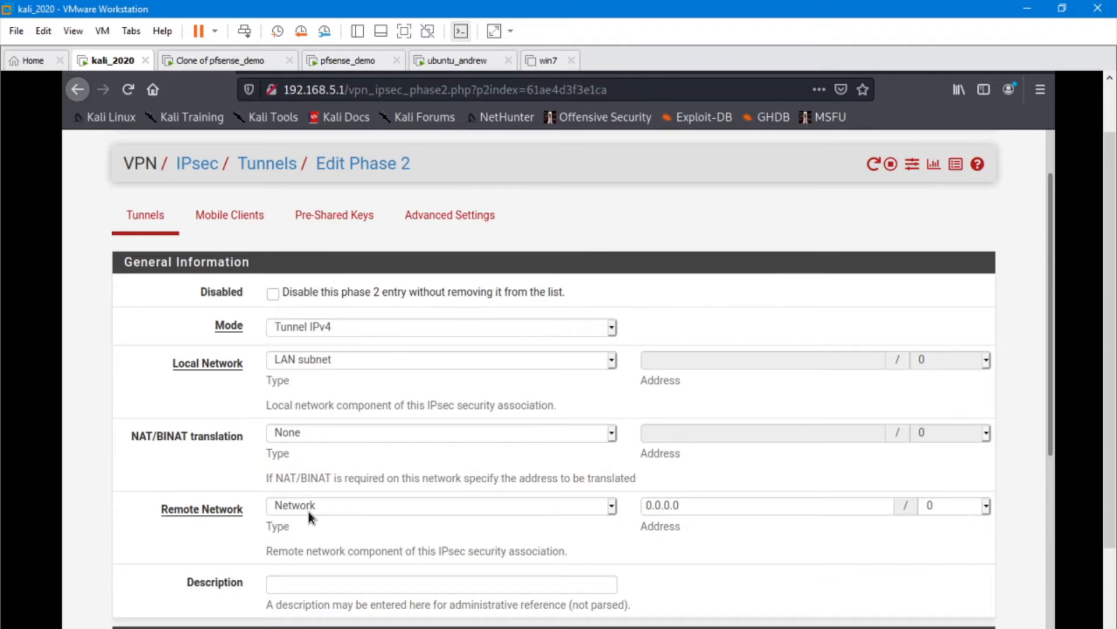
left_click(440, 505)
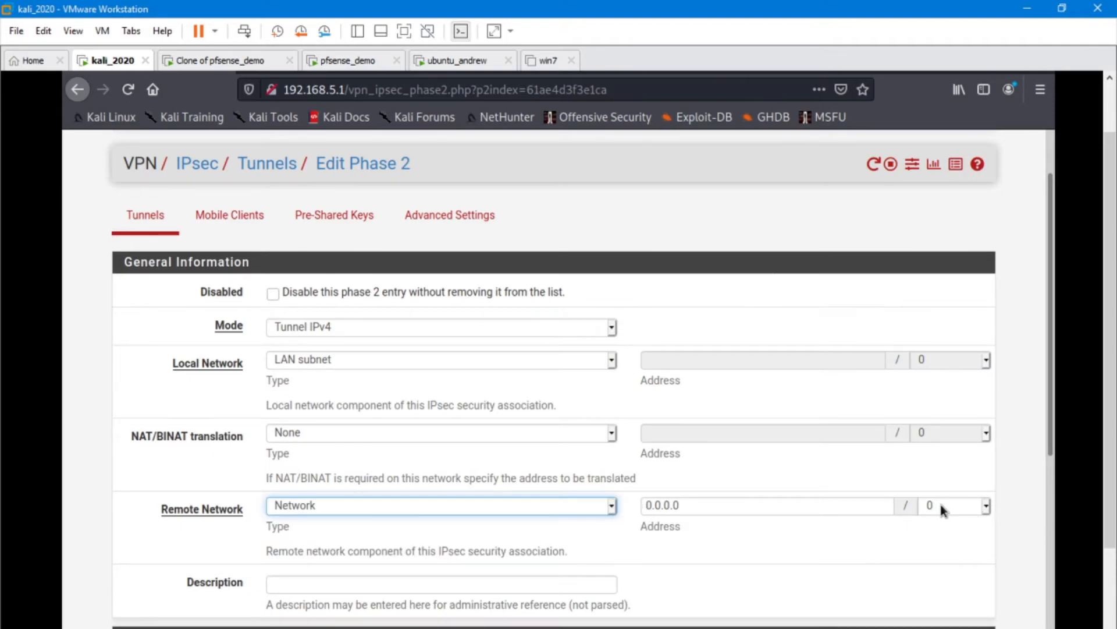
mouse_move(558, 530)
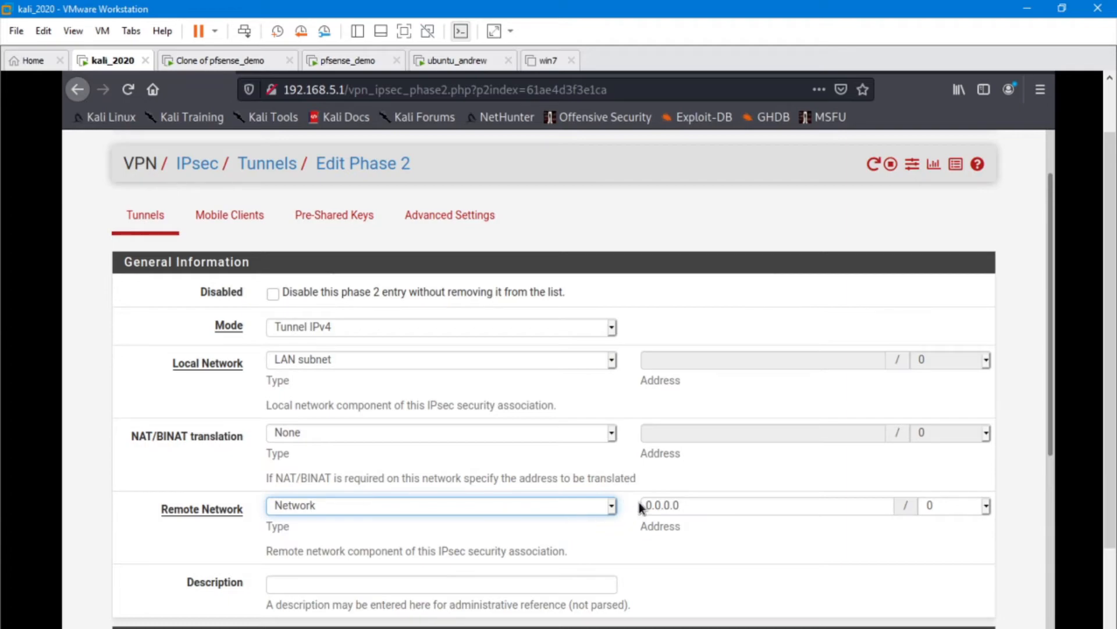
scroll("down", 3)
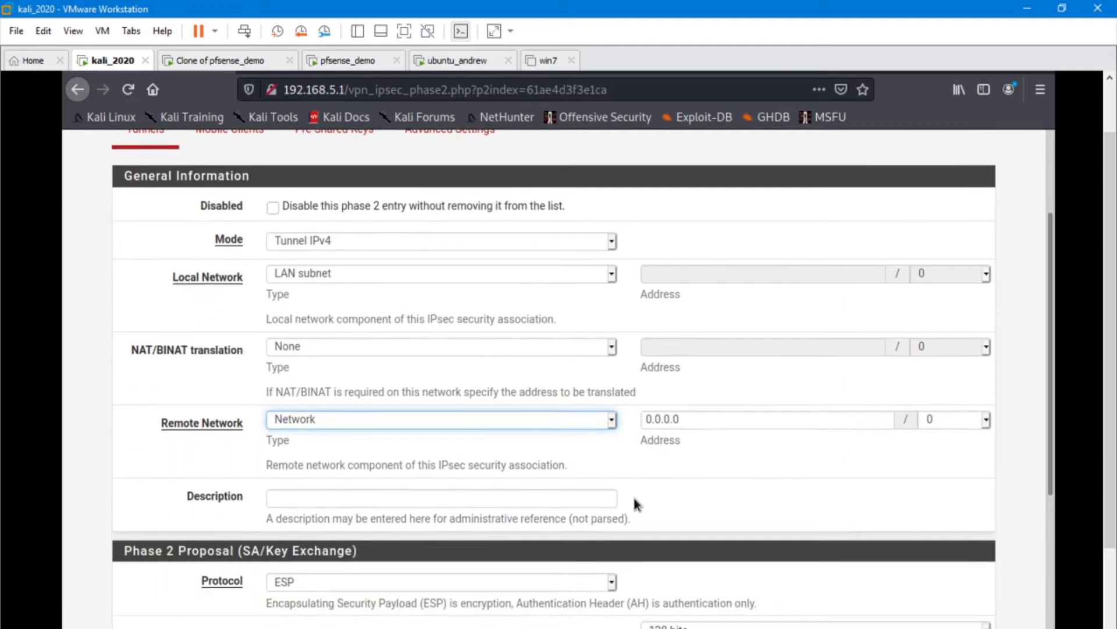
scroll("down", 3)
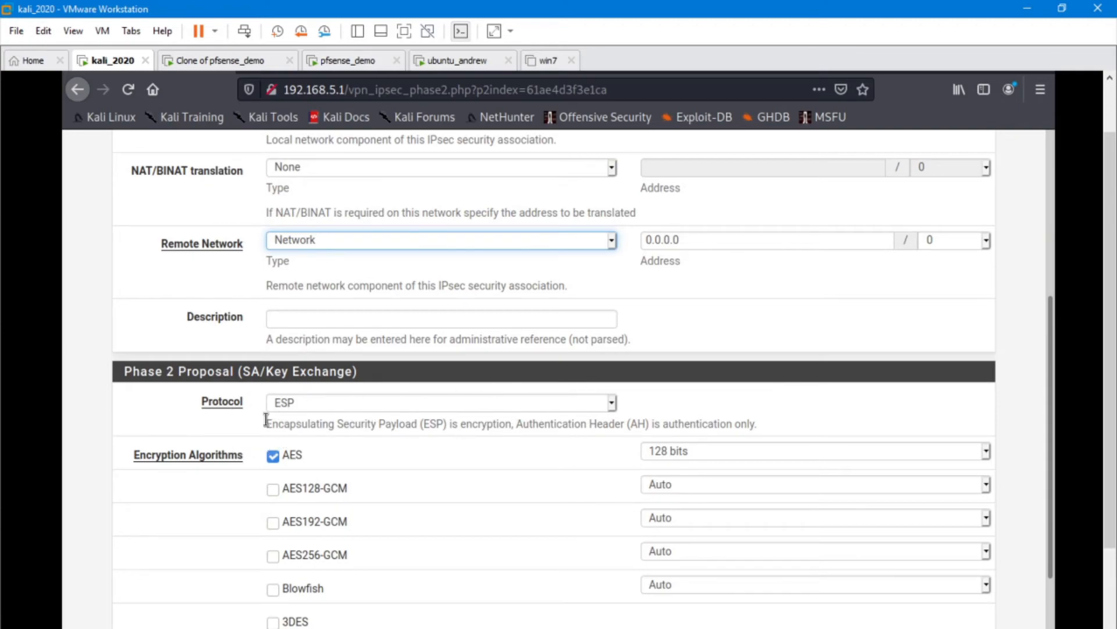
mouse_move(335, 397)
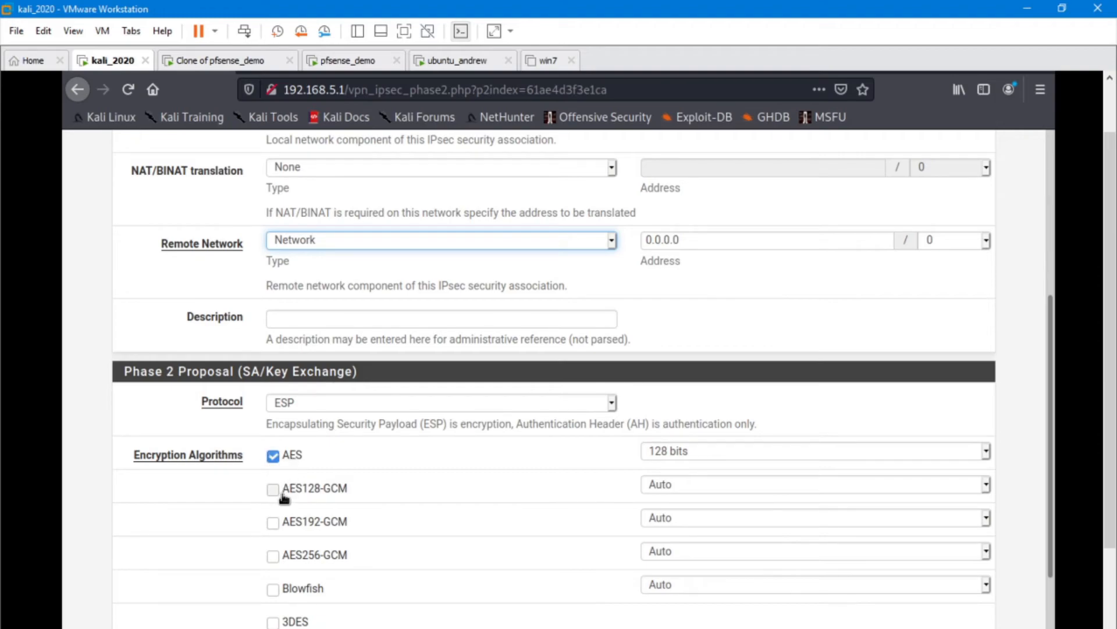
scroll("down", 3)
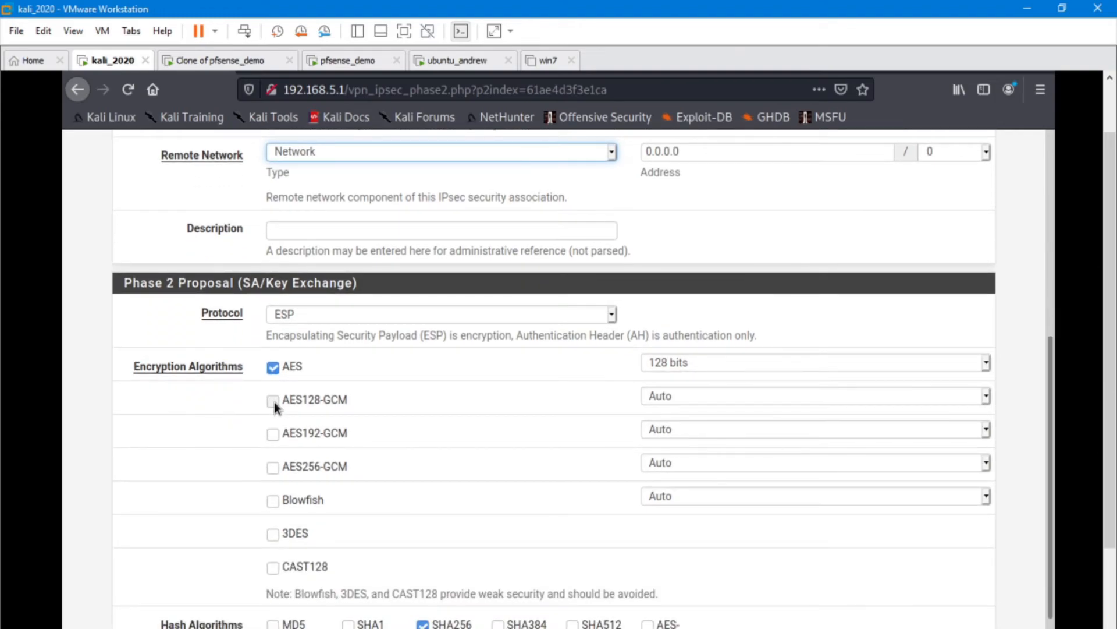
mouse_move(293, 412)
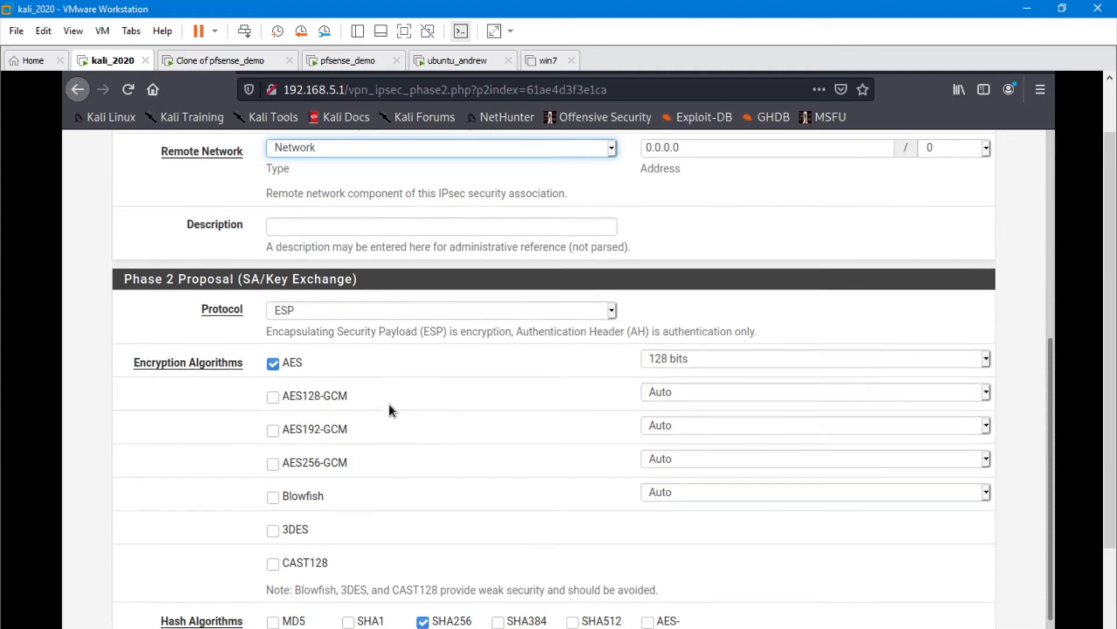
scroll("down", 3)
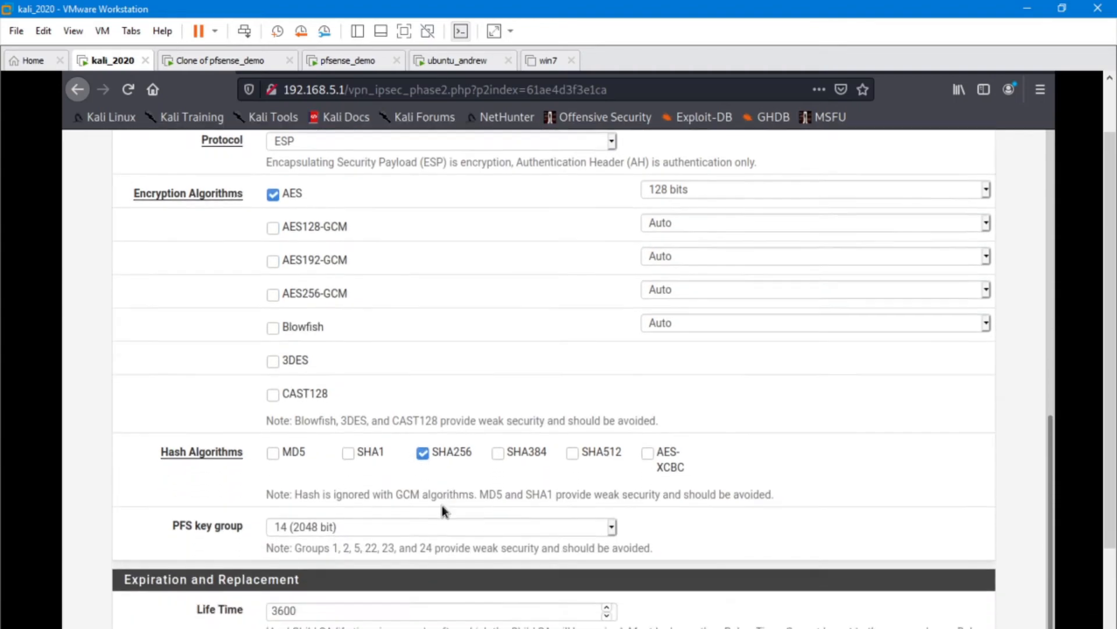
scroll("down", 3)
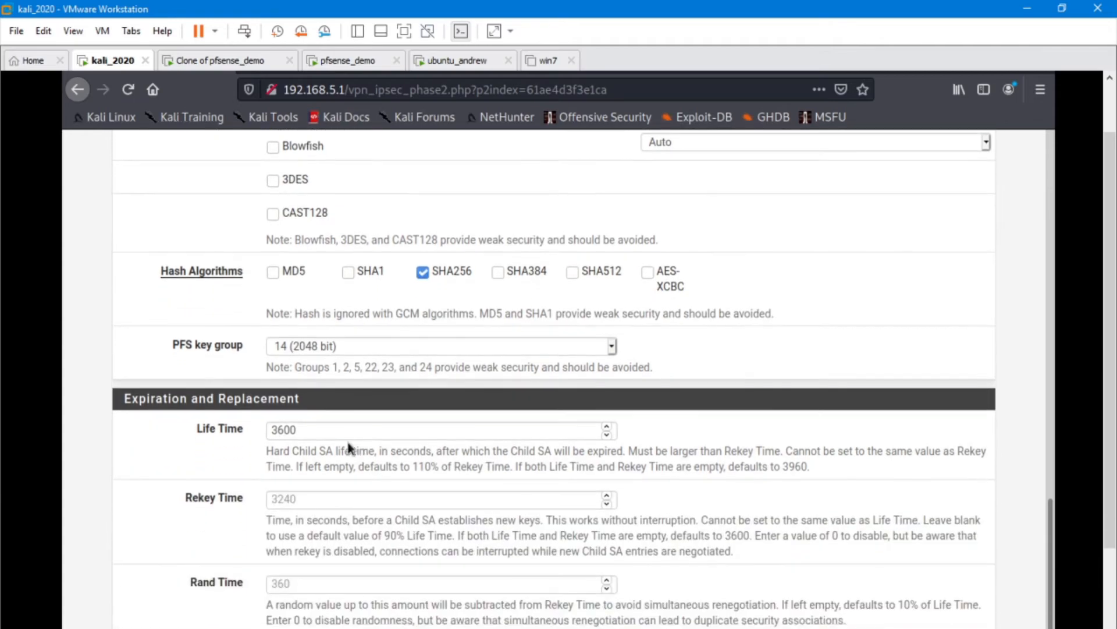
scroll("down", 3)
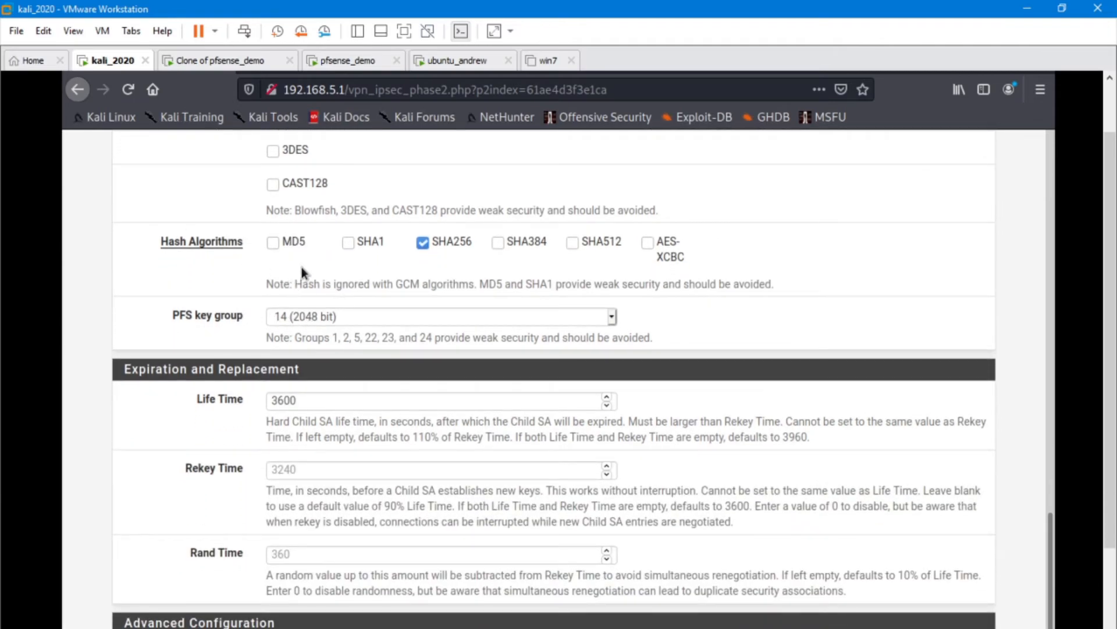
mouse_move(1022, 407)
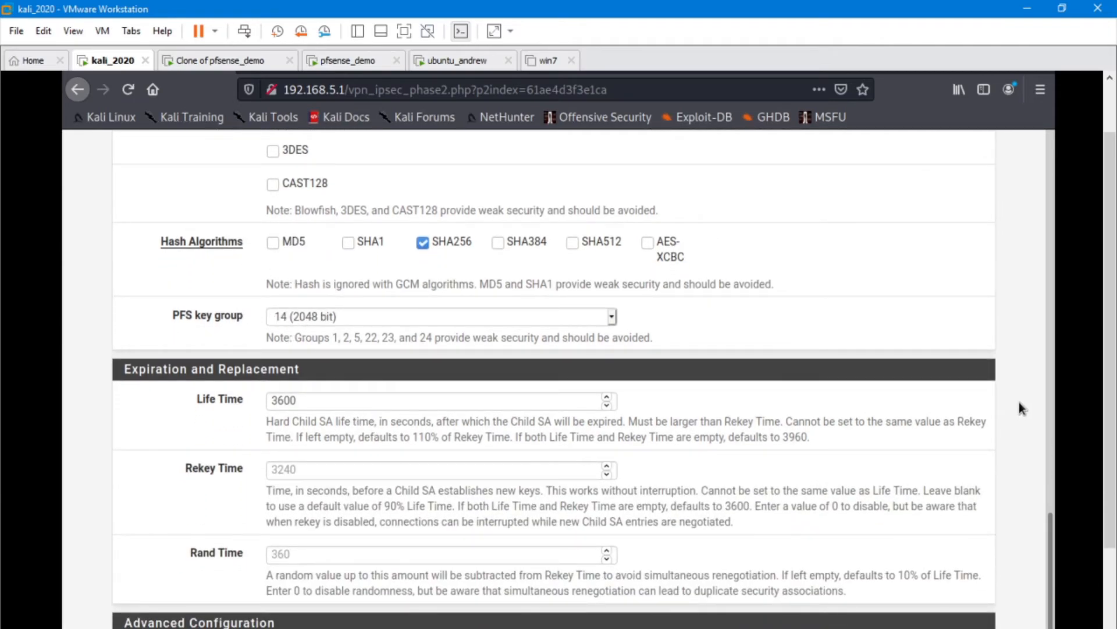
scroll("down", 3)
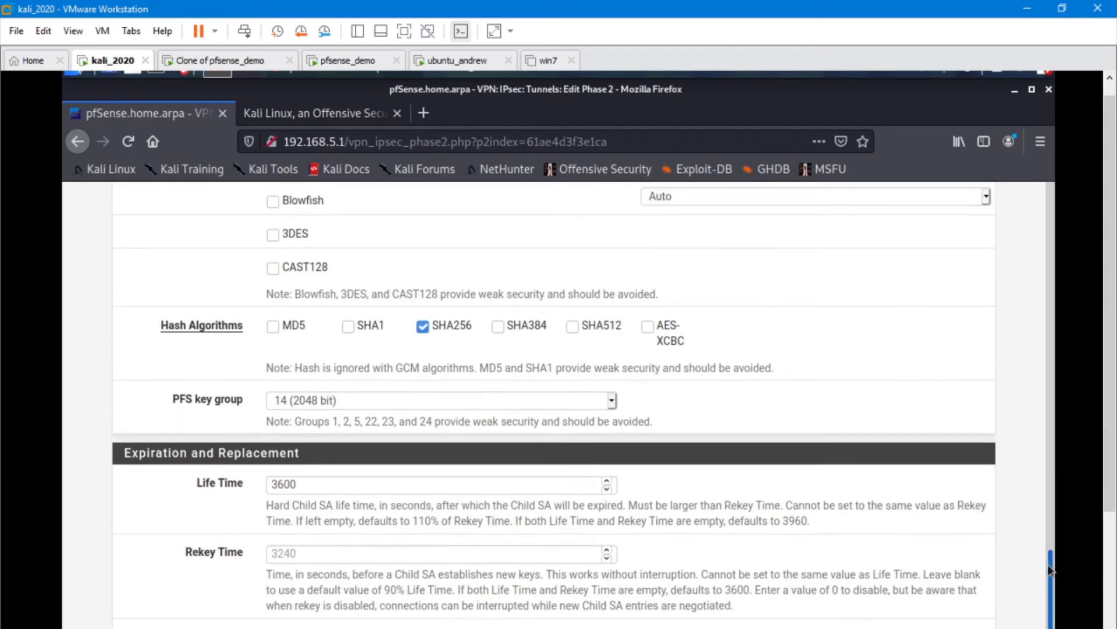
- Switch to the ubuntu_andrew router to view its IPsec tunnel with Phase 1 to 192.168.16.10
scroll("up", 3)
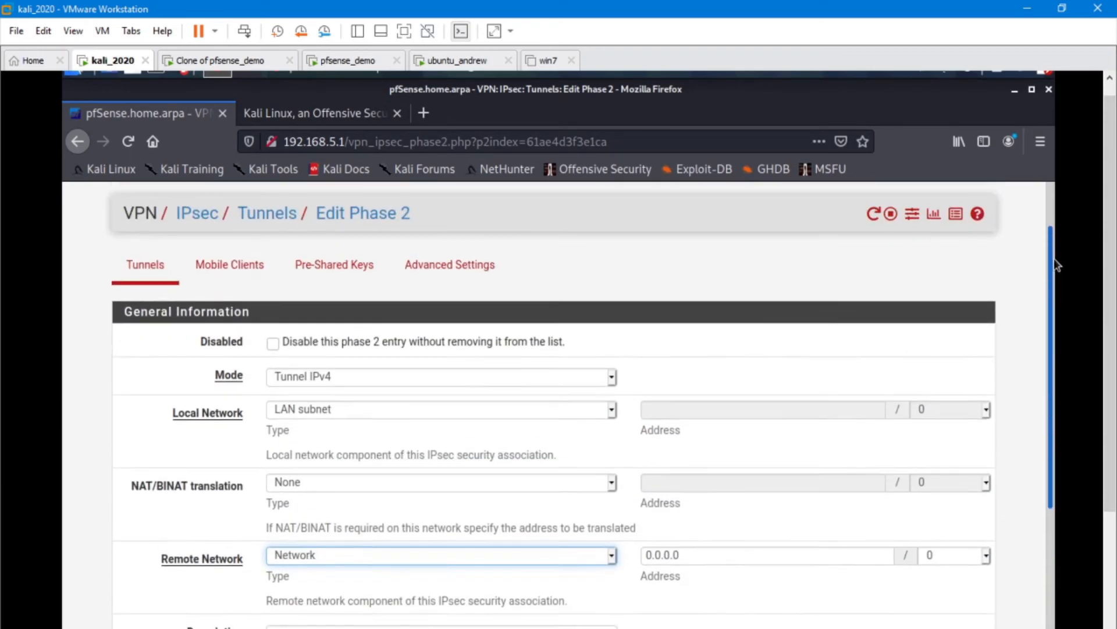
scroll("down", 3)
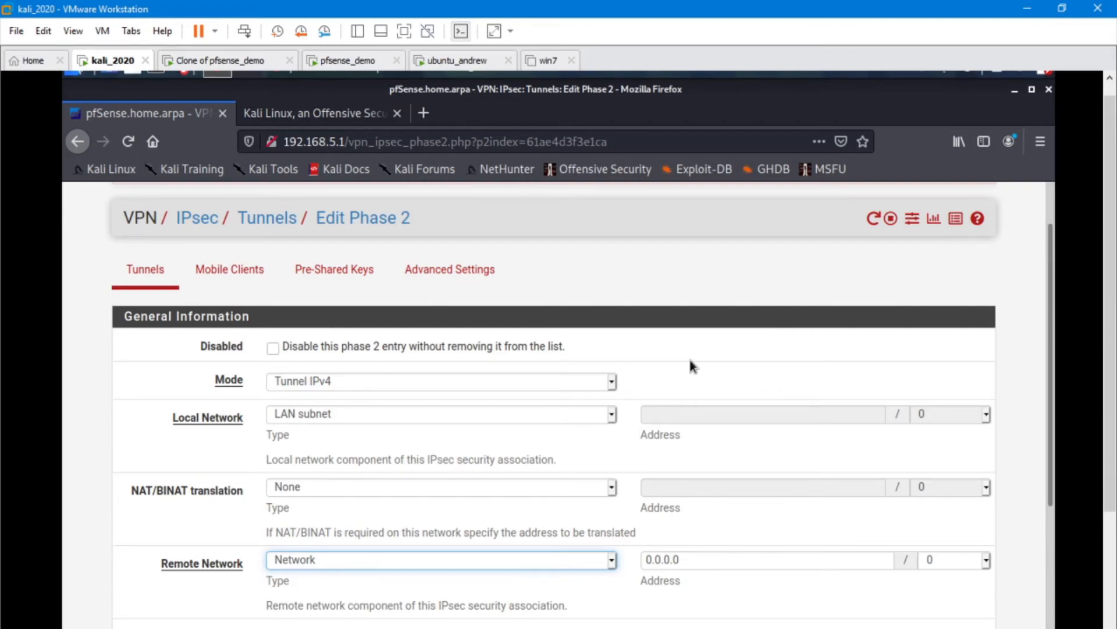
mouse_move(727, 367)
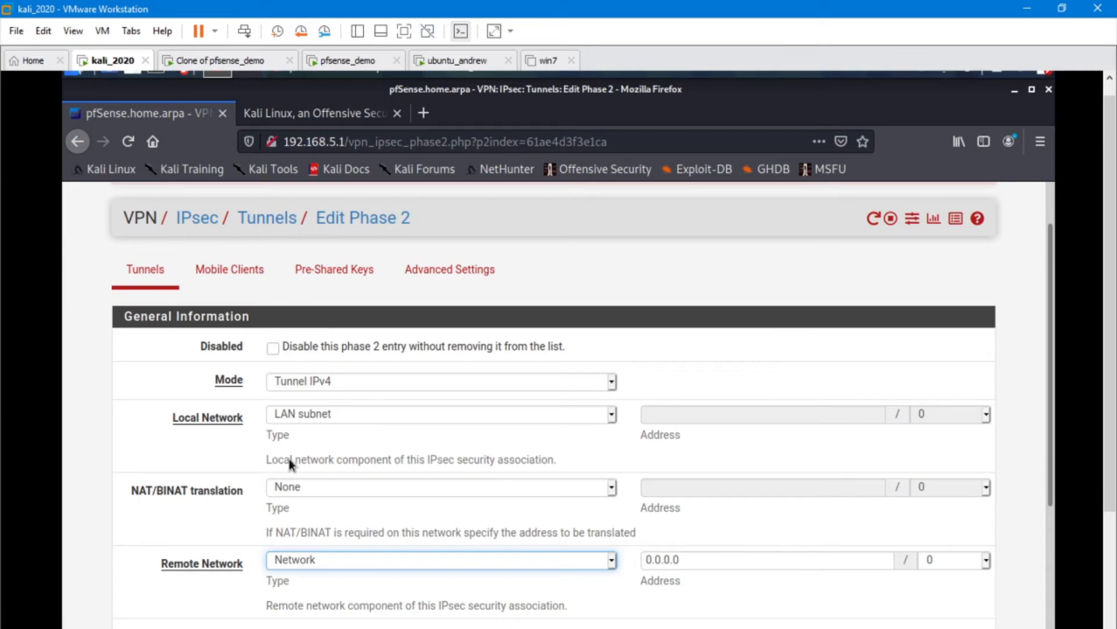
mouse_move(670, 419)
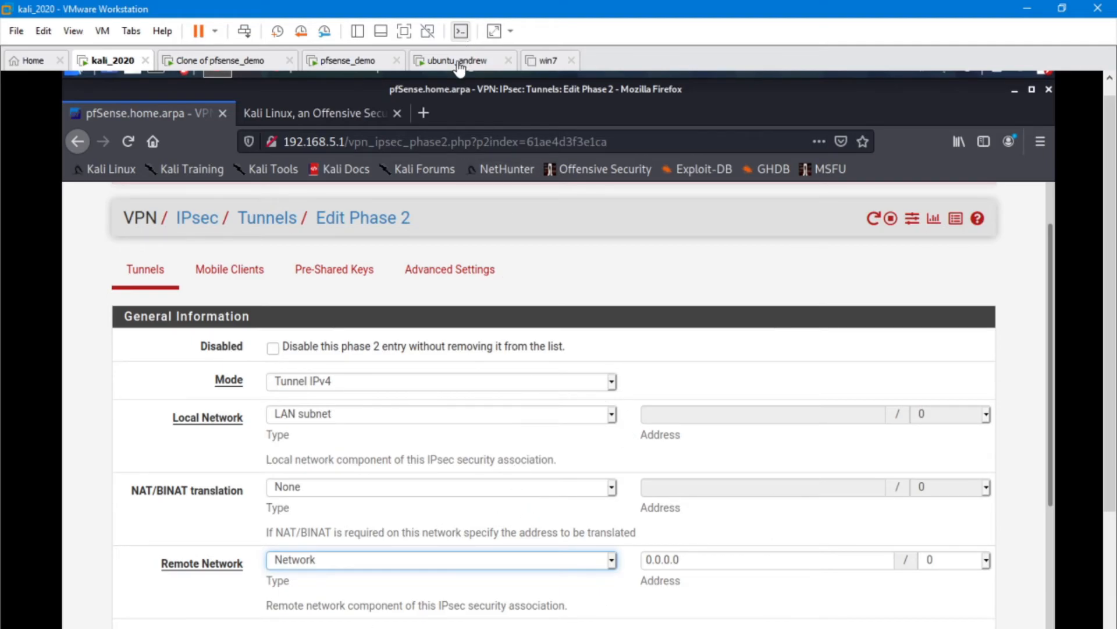
left_click(458, 60)
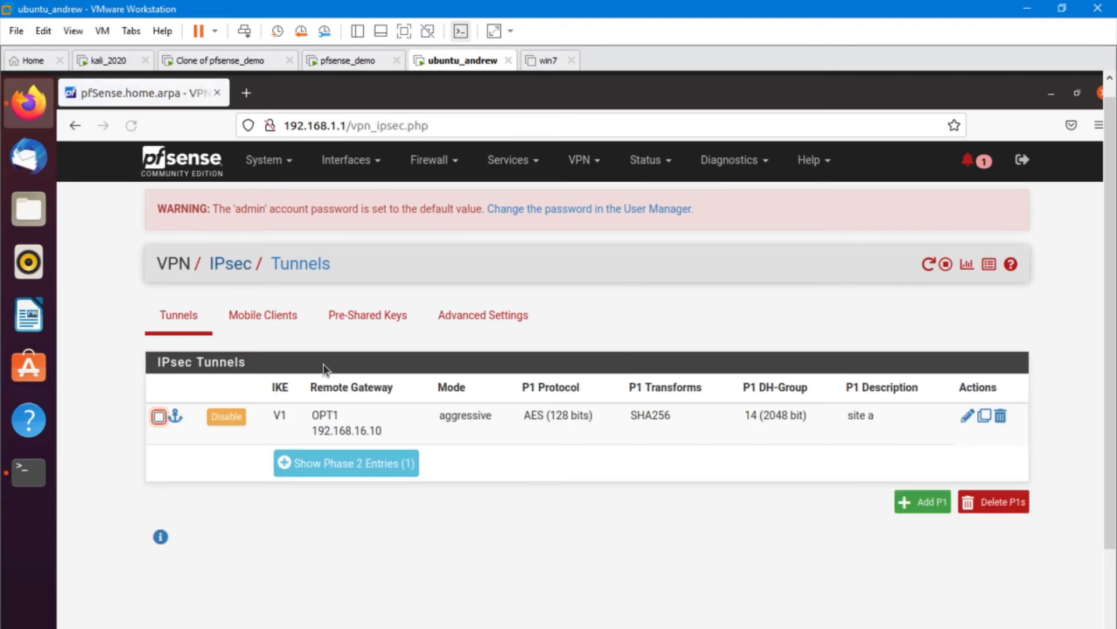
- Review site a's Phase 2 entry (0.0.0.0/0 to 192.168.5.0/24), then return to Kali
left_click(346, 463)
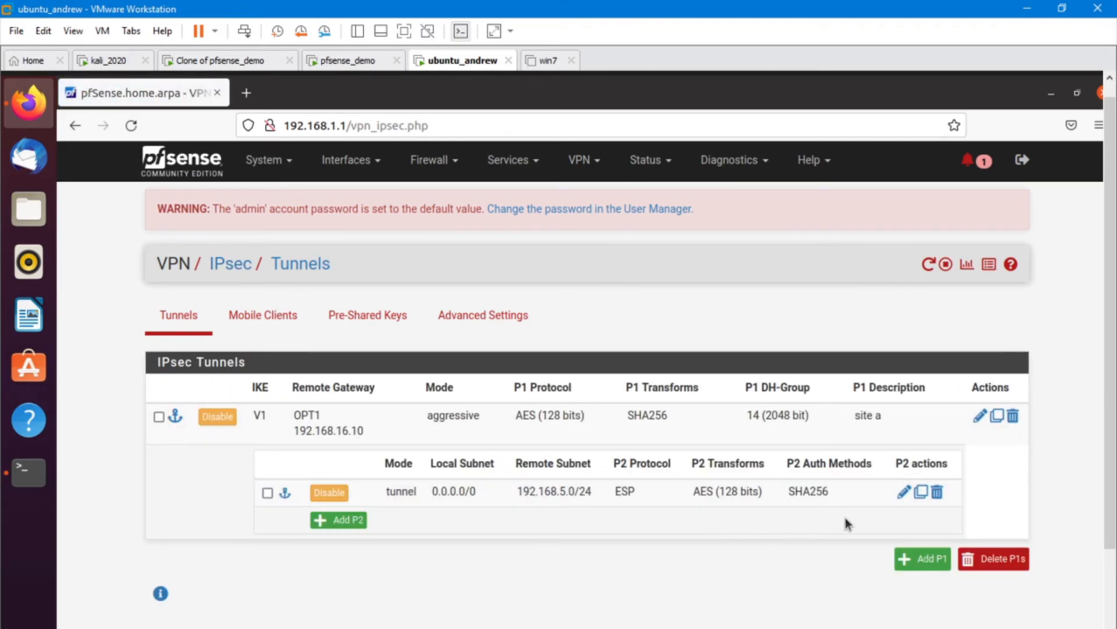
left_click(904, 491)
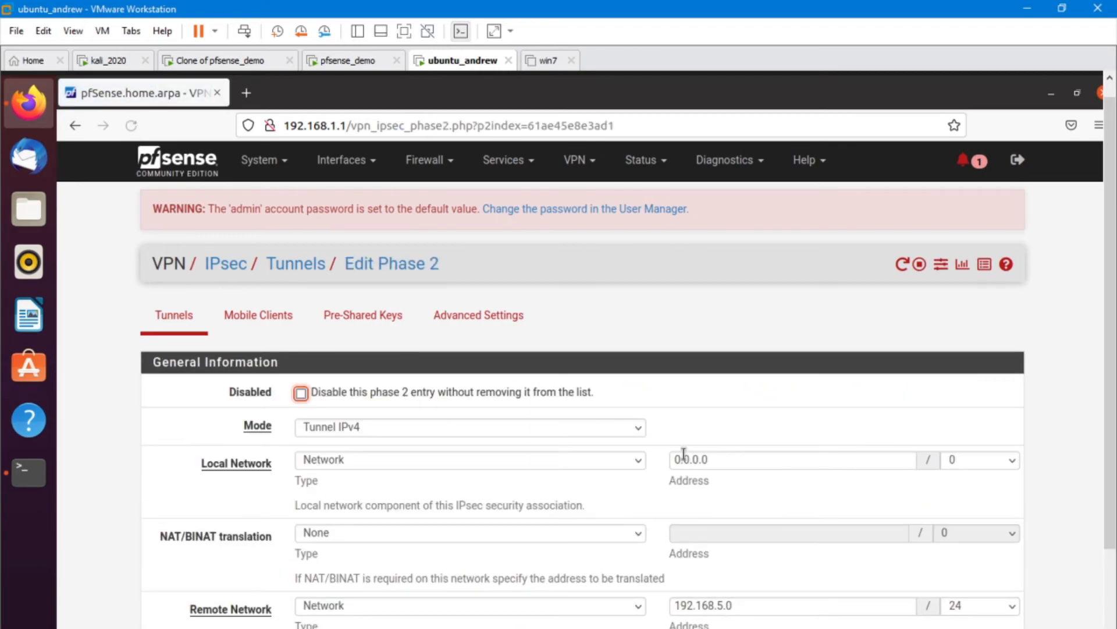
scroll("down", 3)
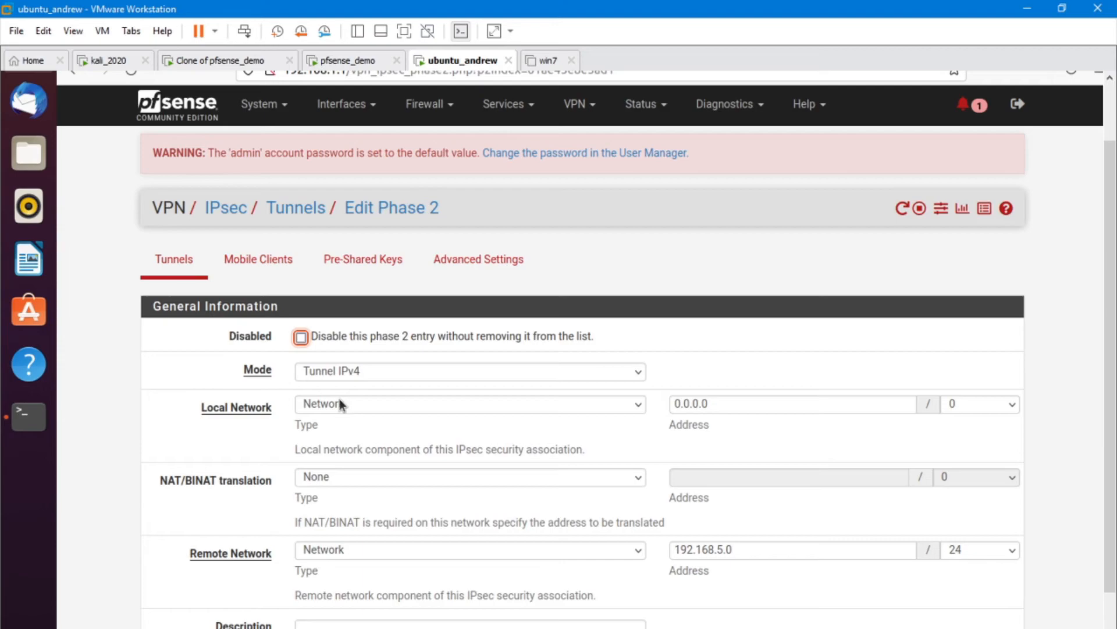
mouse_move(360, 413)
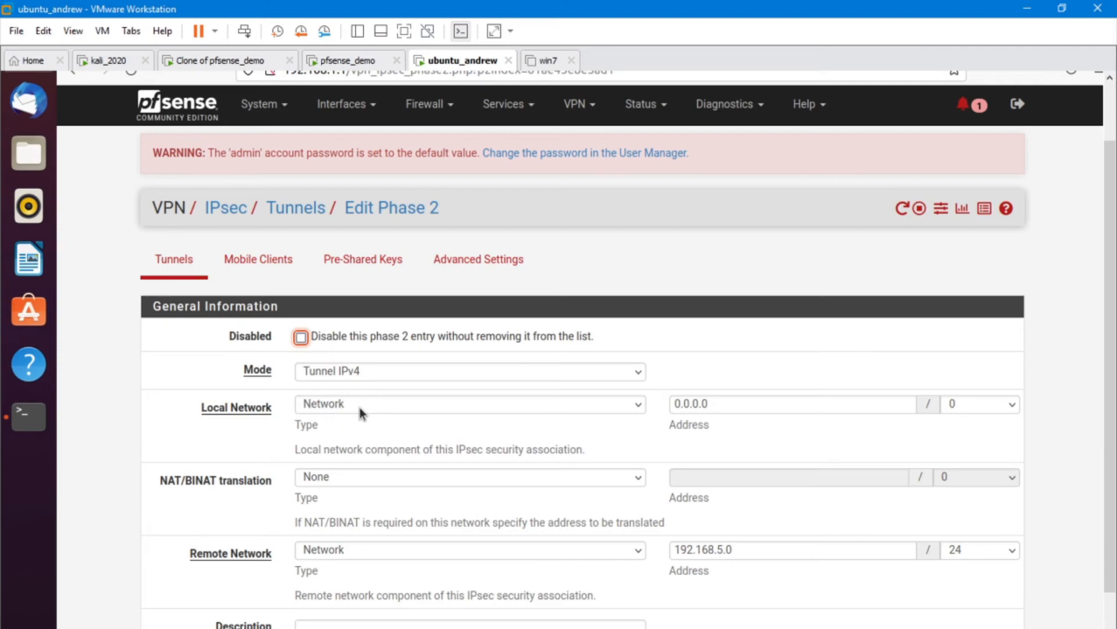
mouse_move(344, 415)
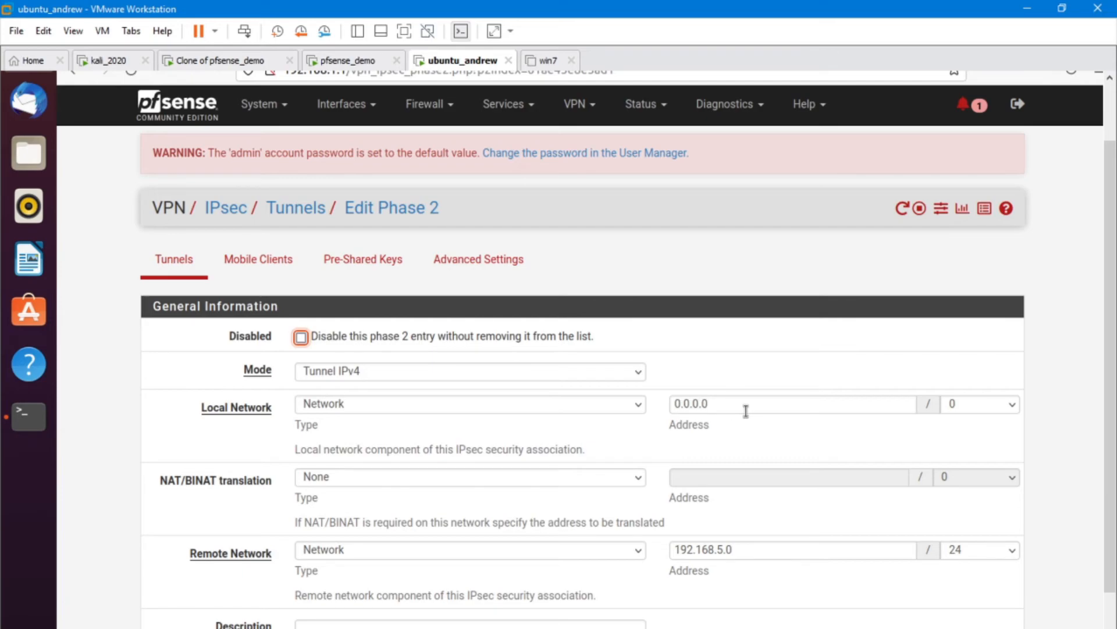
mouse_move(764, 425)
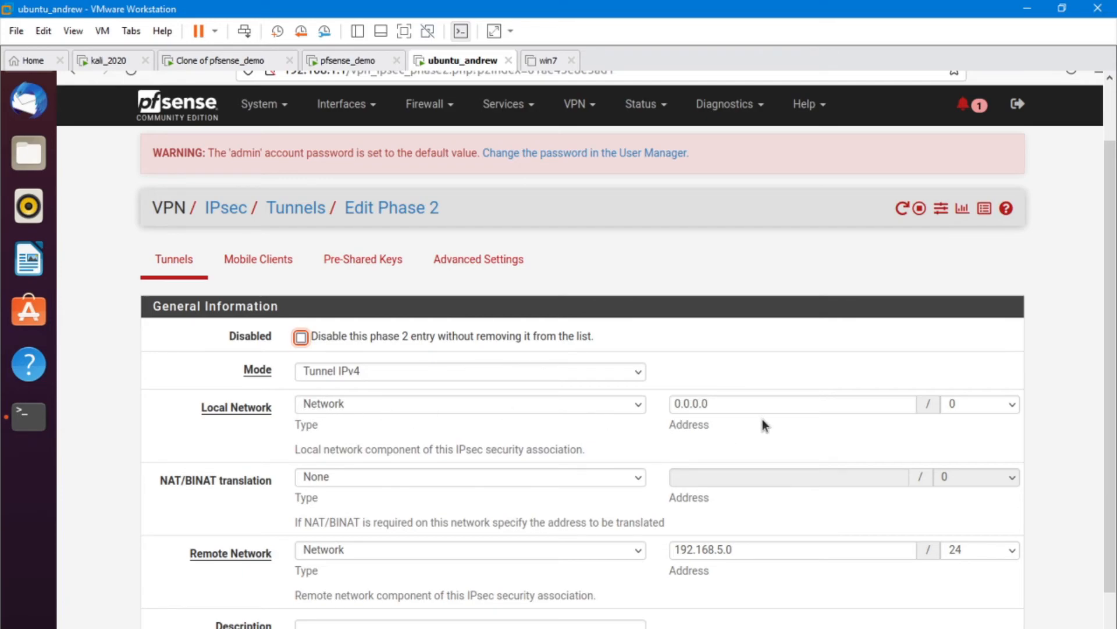
mouse_move(668, 375)
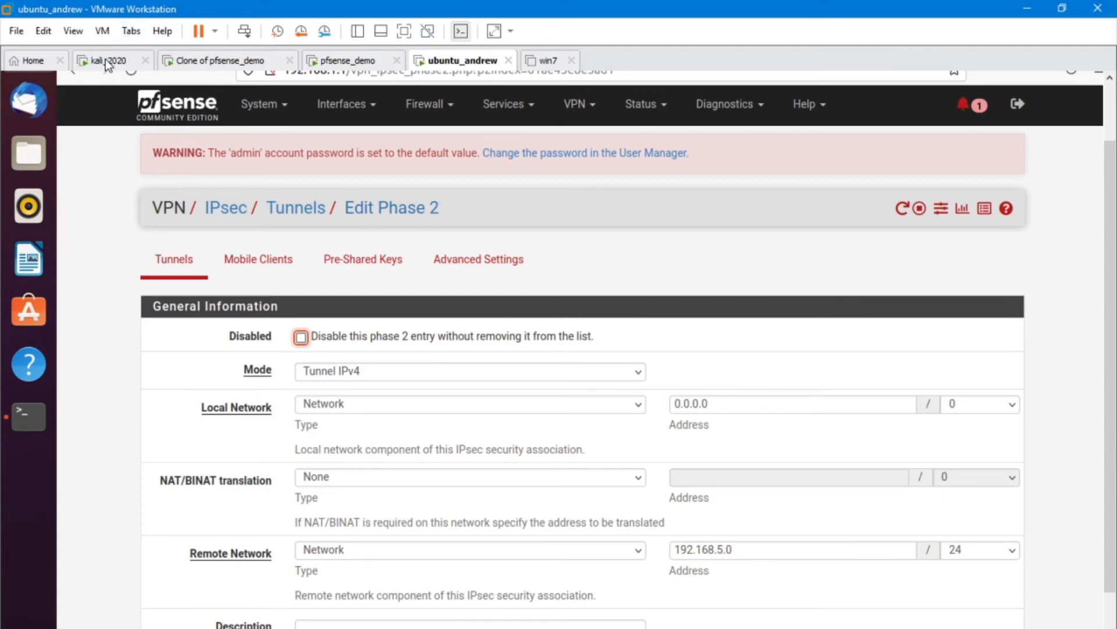
left_click(108, 60)
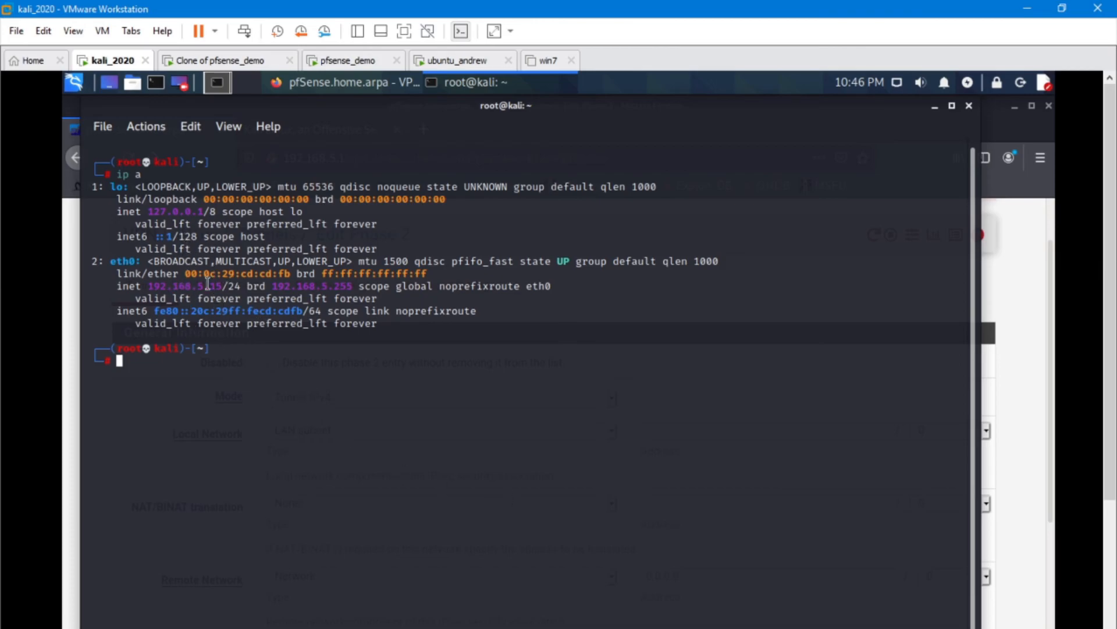
- Return to ubuntu_andrew's Phase 2 editor showing 0.0.0.0/0 to 192.168.5.0/24
left_click(462, 60)
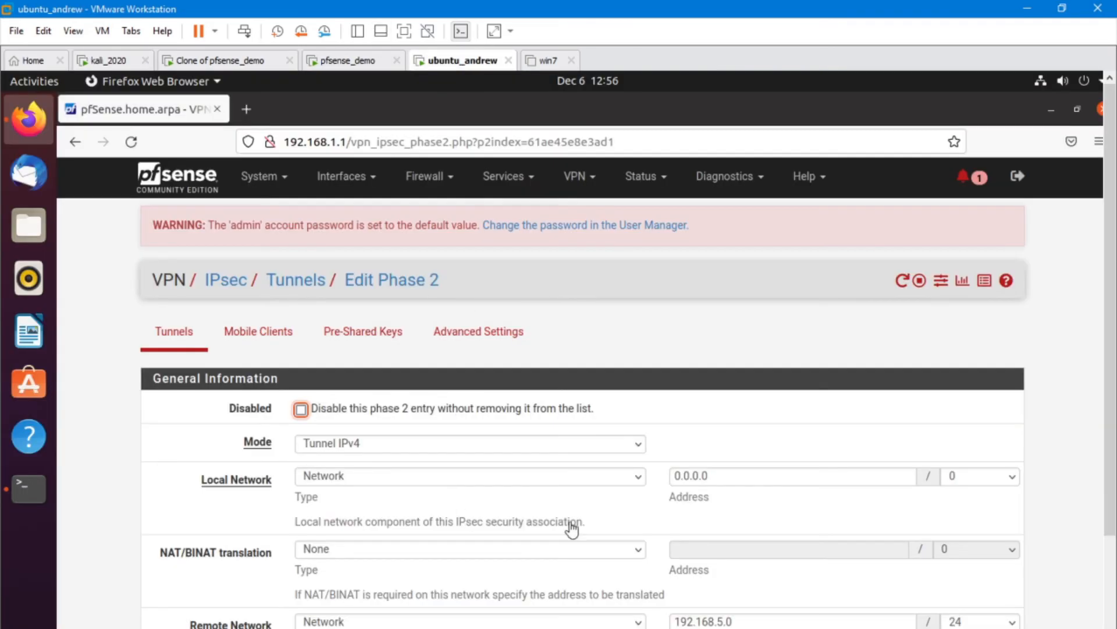
scroll("down", 3)
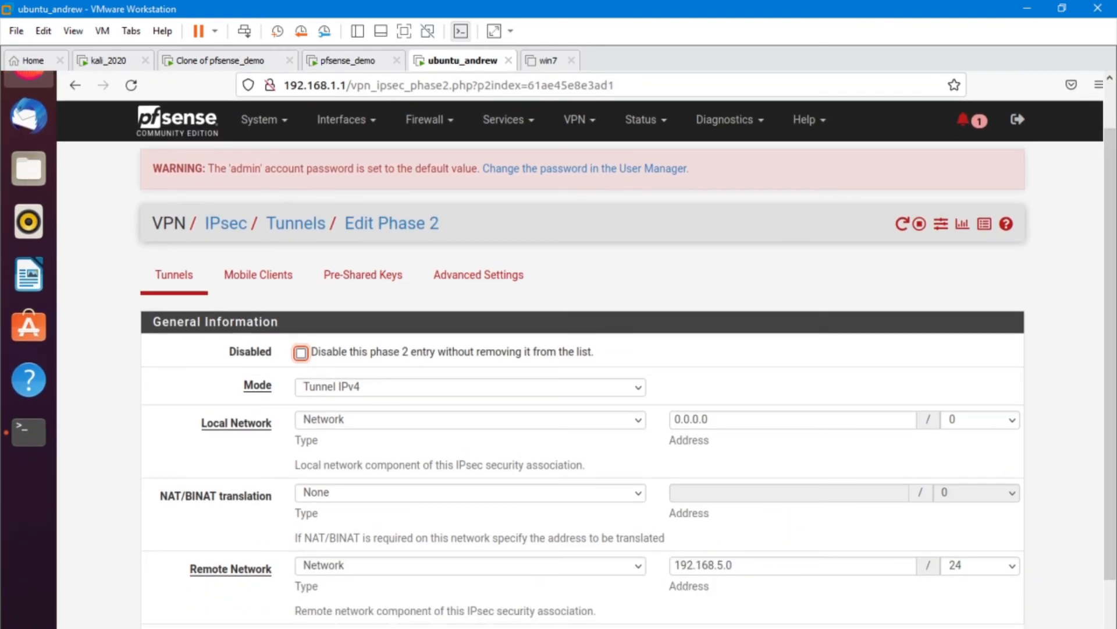
mouse_move(855, 463)
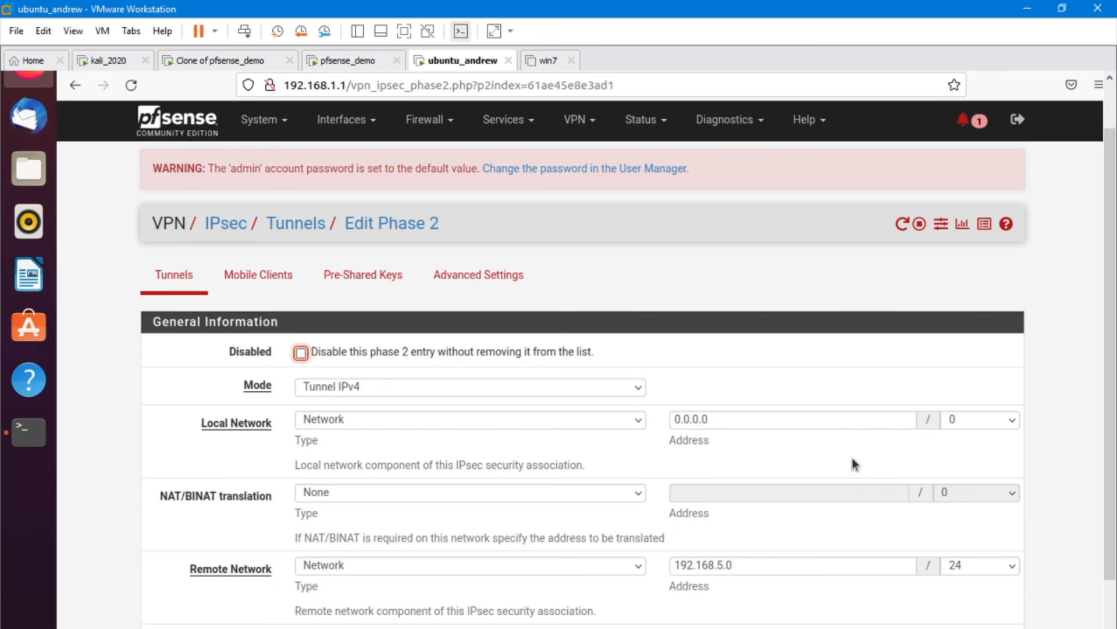
scroll("down", 3)
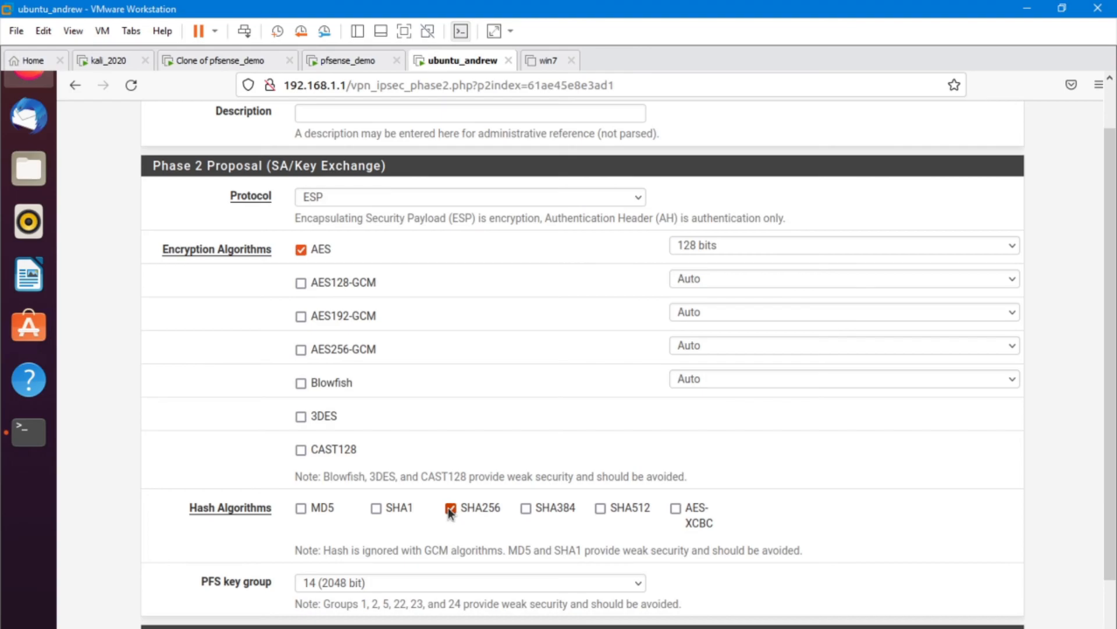
scroll("down", 3)
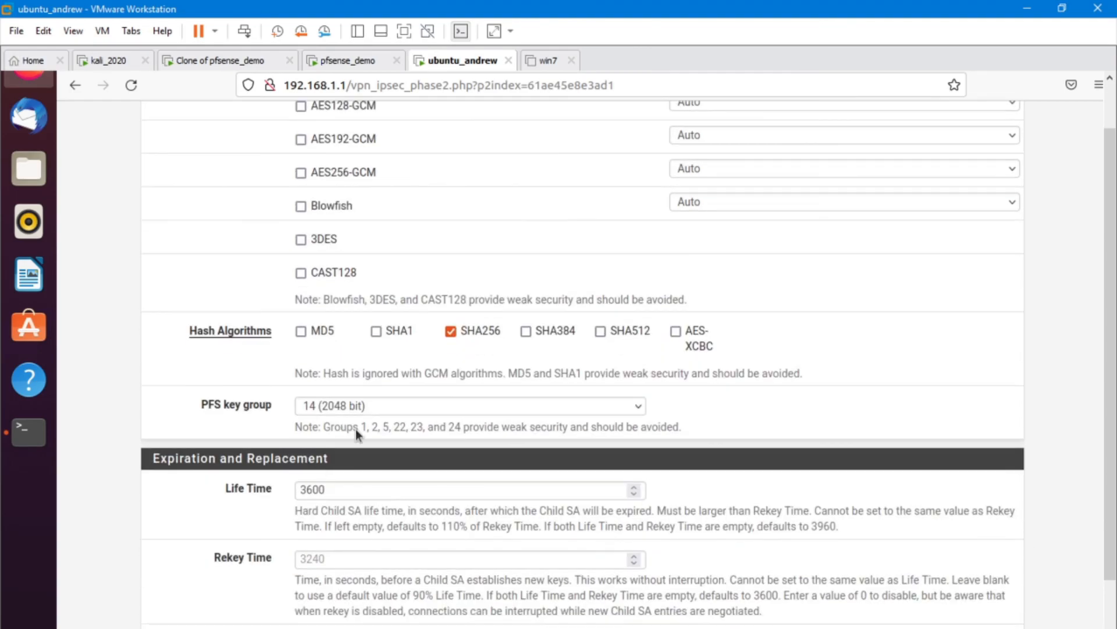
scroll("down", 3)
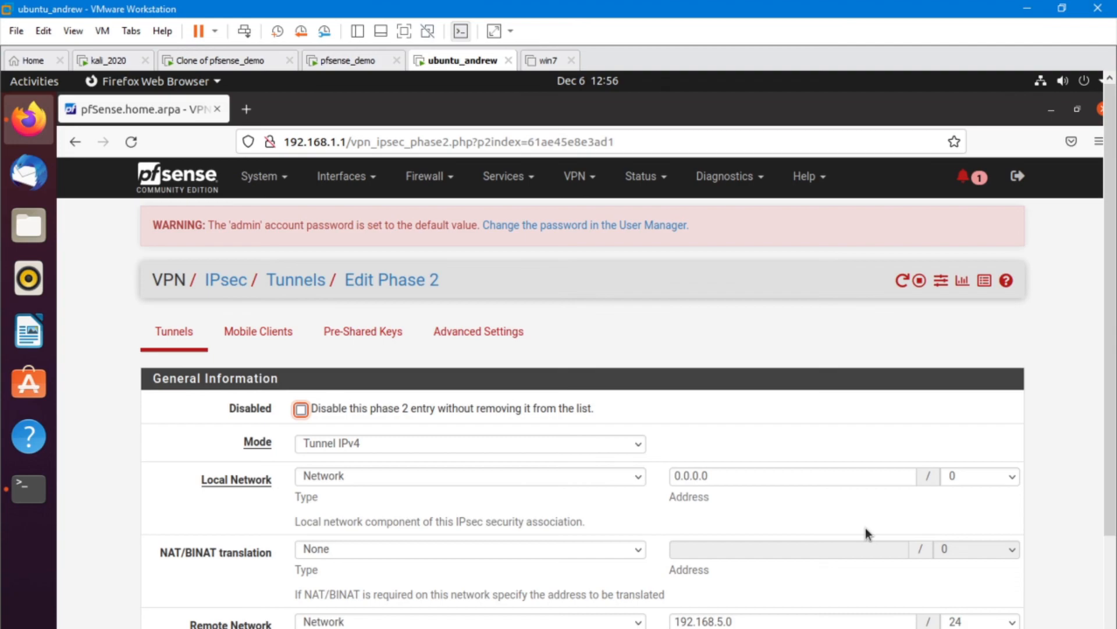
mouse_move(494, 547)
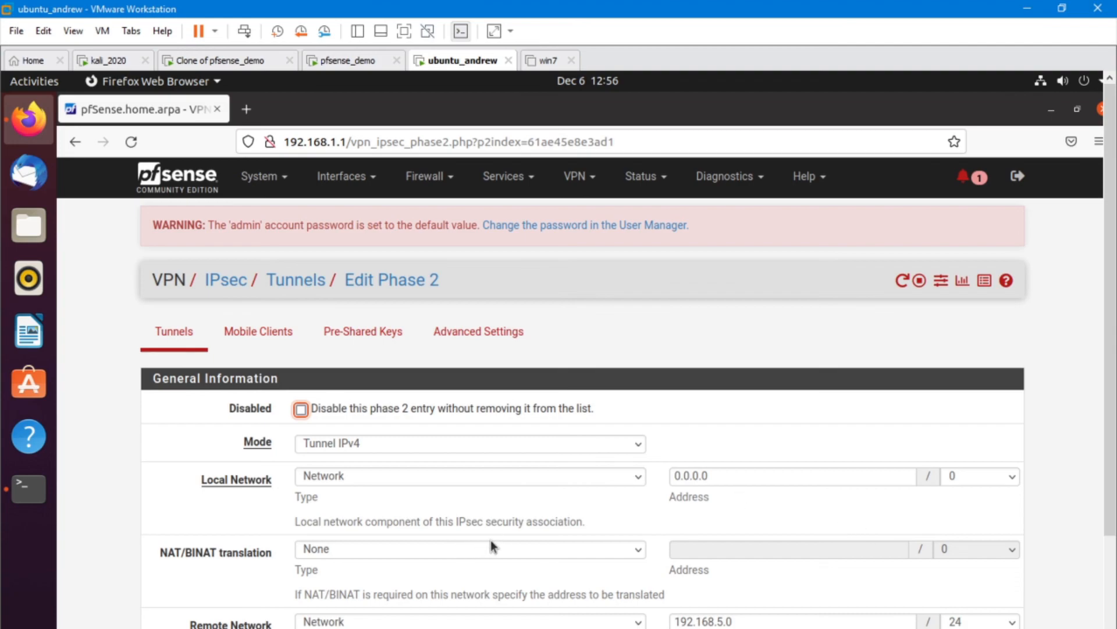
mouse_move(496, 543)
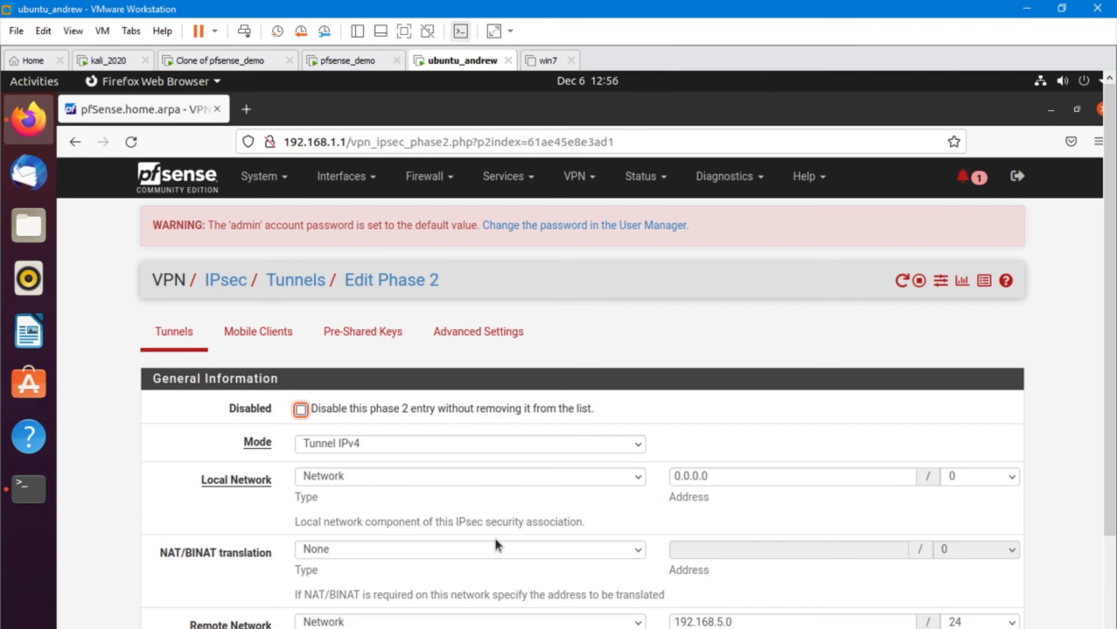
mouse_move(29, 489)
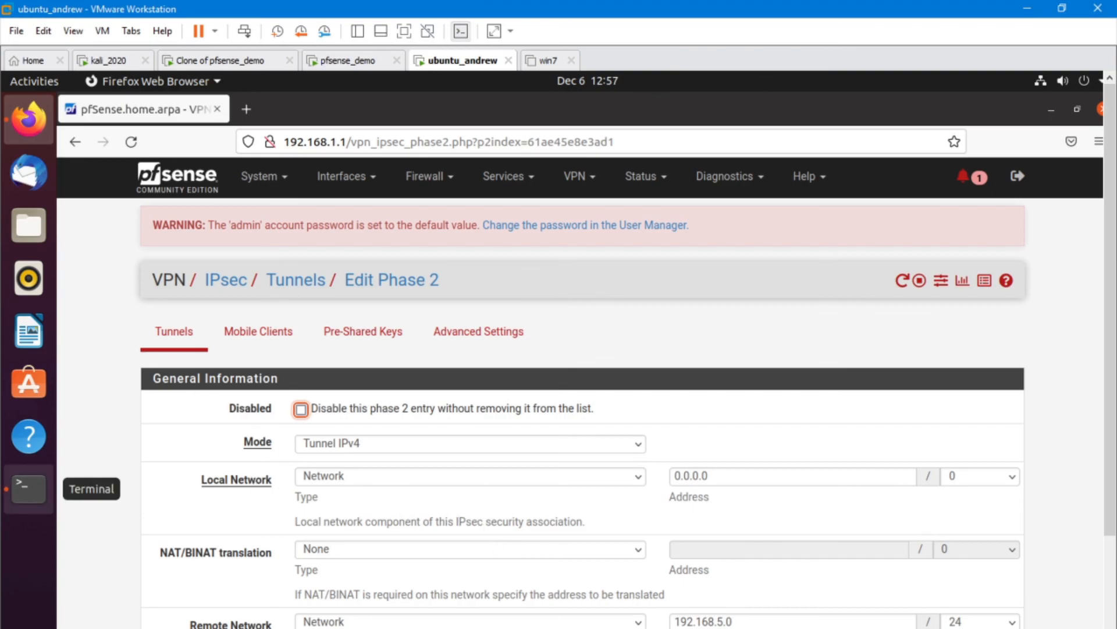